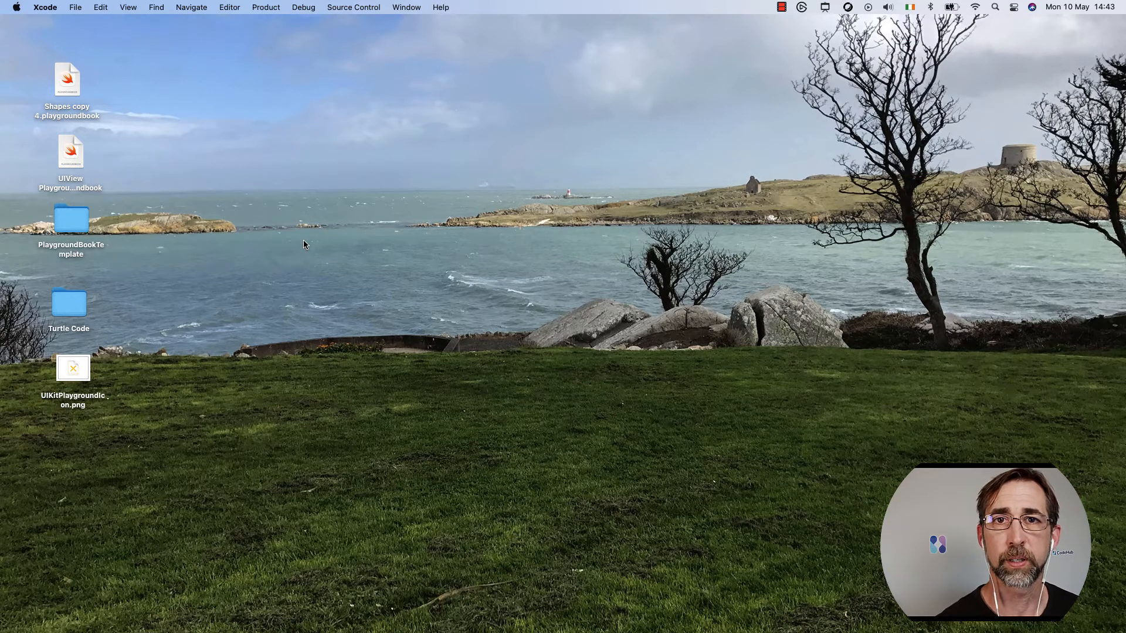
# - Create MyPlayground from the Blank iOS template and save it on the Desktop
pyautogui.click(285, 219)
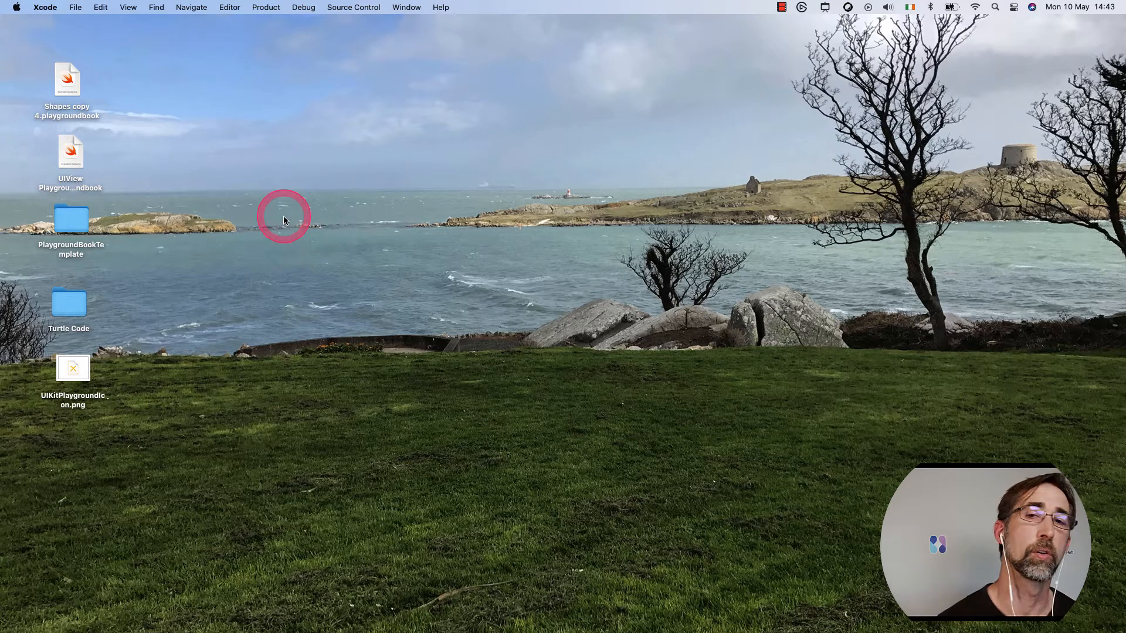
pyautogui.click(283, 221)
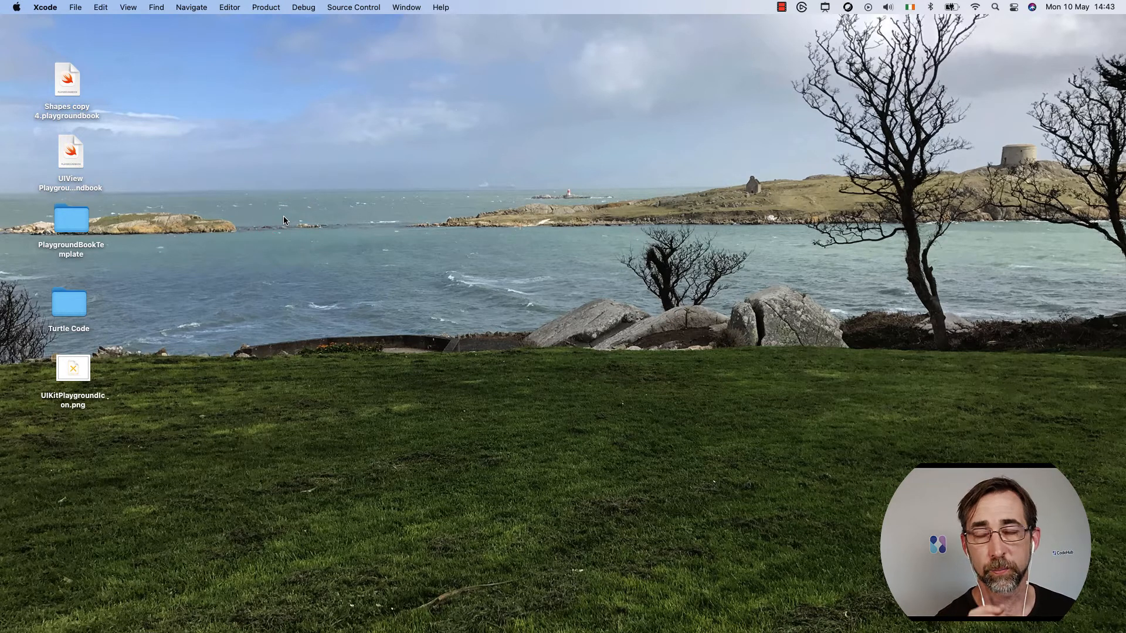
pyautogui.click(140, 44)
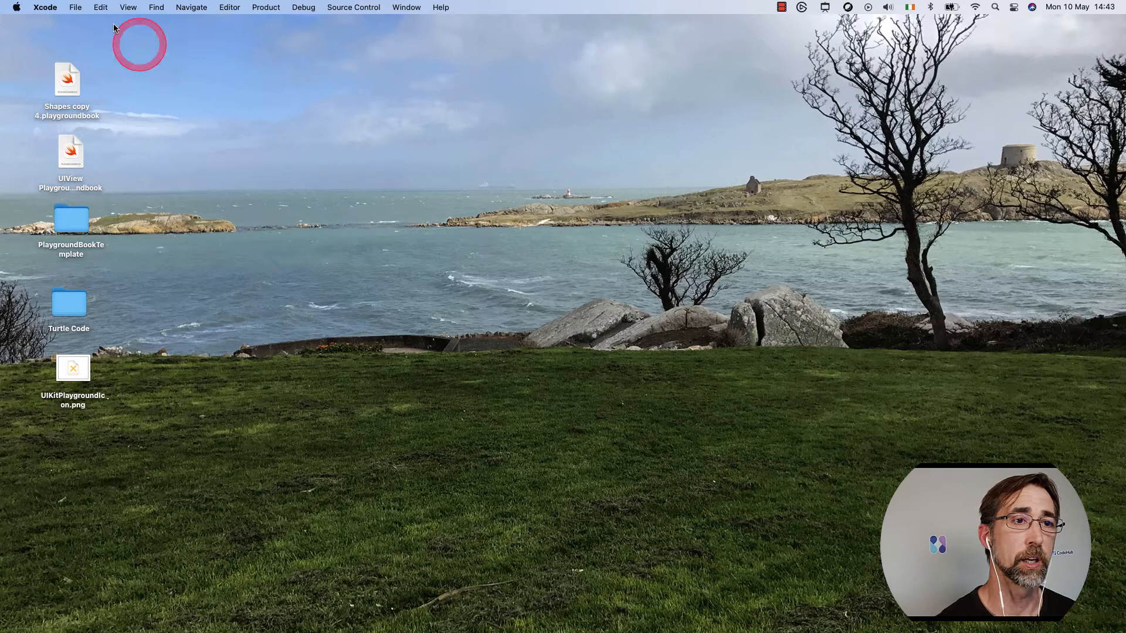
pyautogui.click(75, 7)
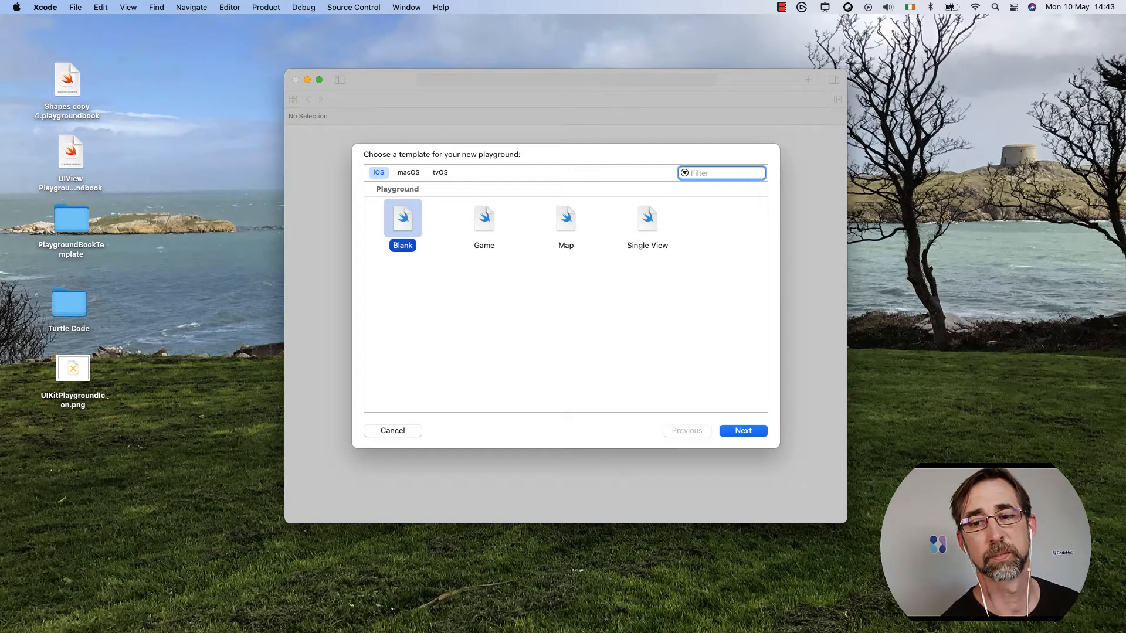
pyautogui.click(743, 430)
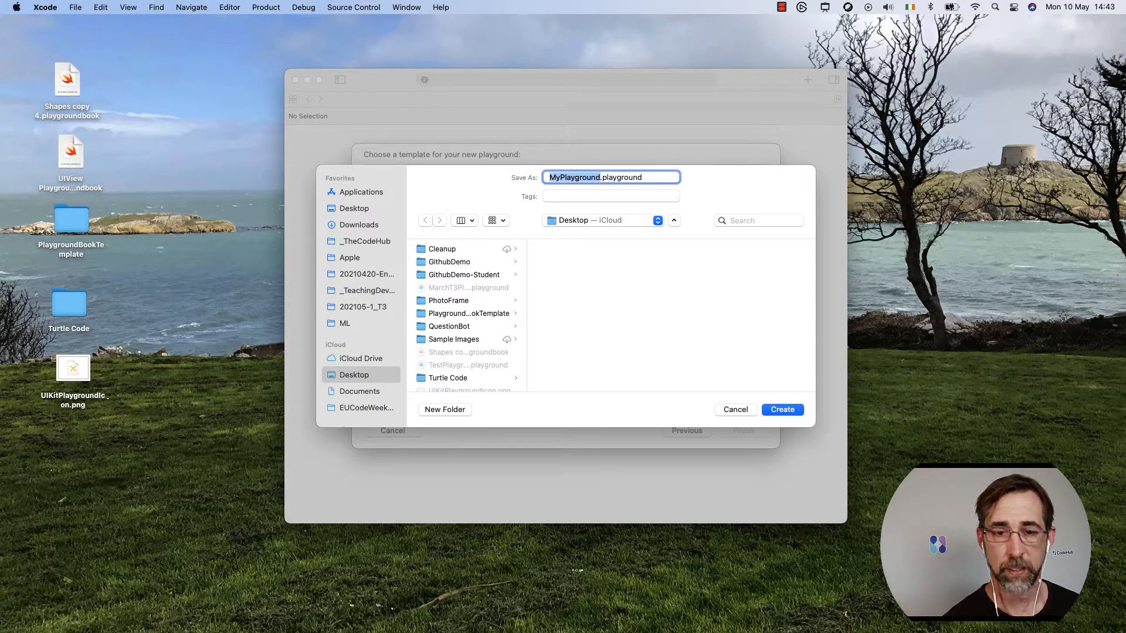
pyautogui.click(783, 409)
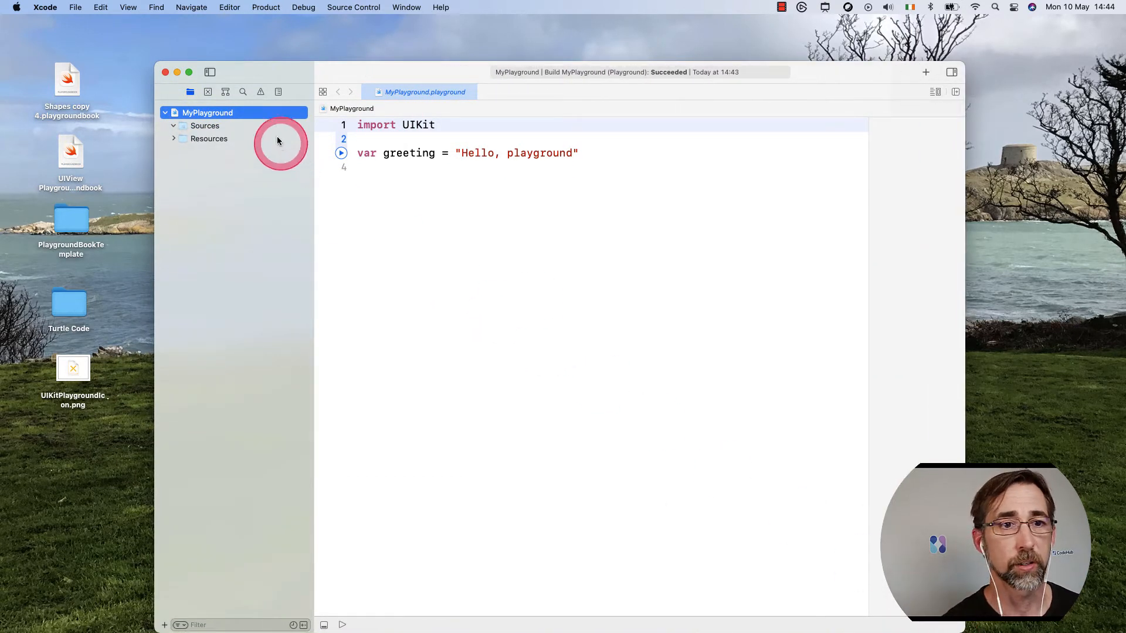
# - Run the playground through line 3 so 'Hello, playground' appears in the results sidebar
pyautogui.click(210, 73)
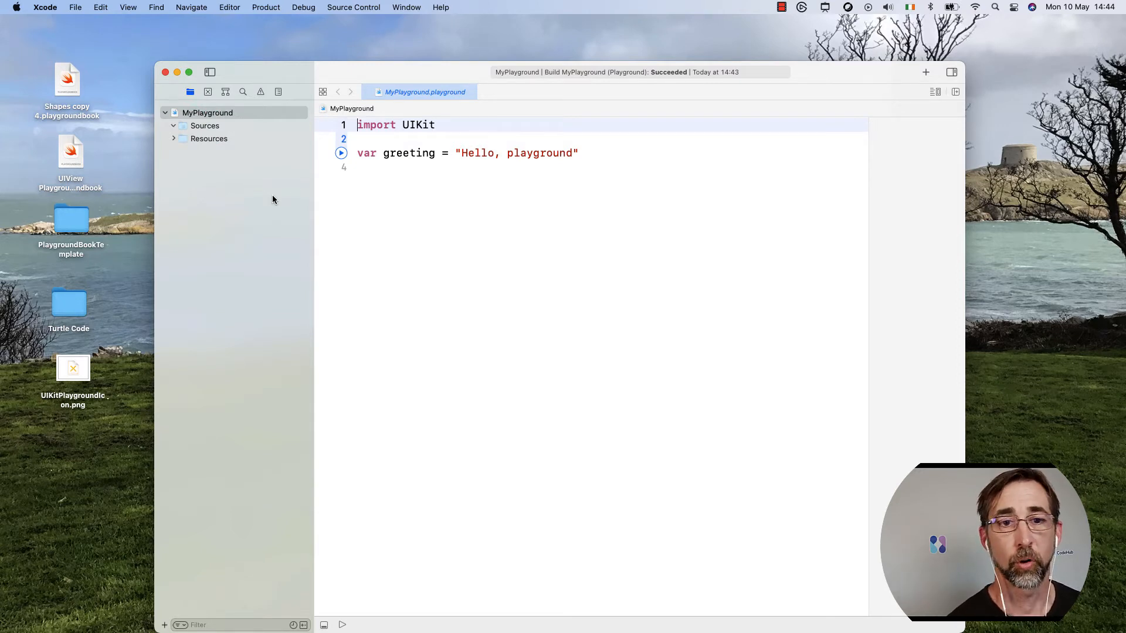
pyautogui.click(341, 154)
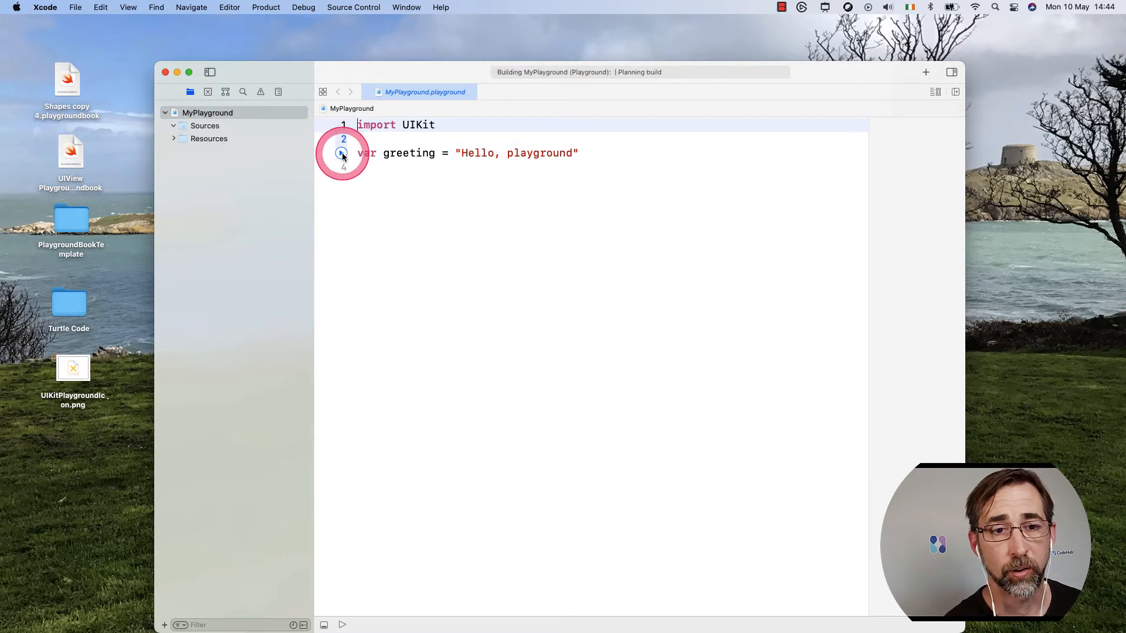
pyautogui.click(341, 154)
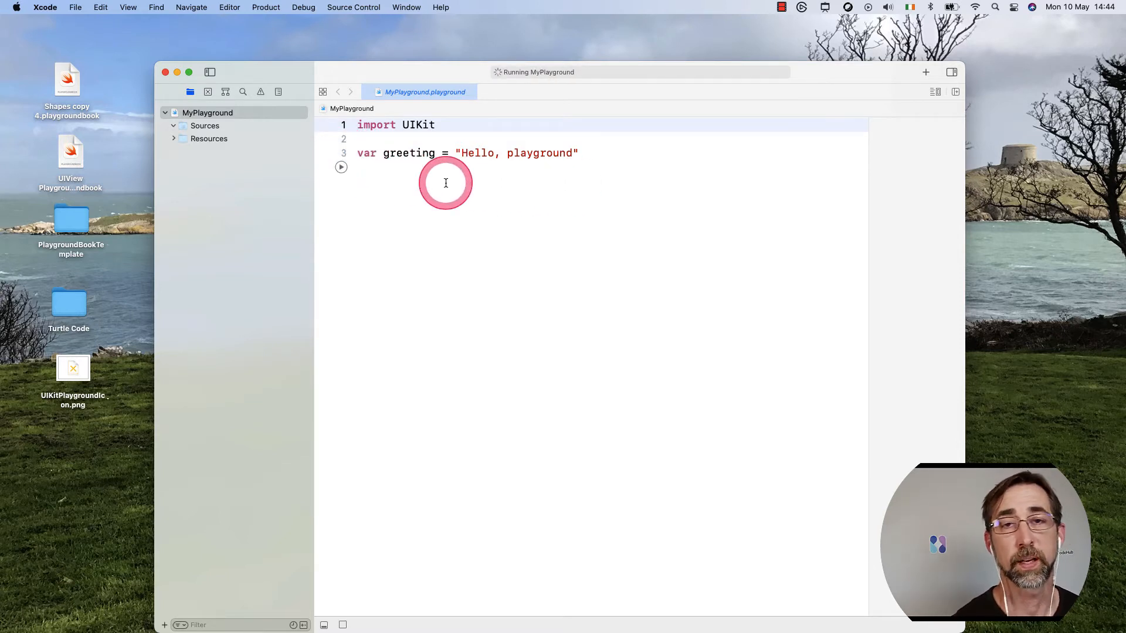
pyautogui.click(445, 182)
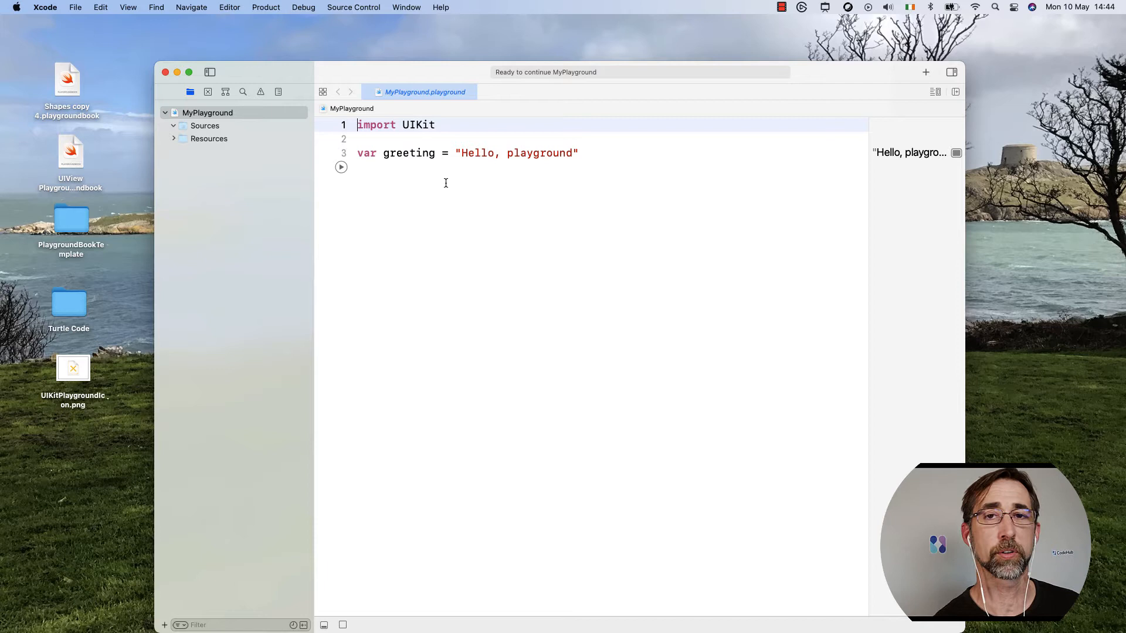
pyautogui.click(390, 78)
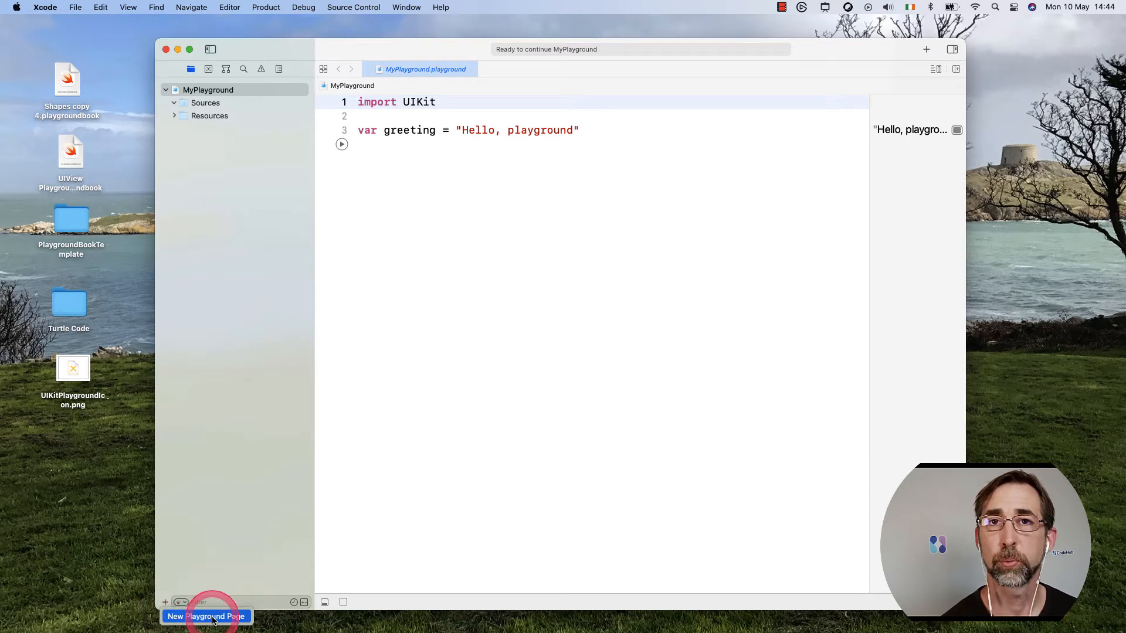
# - Add Untitled Page 2 to MyPlayground and switch between it and Untitled Page
pyautogui.click(206, 616)
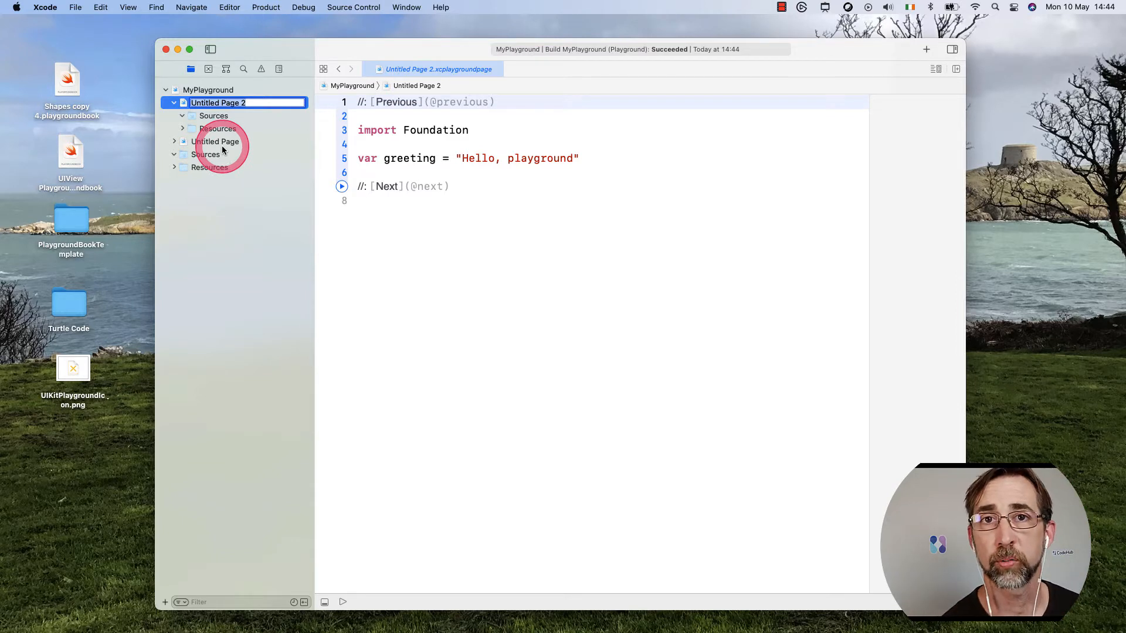
pyautogui.moveTo(216, 152)
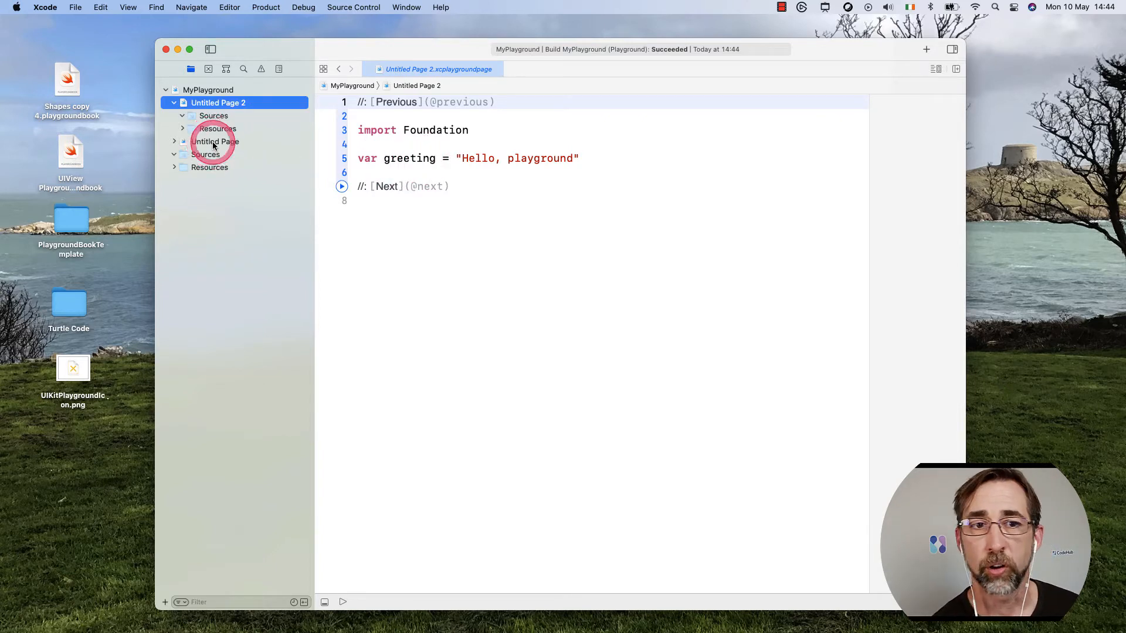
pyautogui.click(212, 141)
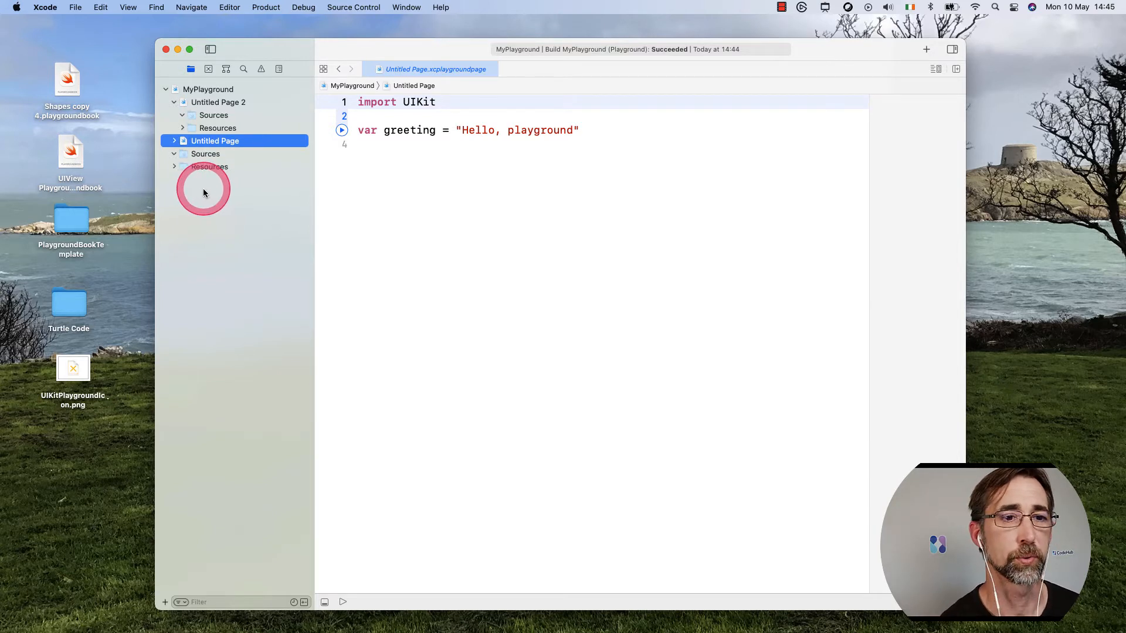
pyautogui.click(219, 103)
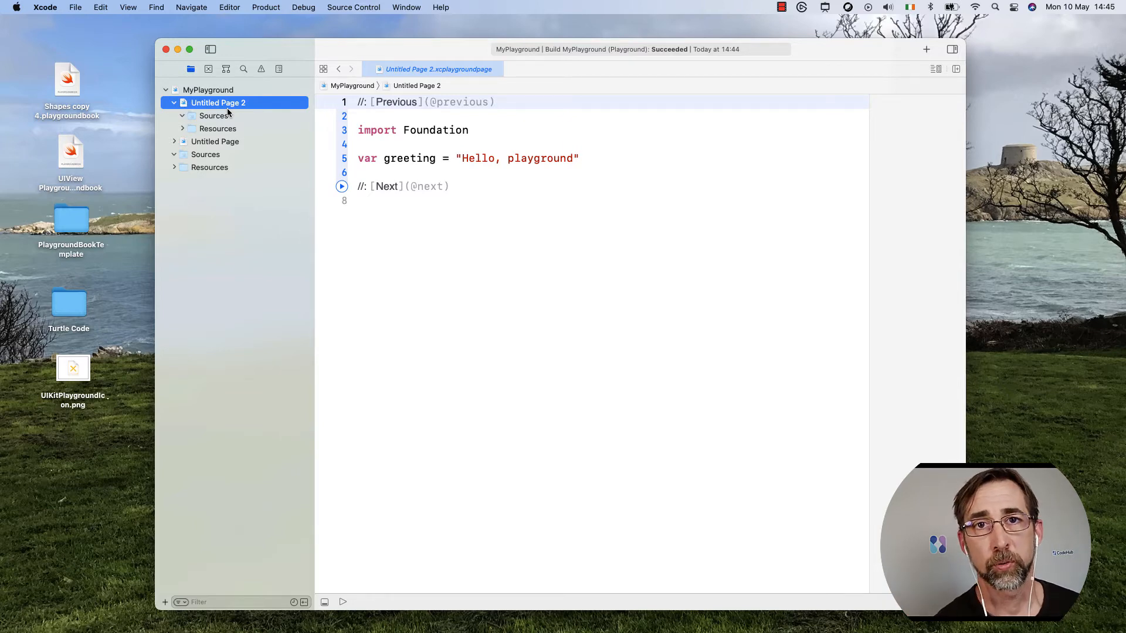
pyautogui.click(229, 7)
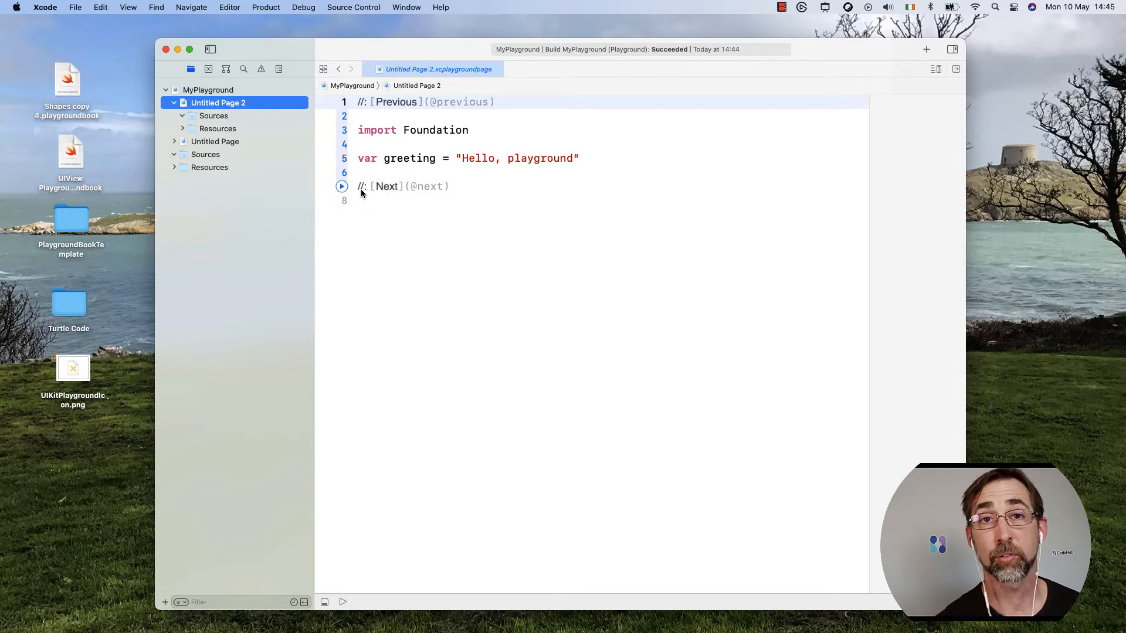
pyautogui.click(229, 7)
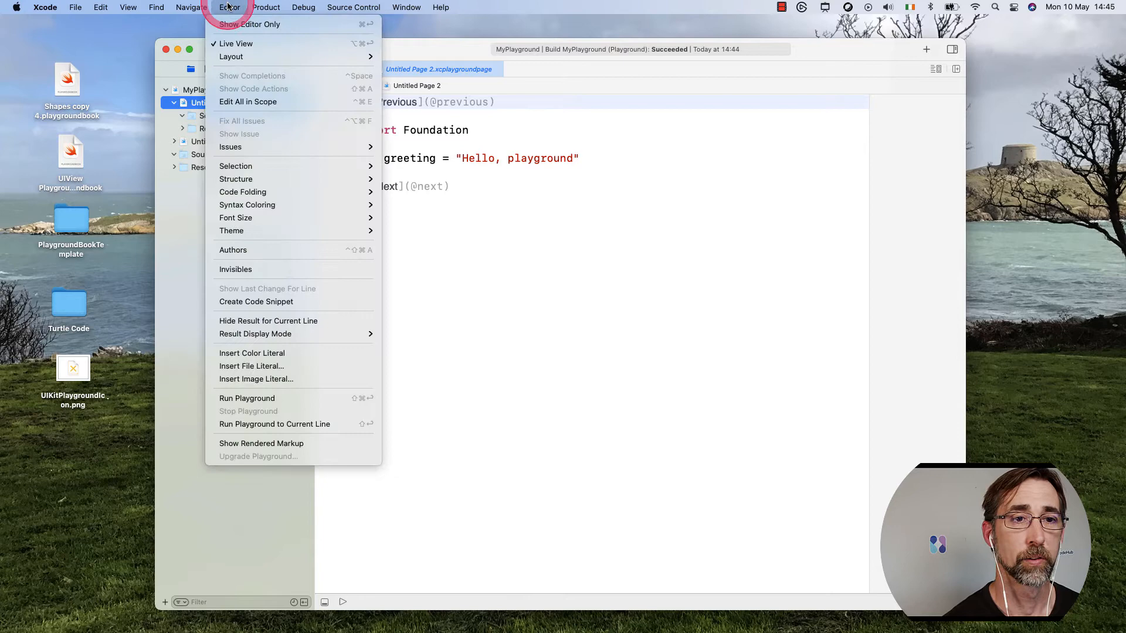
pyautogui.click(261, 443)
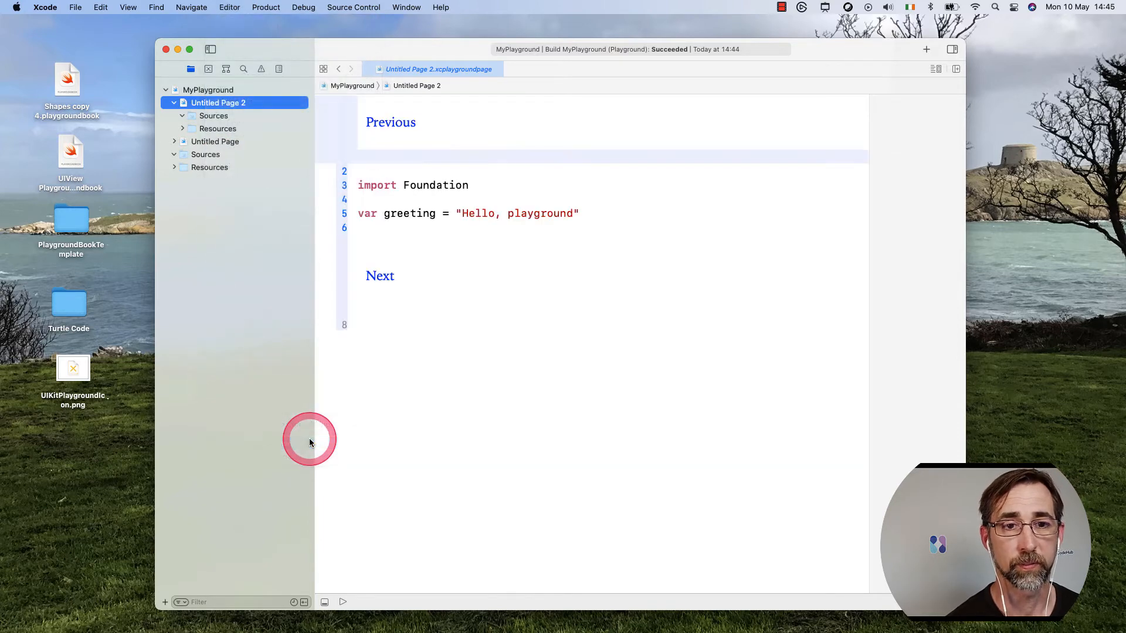
pyautogui.click(392, 122)
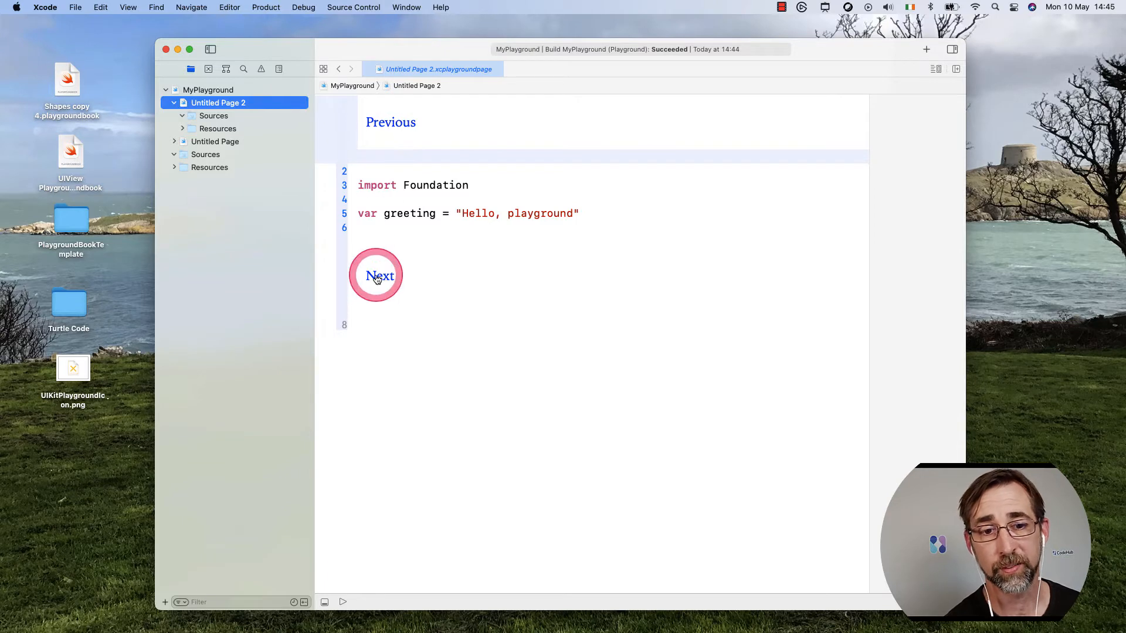
pyautogui.click(376, 276)
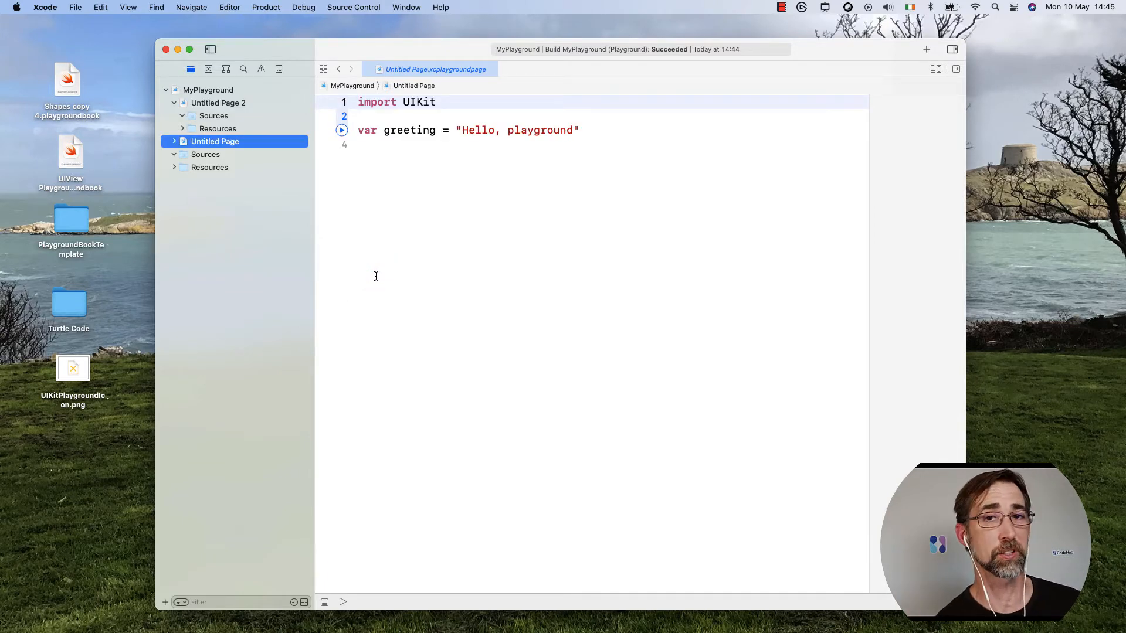
pyautogui.click(208, 90)
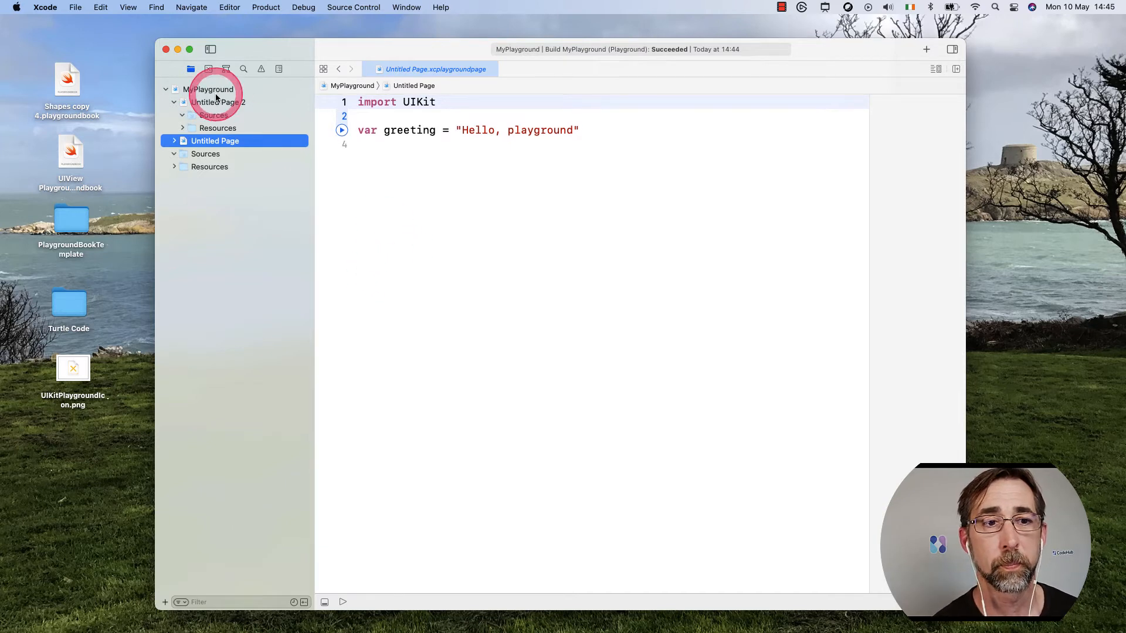
pyautogui.click(219, 102)
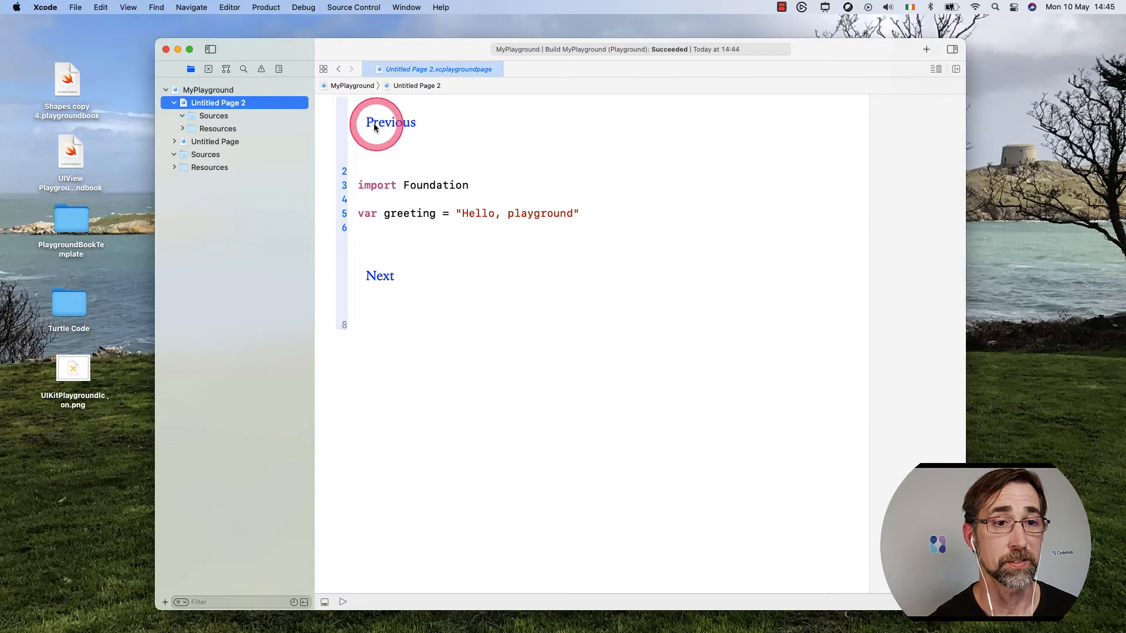
pyautogui.click(218, 102)
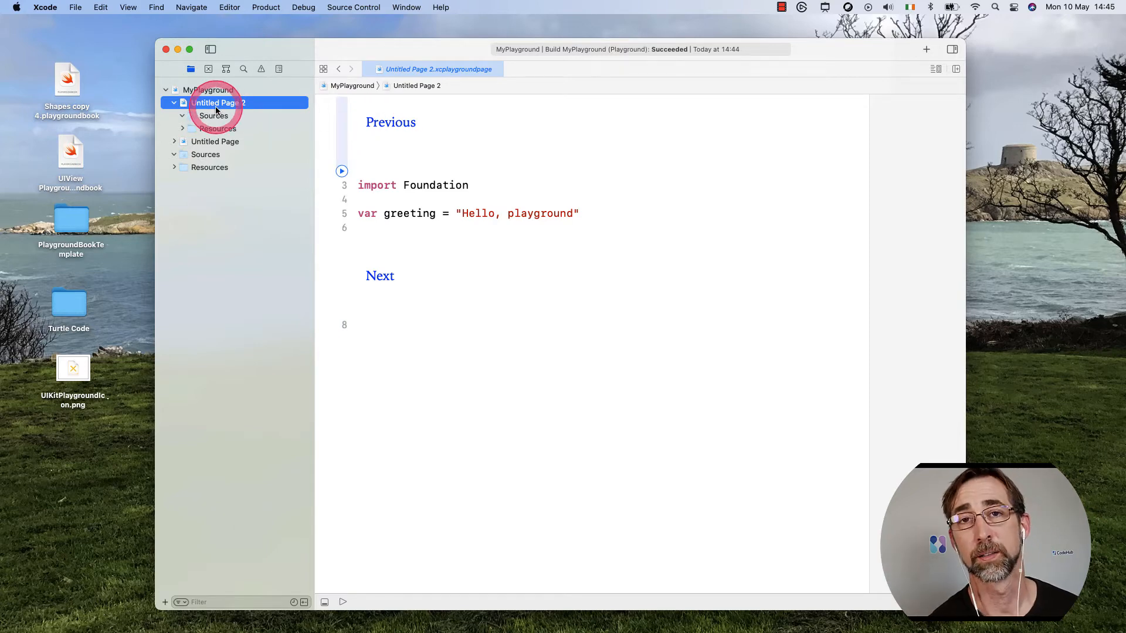
pyautogui.click(230, 7)
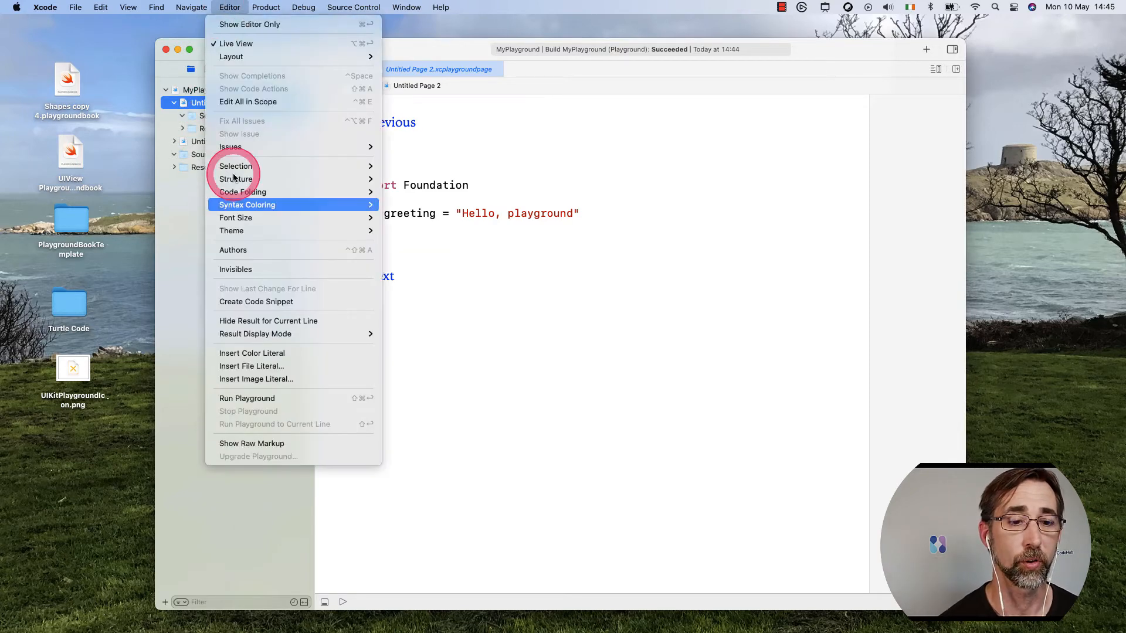
pyautogui.moveTo(273, 443)
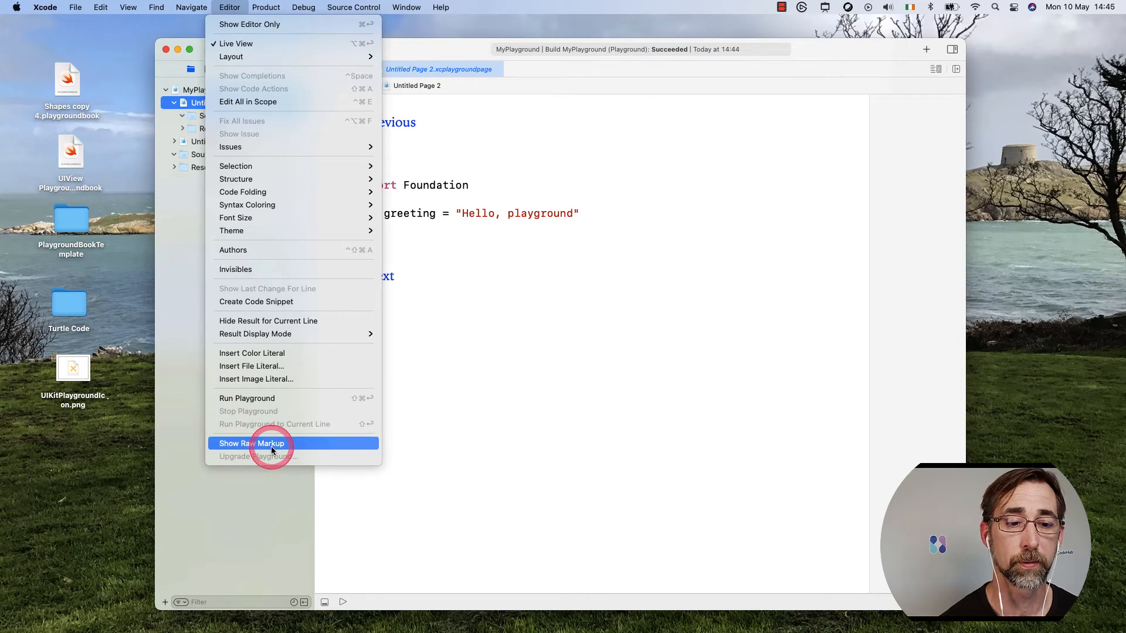
pyautogui.click(272, 443)
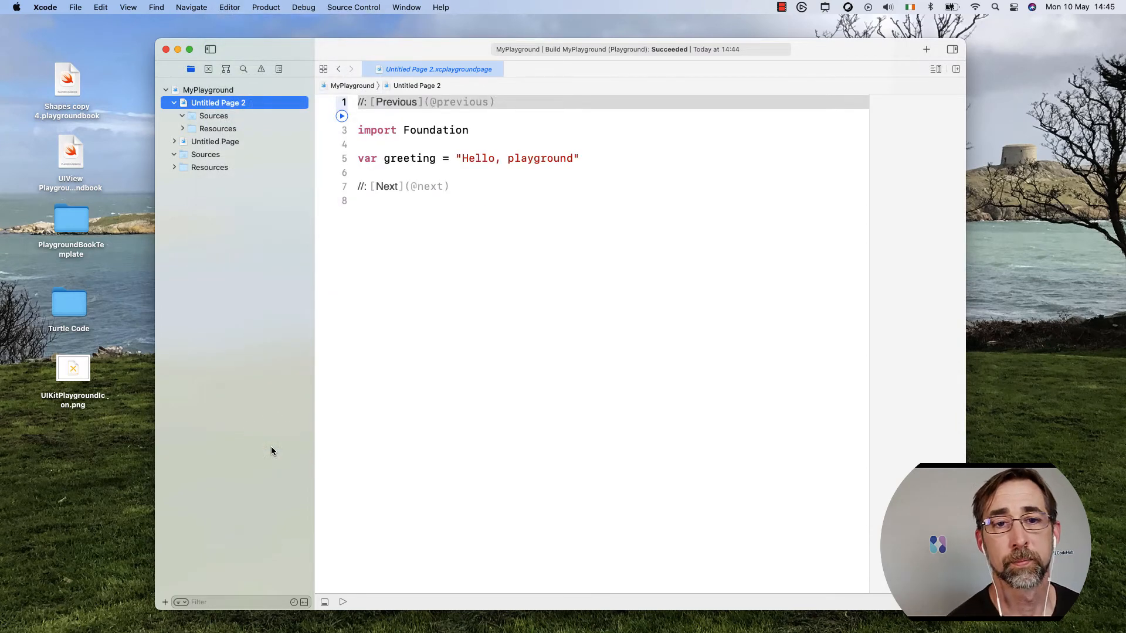
pyautogui.click(425, 186)
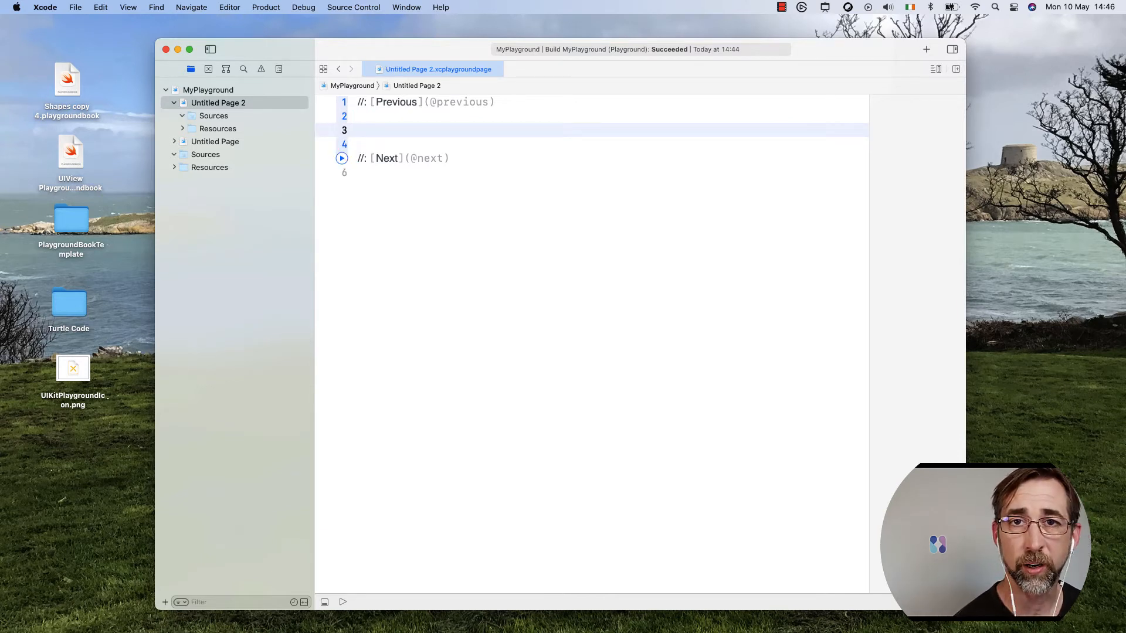
# - Type the Sign enum with rock, paper and scissors cases
pyautogui.write('enum')
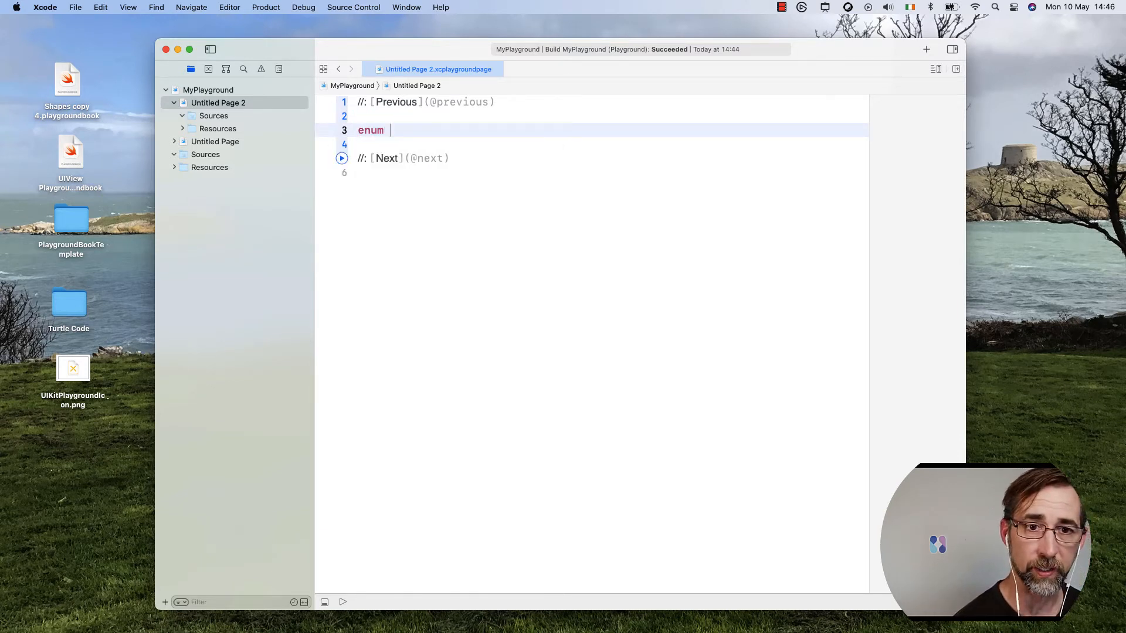
pyautogui.write('Sign {')
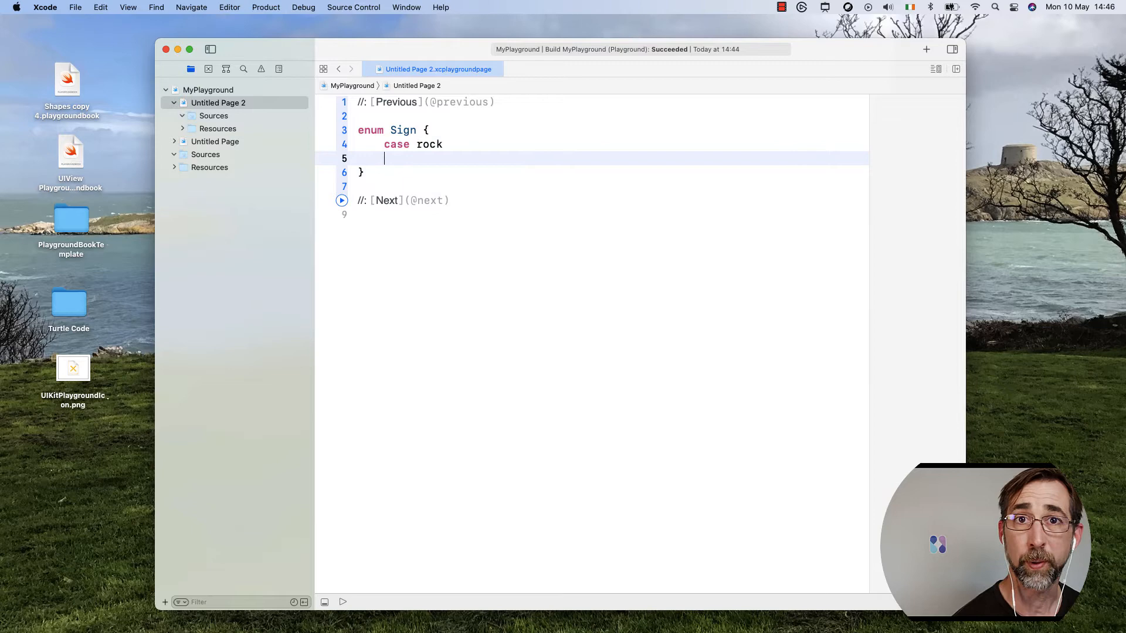
pyautogui.write('case')
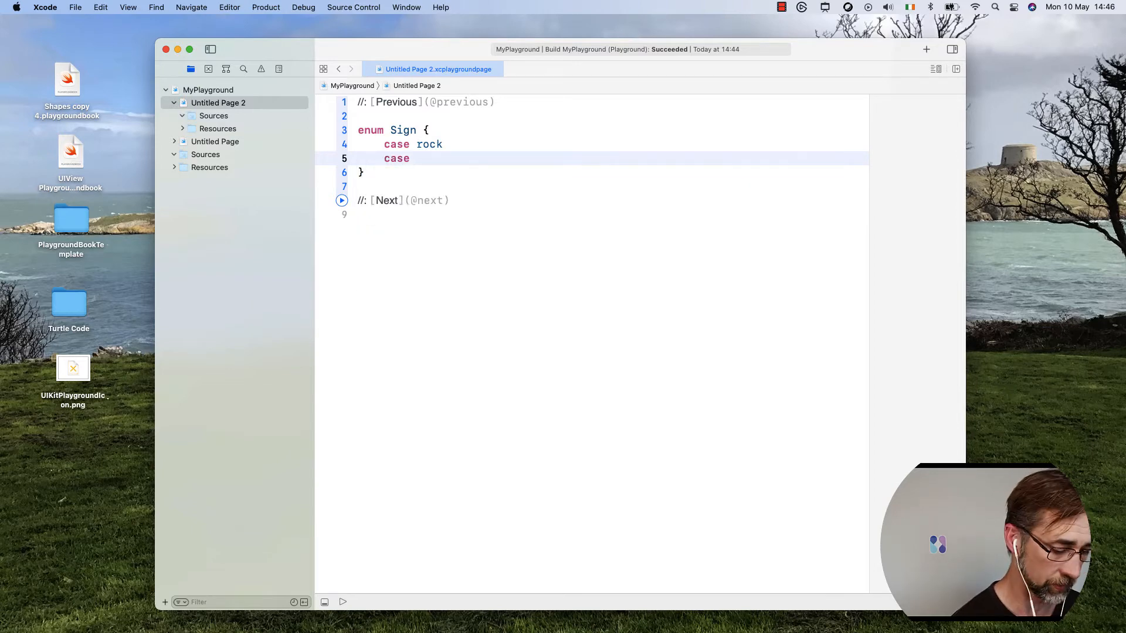
pyautogui.write('paper')
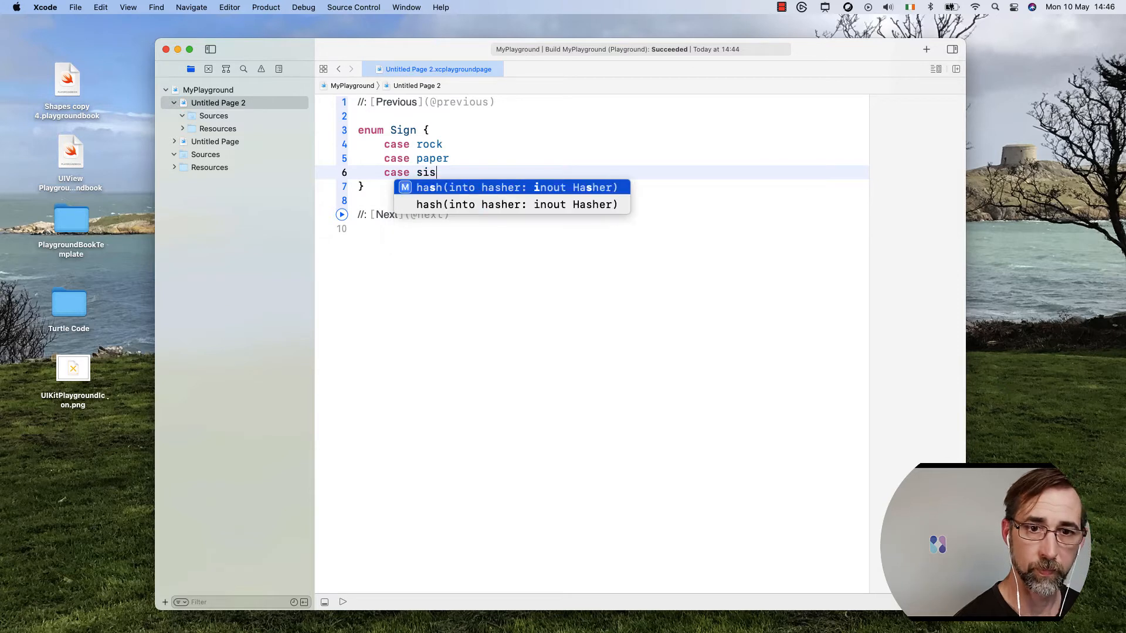
pyautogui.write('scissor')
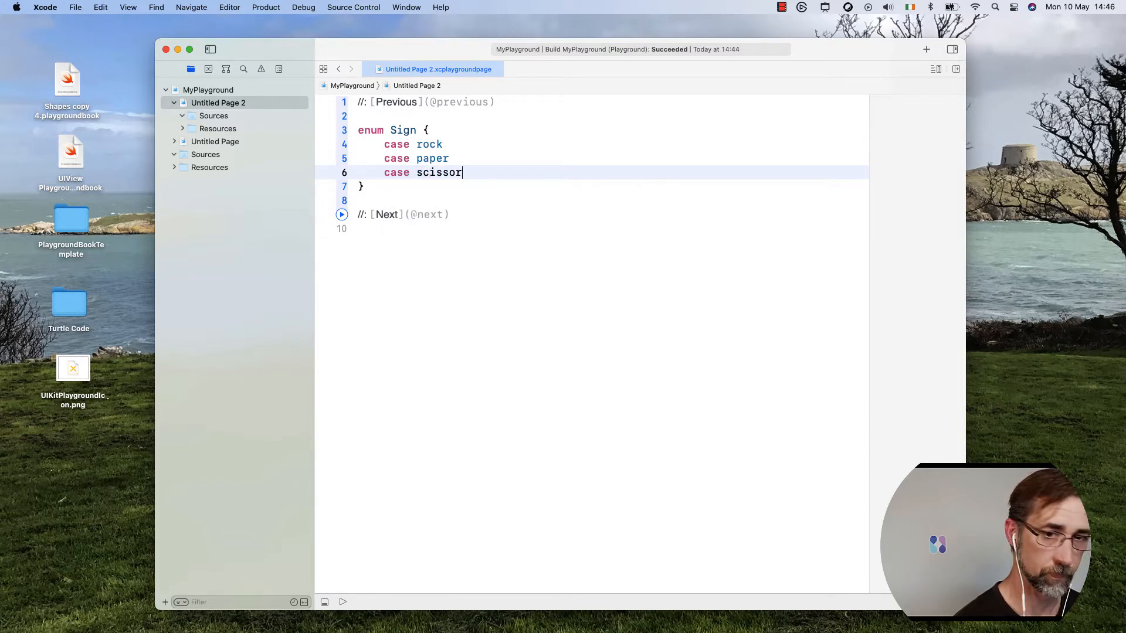
pyautogui.write('s')
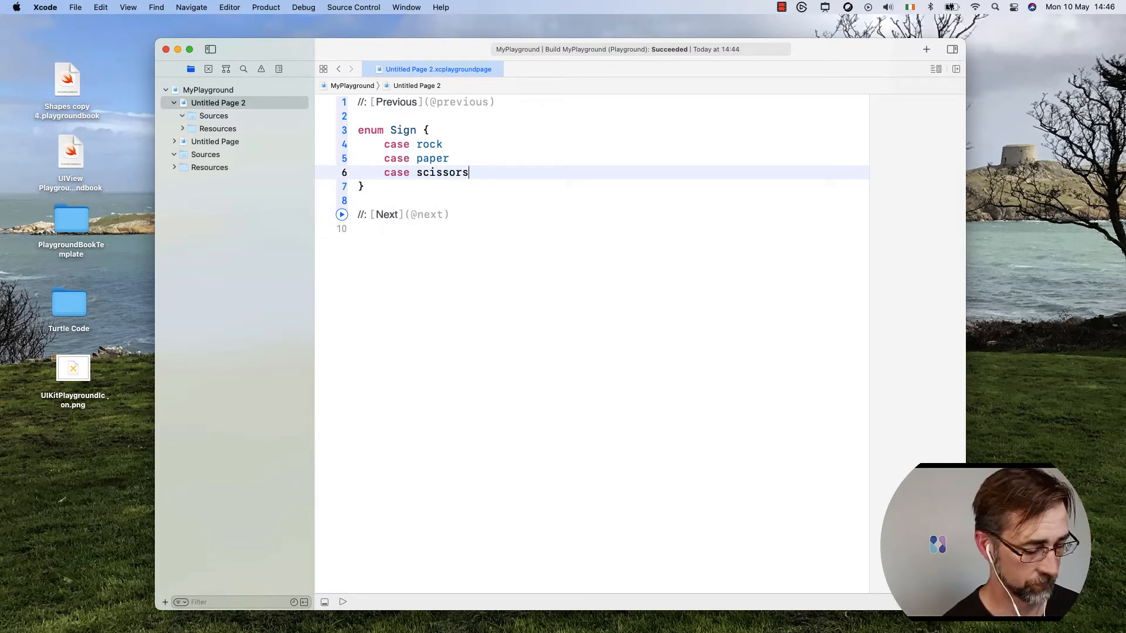
# - Add the constant let sign: Sign = .rock below the enum
pyautogui.click(389, 201)
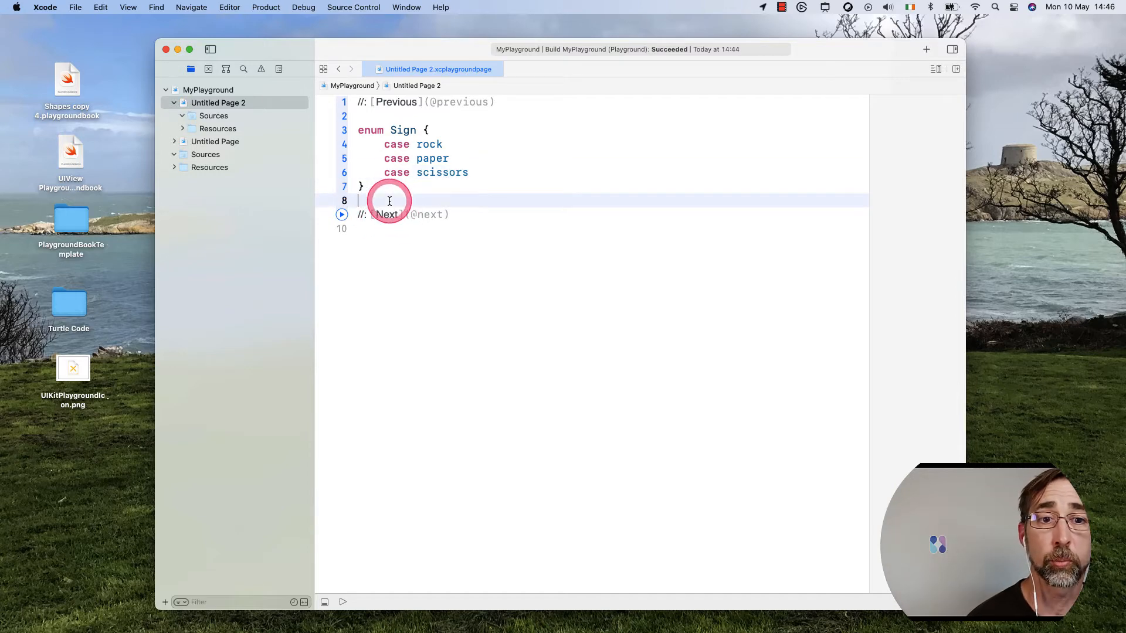
pyautogui.write('let')
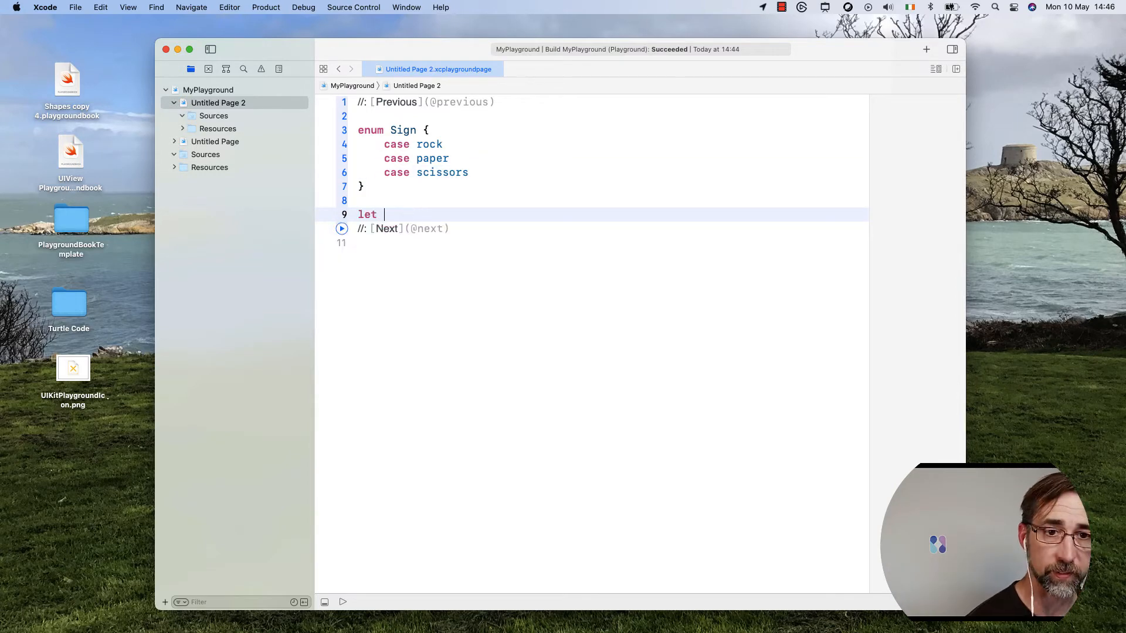
pyautogui.write('sign: Sign = .rock')
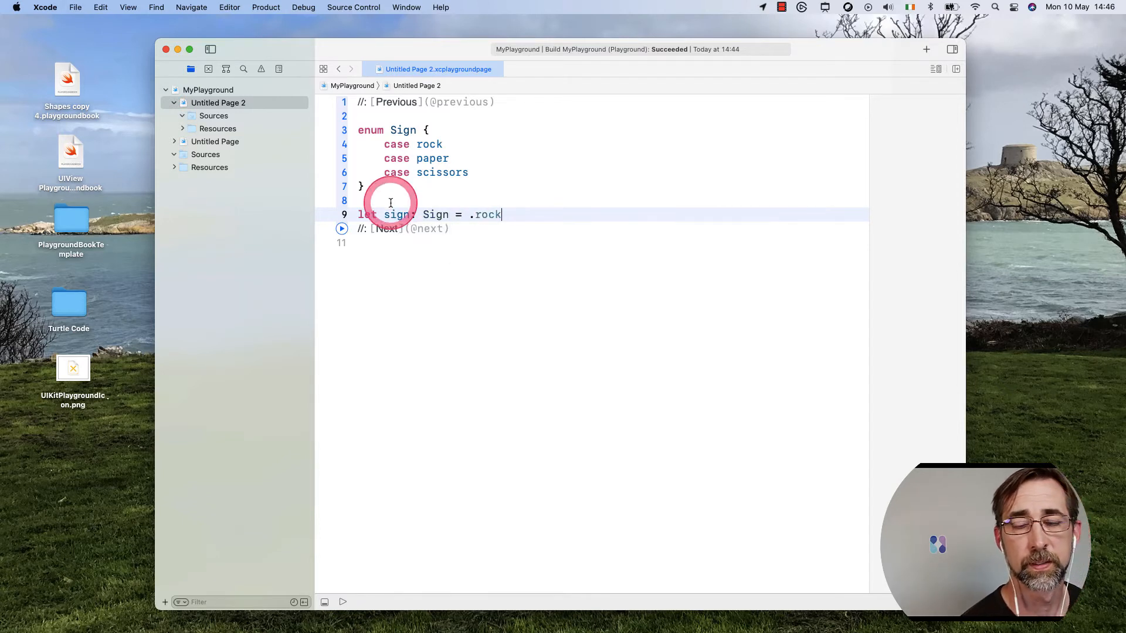
pyautogui.press('Return')
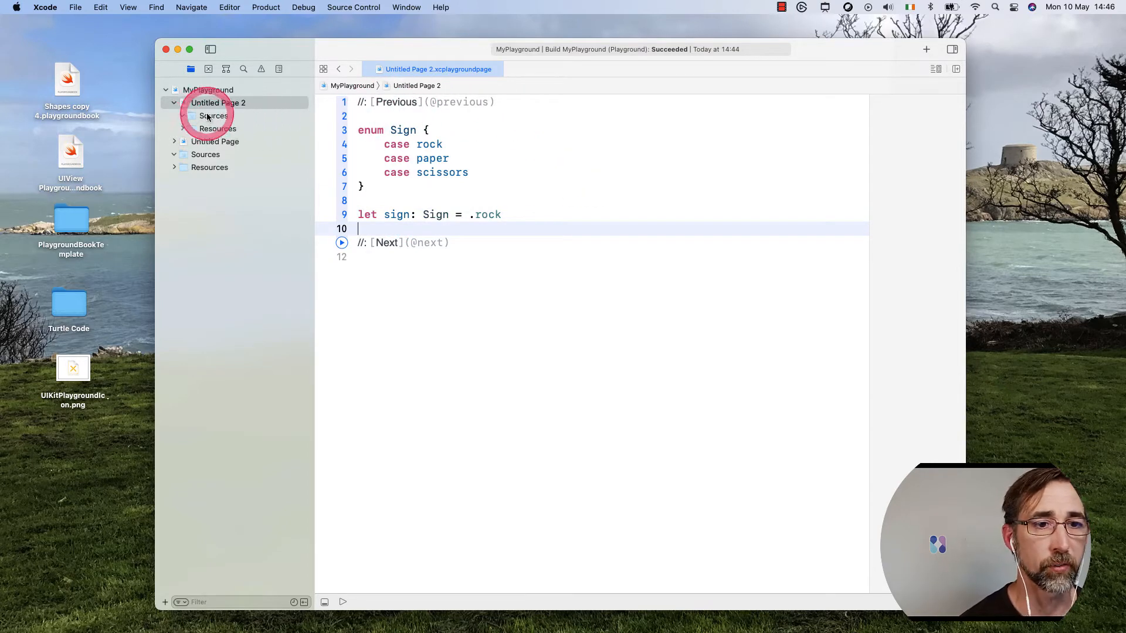
pyautogui.click(218, 103)
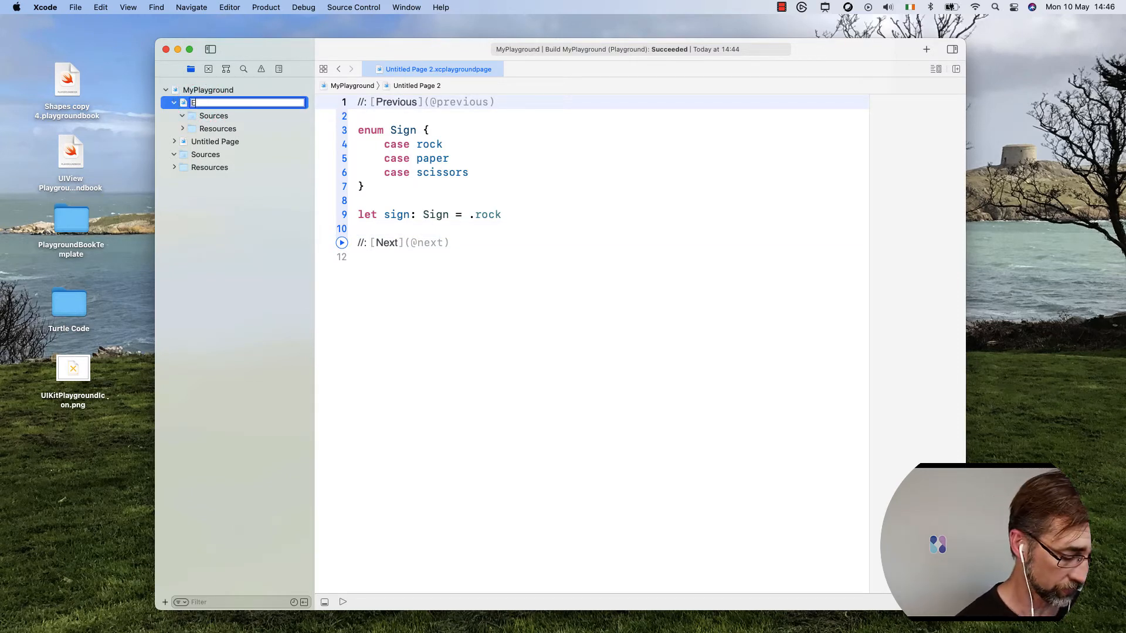
# - Rename Untitled Page 2 to Enumerations, then reopen Untitled Page
pyautogui.write('Enumerations')
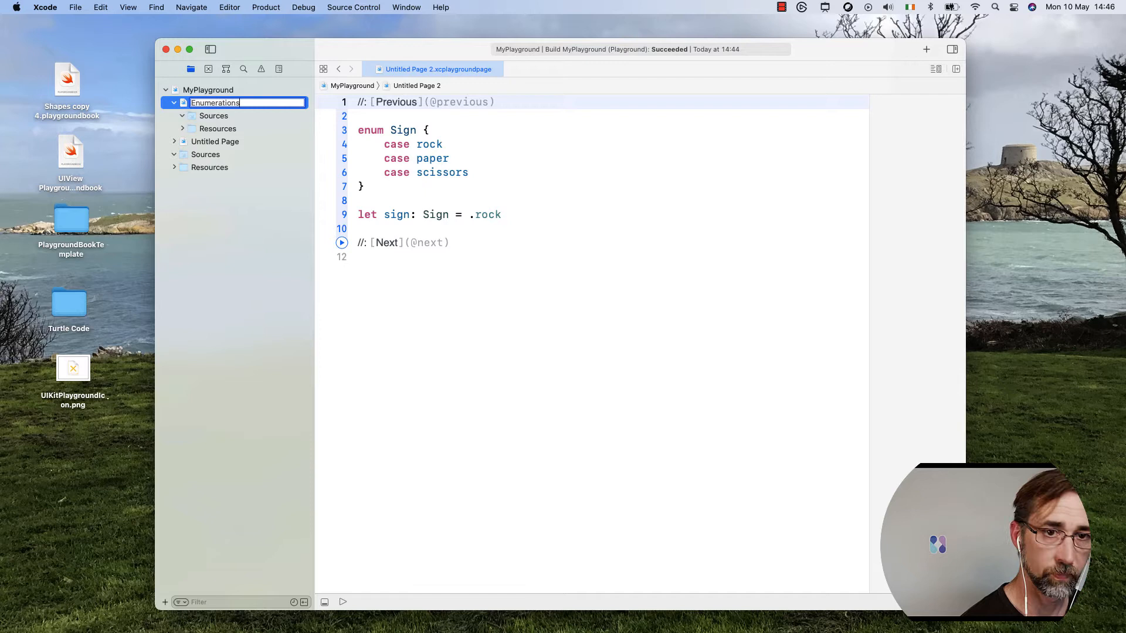
pyautogui.press('Return')
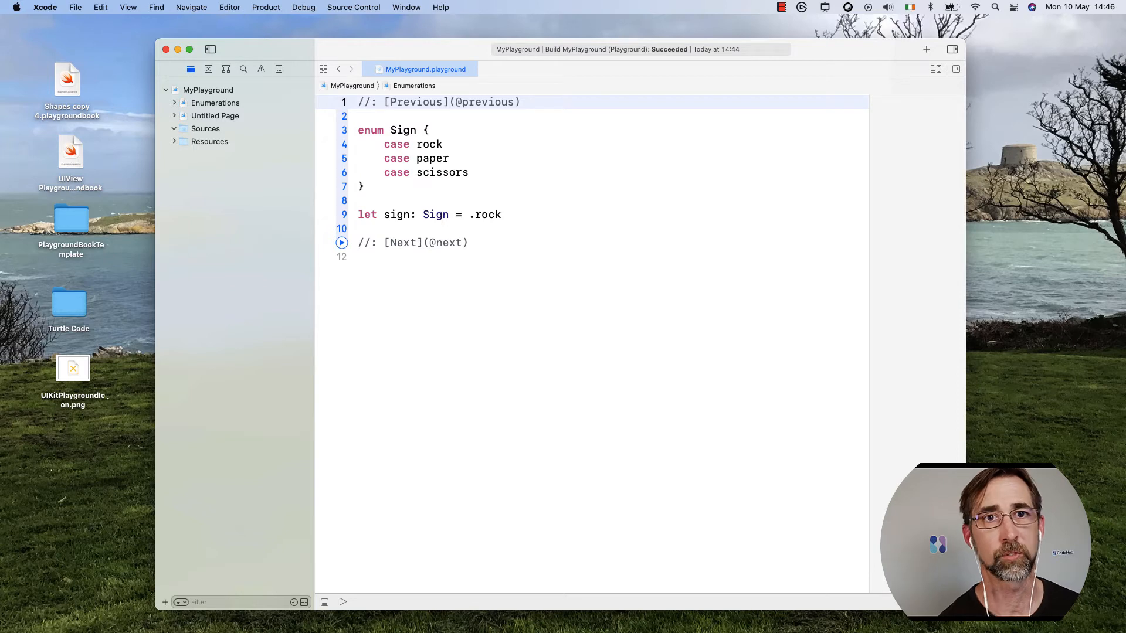
pyautogui.click(191, 133)
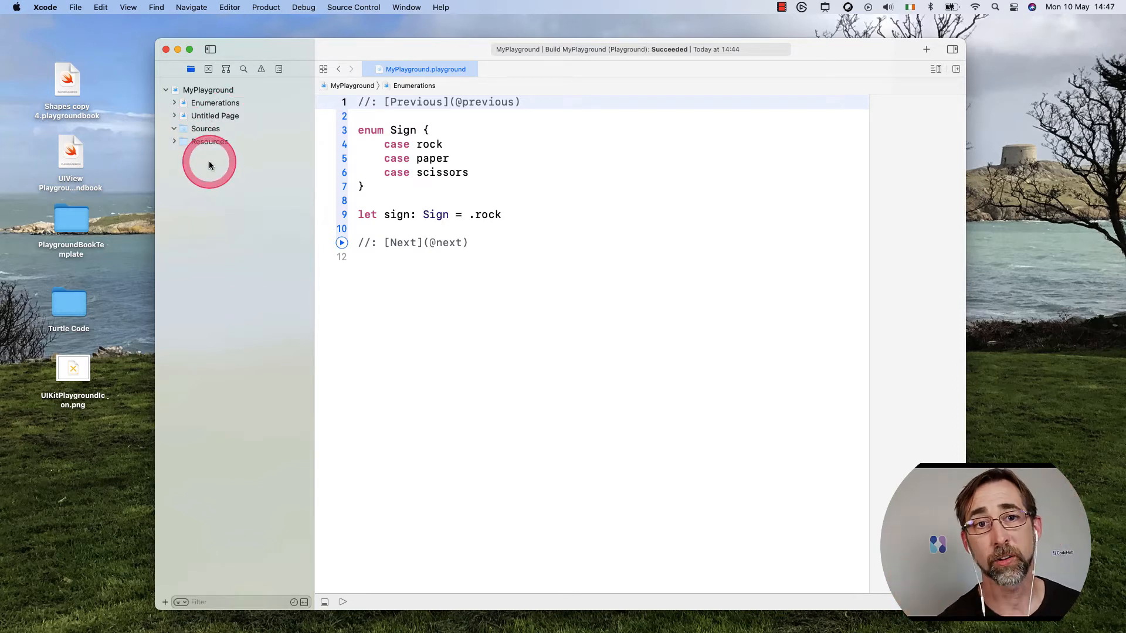
pyautogui.click(215, 115)
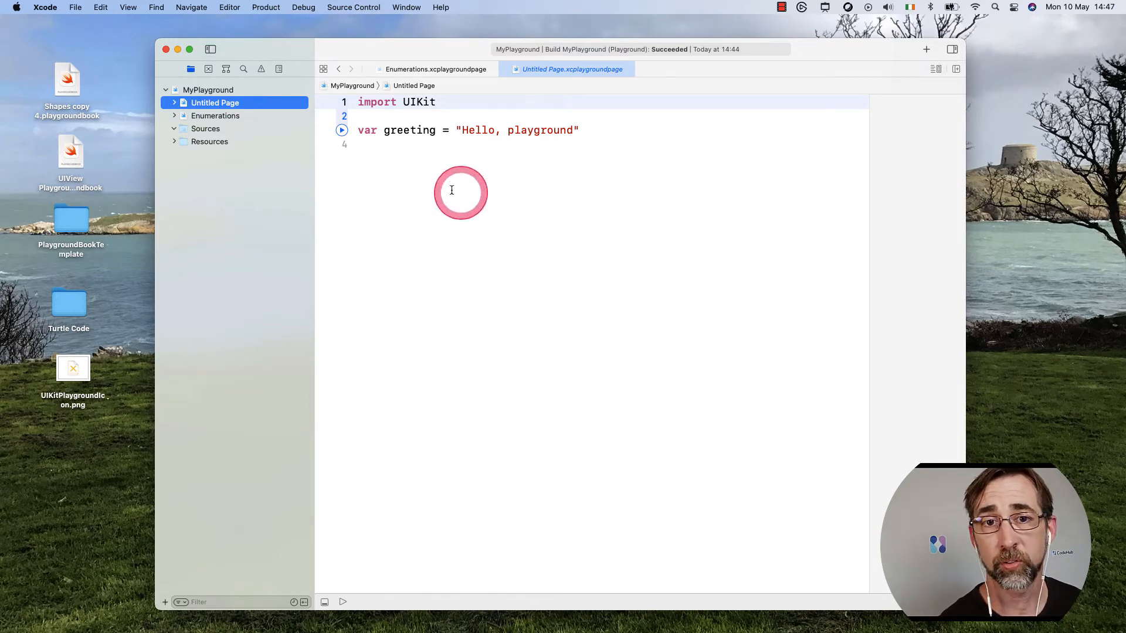
# - Add the markup link //: [Enums](Enumeration) at the bottom of Untitled Page
pyautogui.write('//')
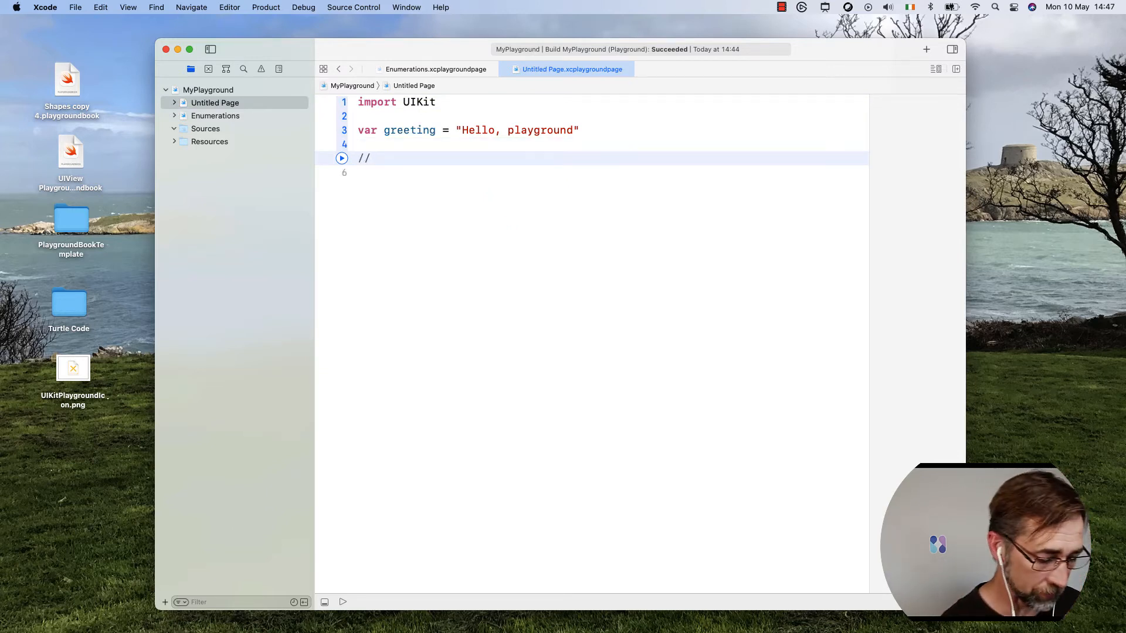
pyautogui.write(':')
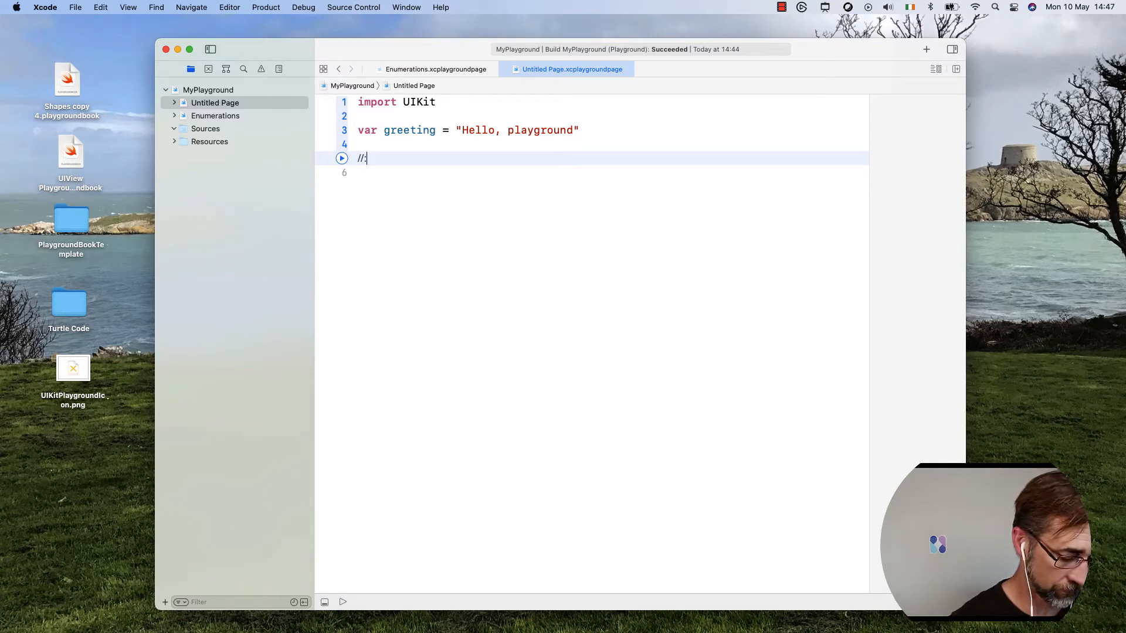
pyautogui.write('[')
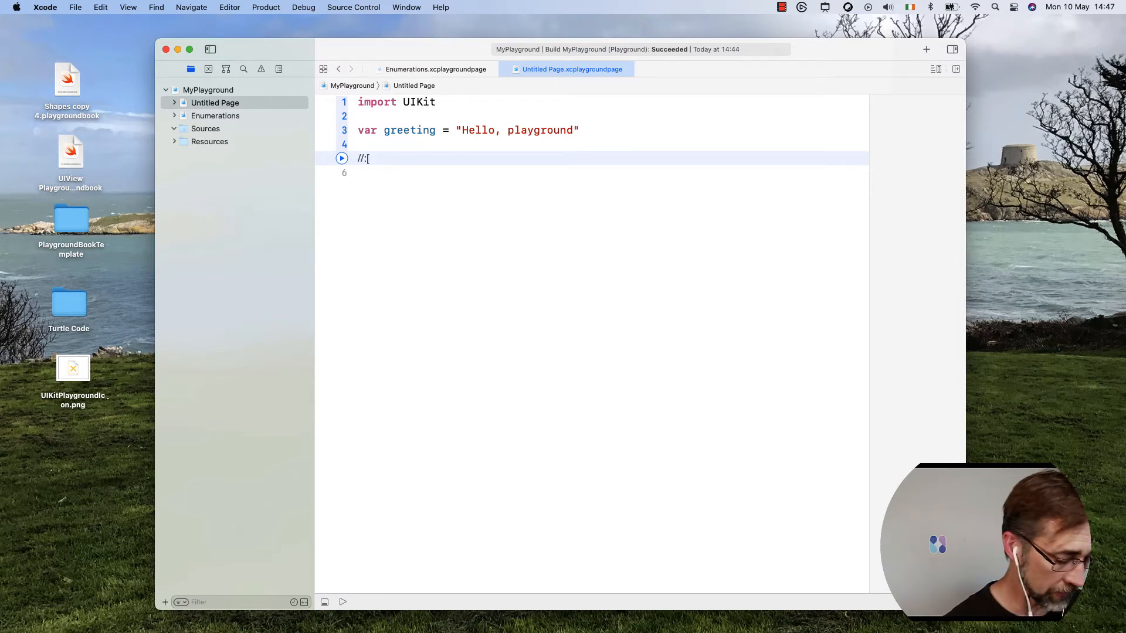
pyautogui.write('Enums]')
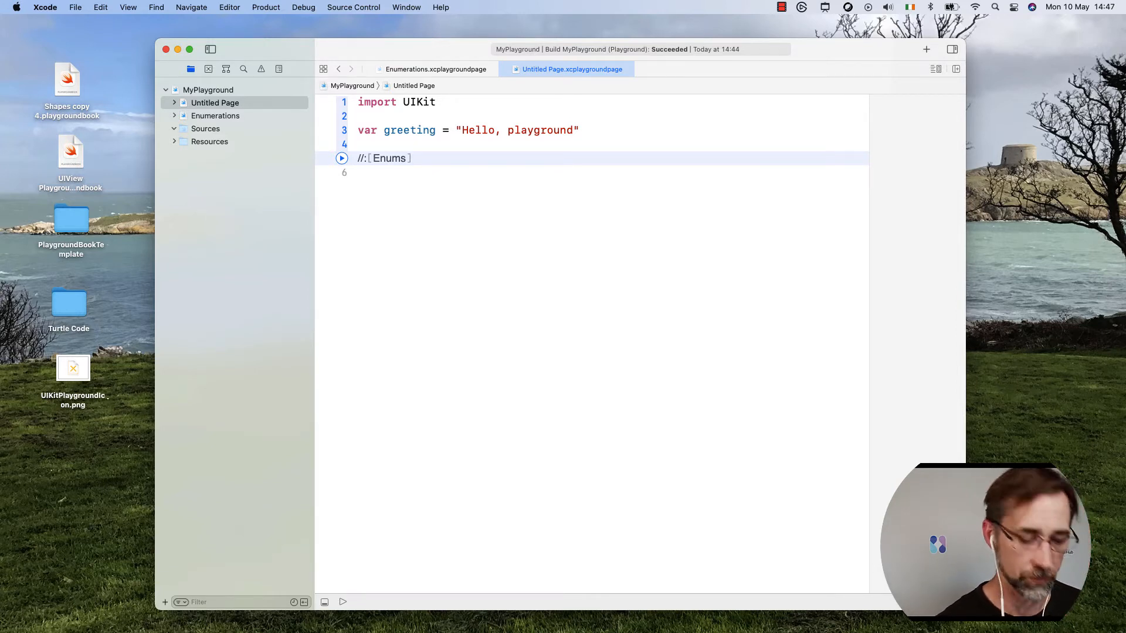
pyautogui.write('()')
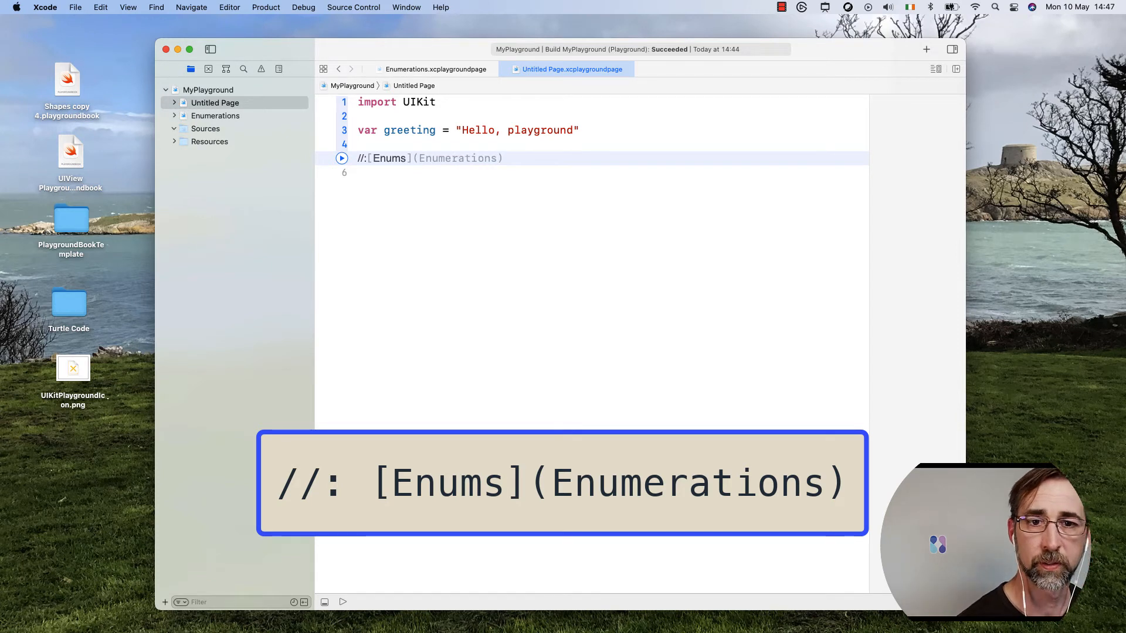
pyautogui.click(544, 203)
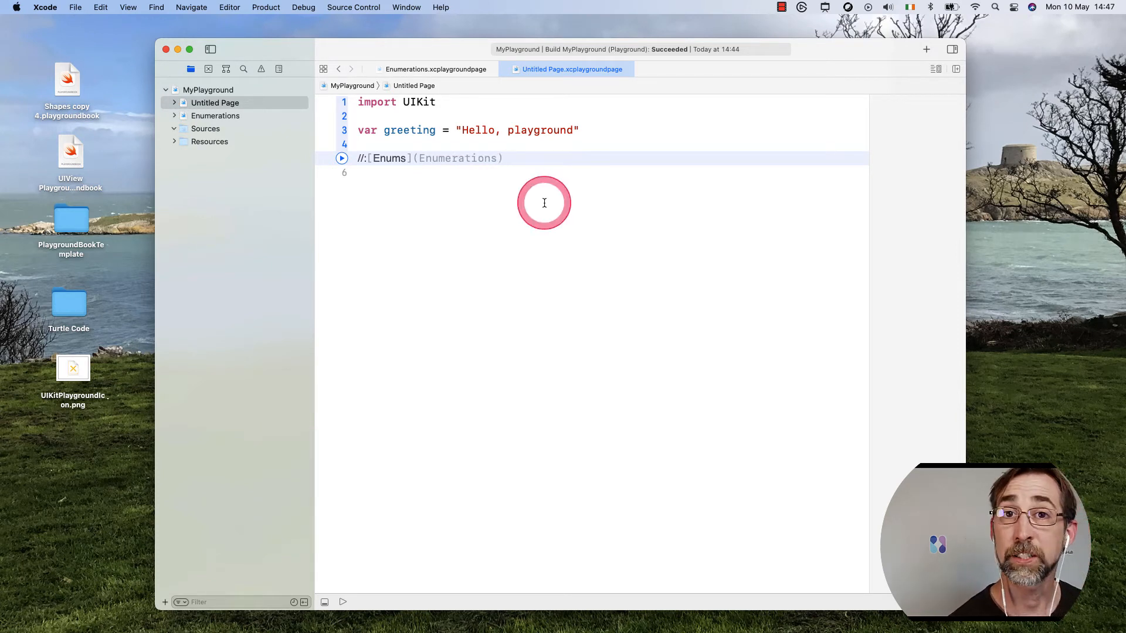
pyautogui.click(544, 202)
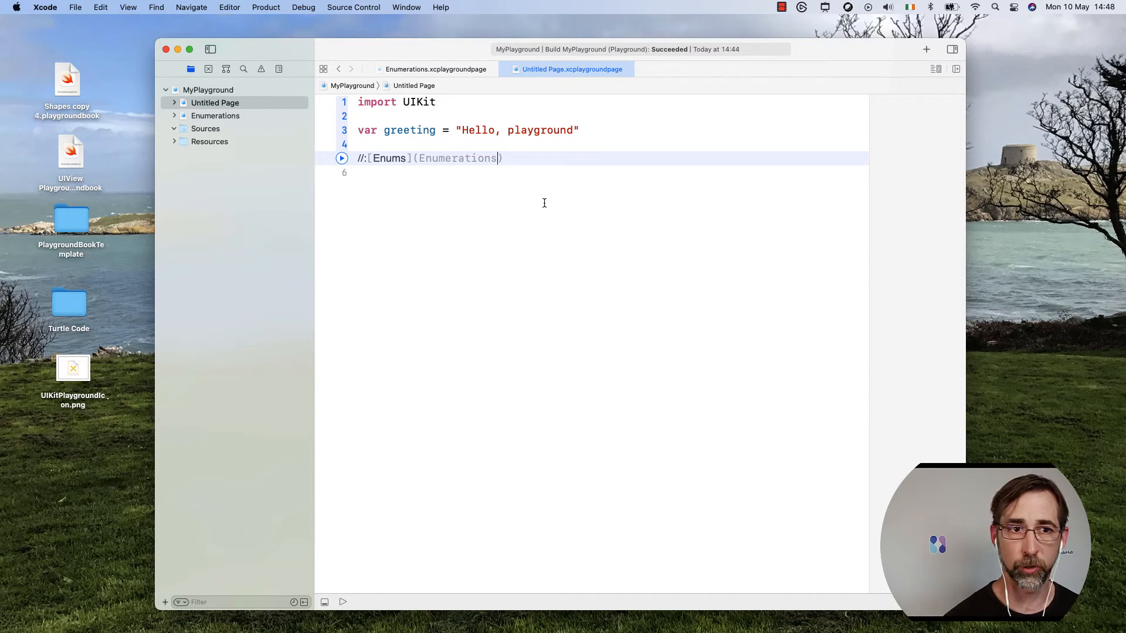
pyautogui.press('Backspace')
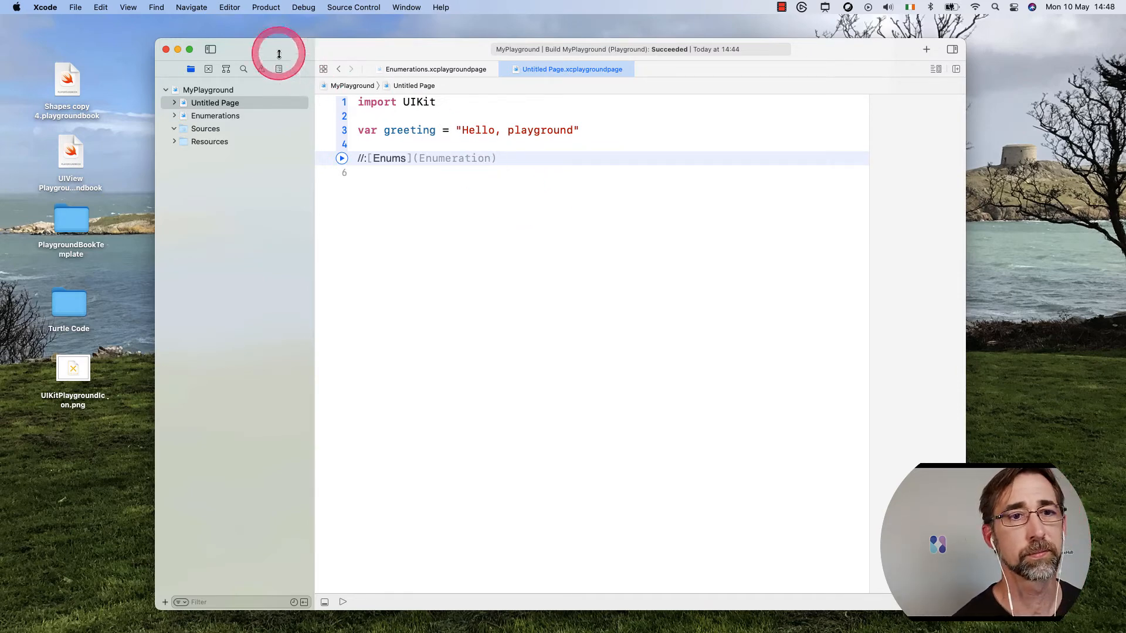
# - Toggle Untitled Page between rendered and raw markup to check the Enums link
pyautogui.click(231, 8)
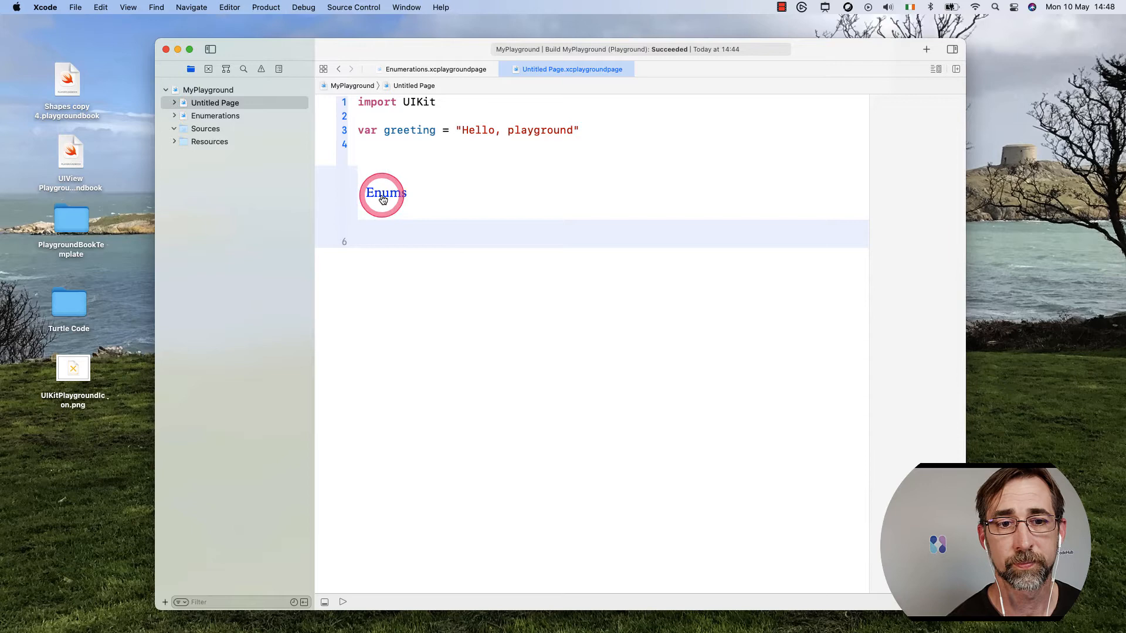
pyautogui.click(230, 7)
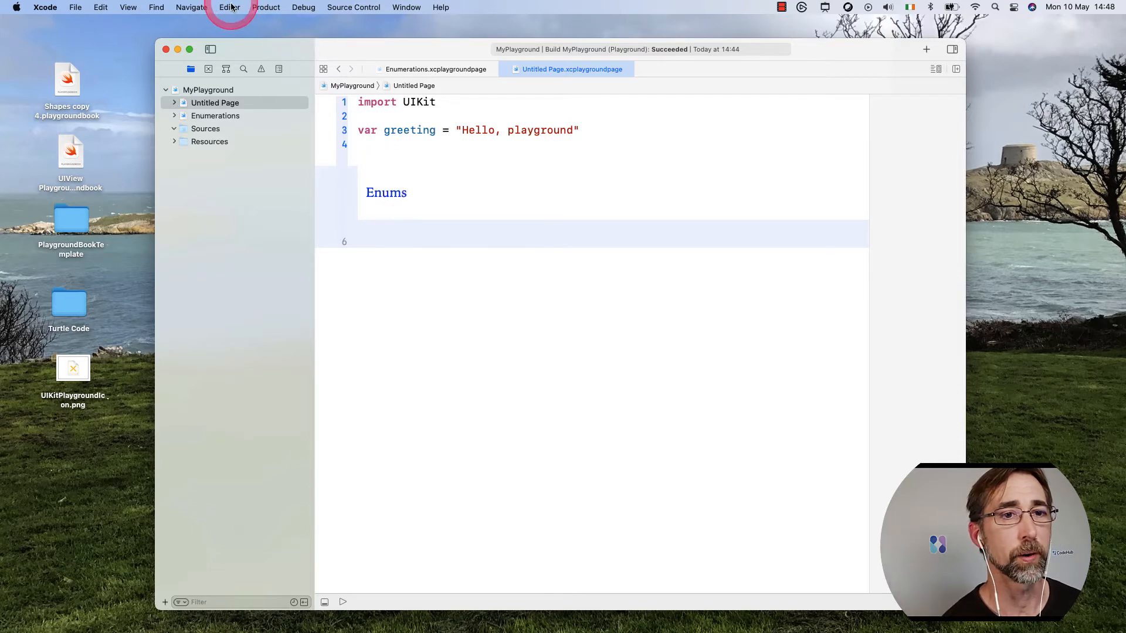
pyautogui.click(230, 7)
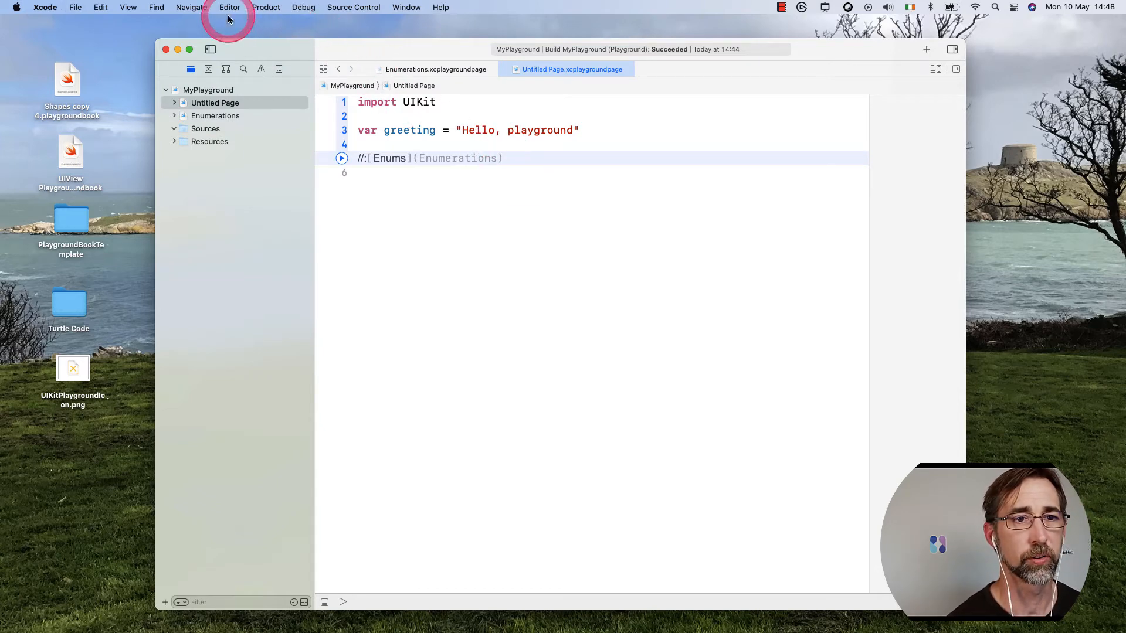
pyautogui.click(229, 8)
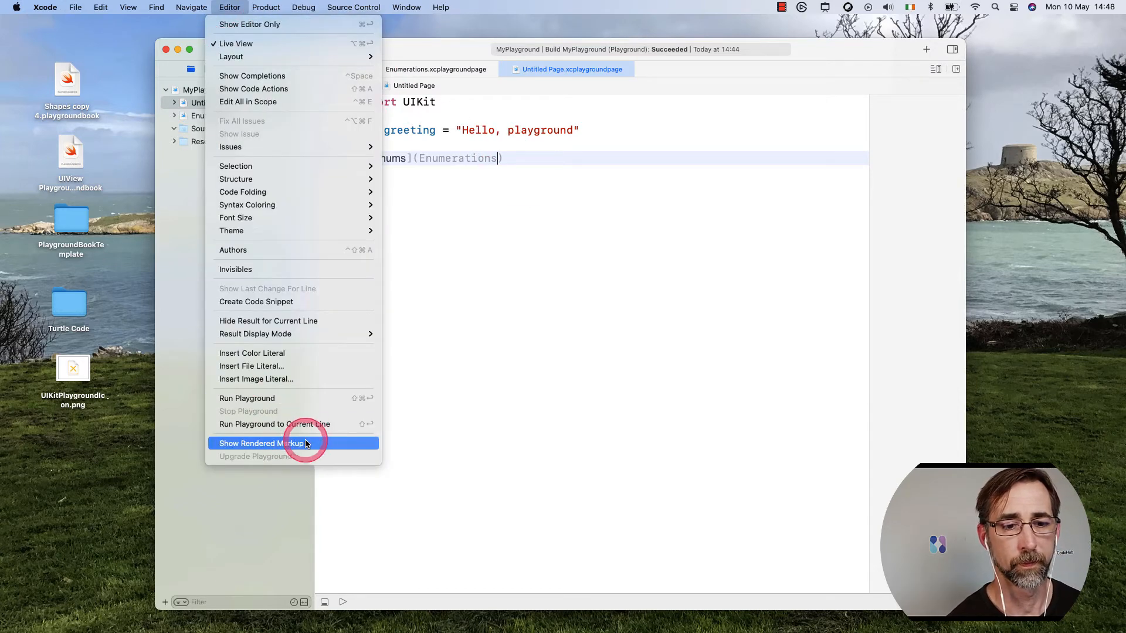
pyautogui.click(263, 444)
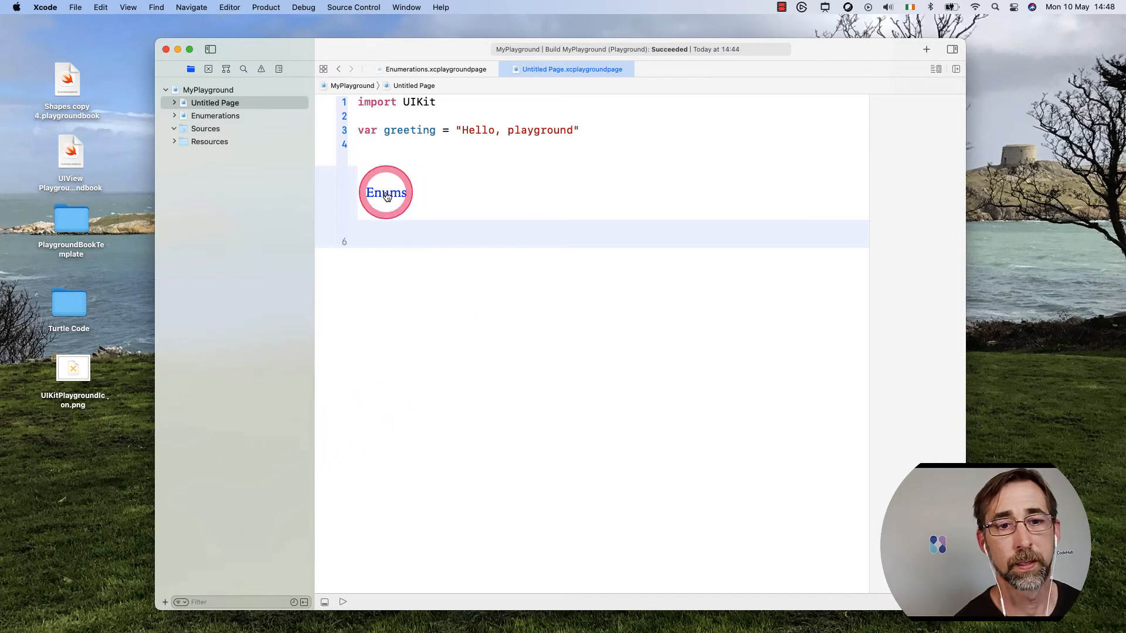
# - Follow the Enums link to the Enumerations page and try its Next link
pyautogui.click(385, 192)
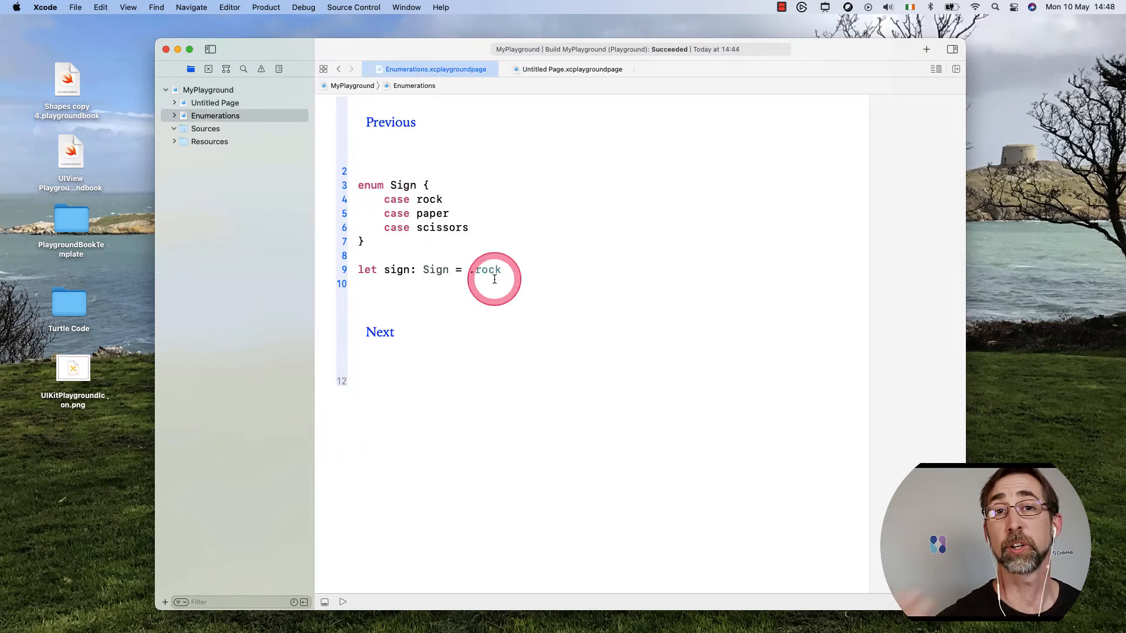
pyautogui.write('.')
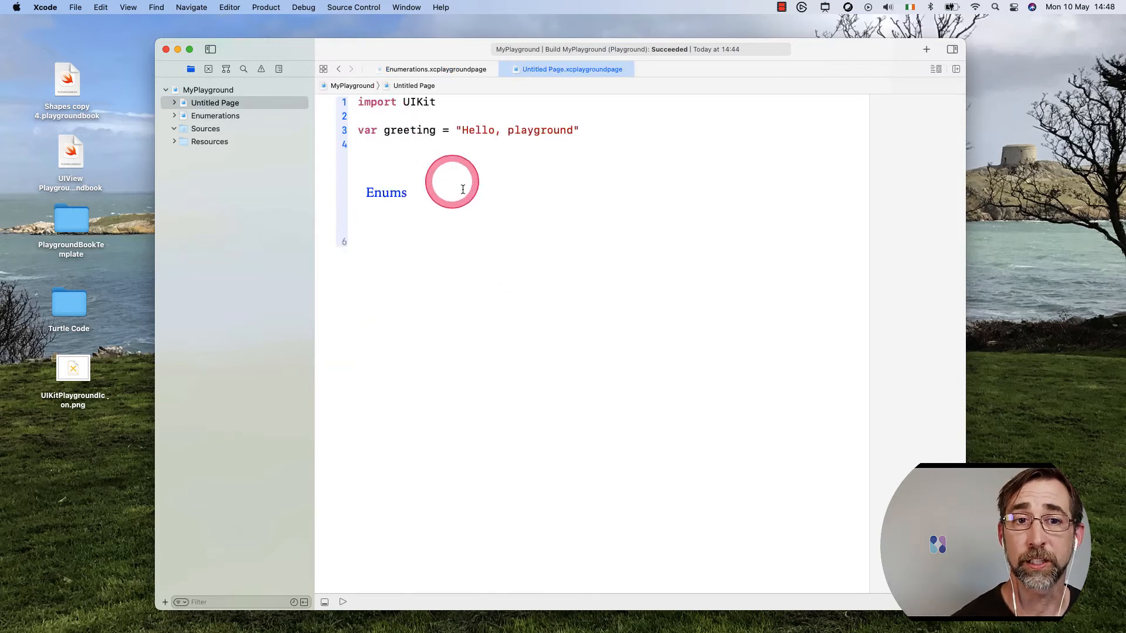
pyautogui.click(437, 69)
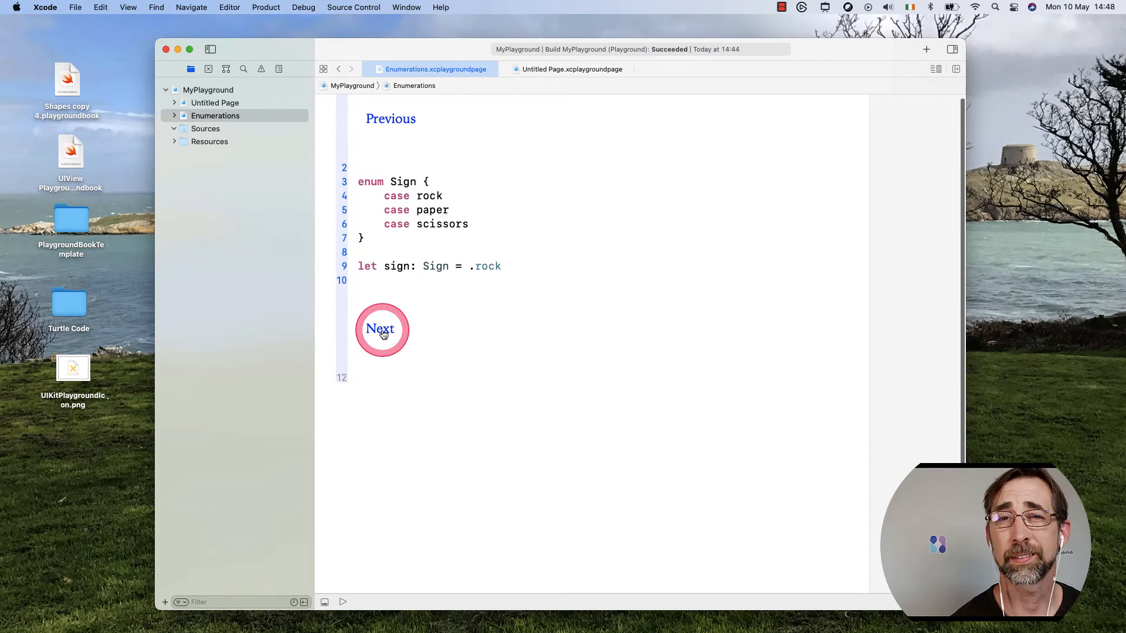
pyautogui.click(380, 330)
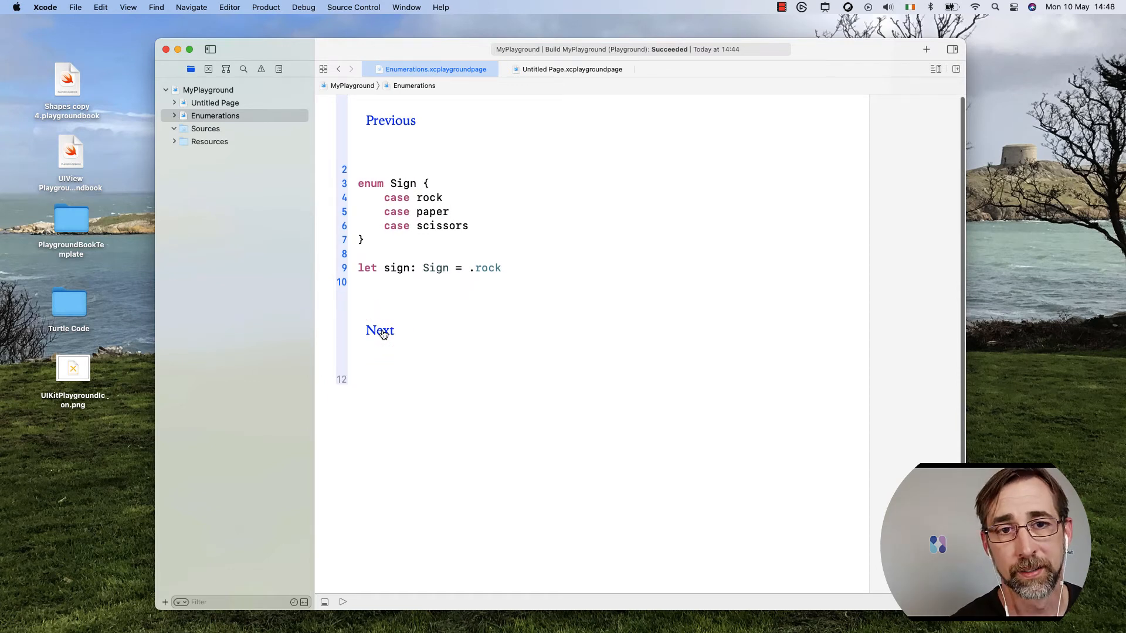
pyautogui.click(423, 268)
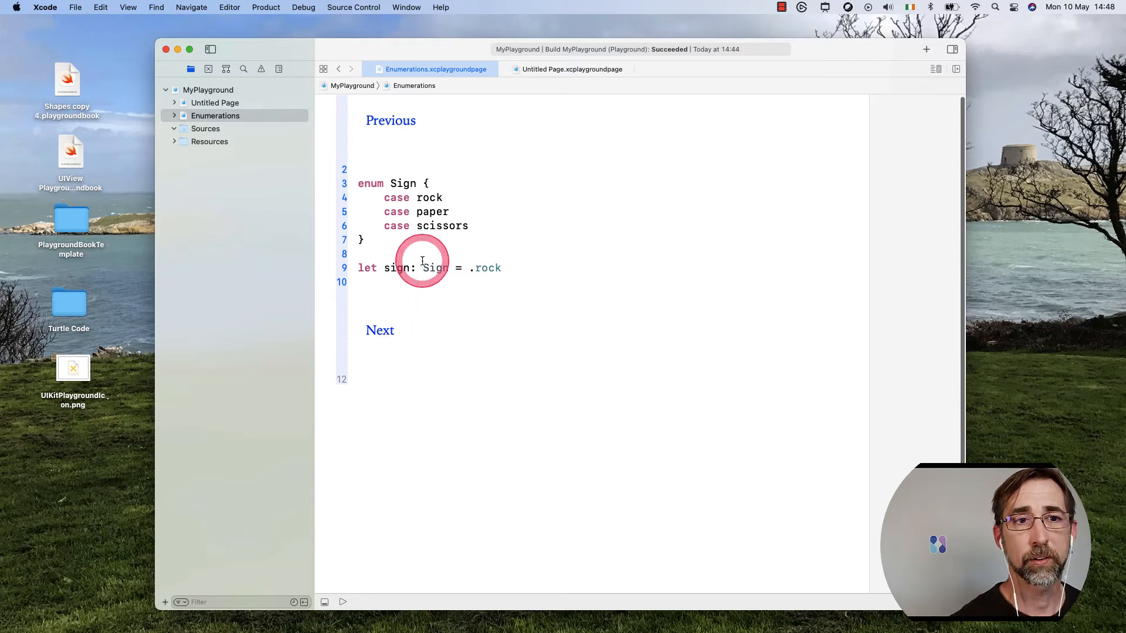
pyautogui.click(229, 7)
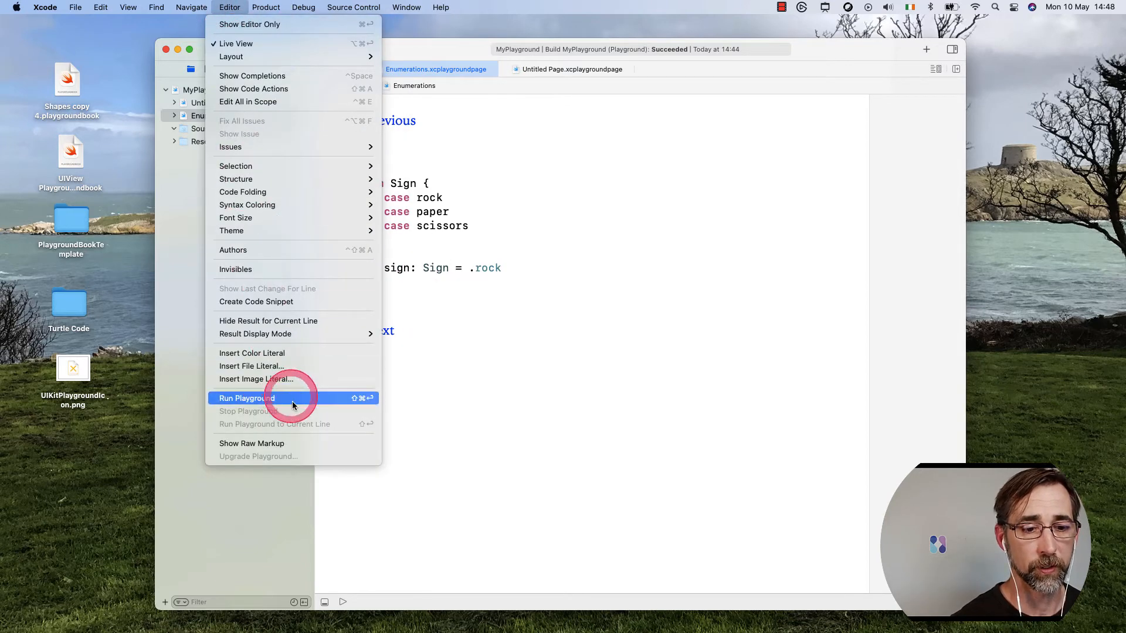
# - Show raw markup and add a /*: */ note: 'This page is about Enumerations. Read the material first, please.'
pyautogui.click(247, 398)
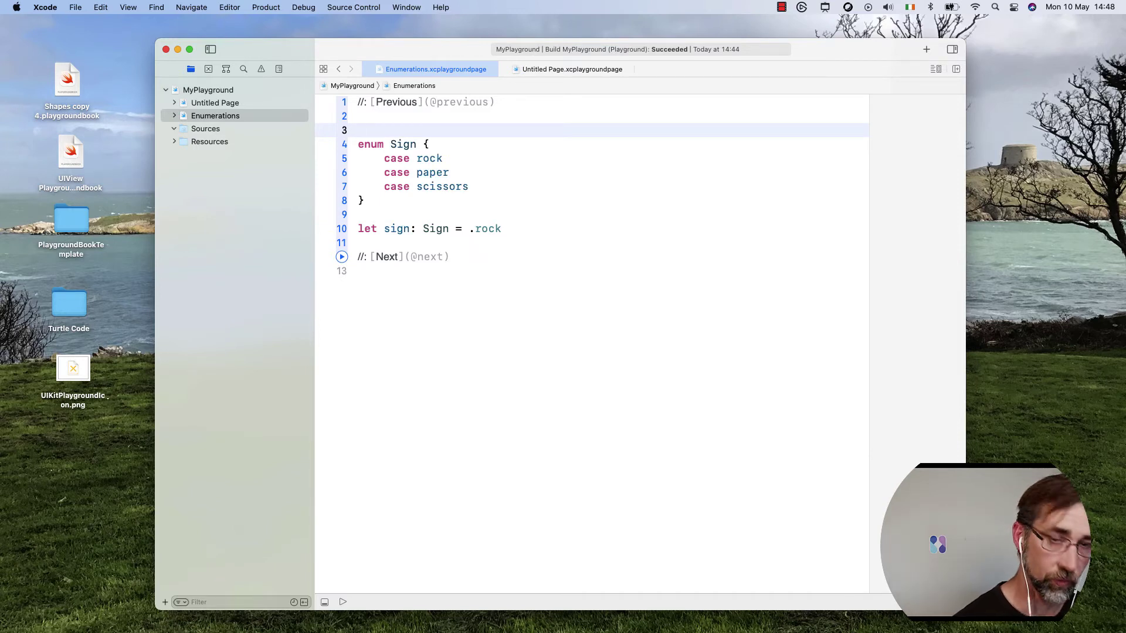
pyautogui.write('/')
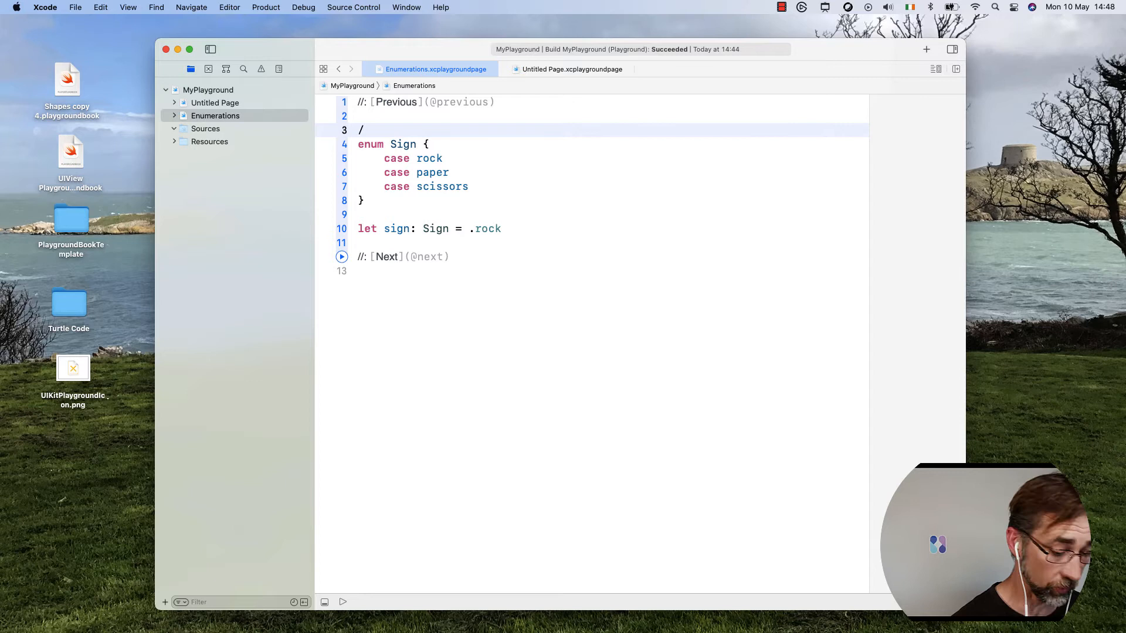
pyautogui.write('*')
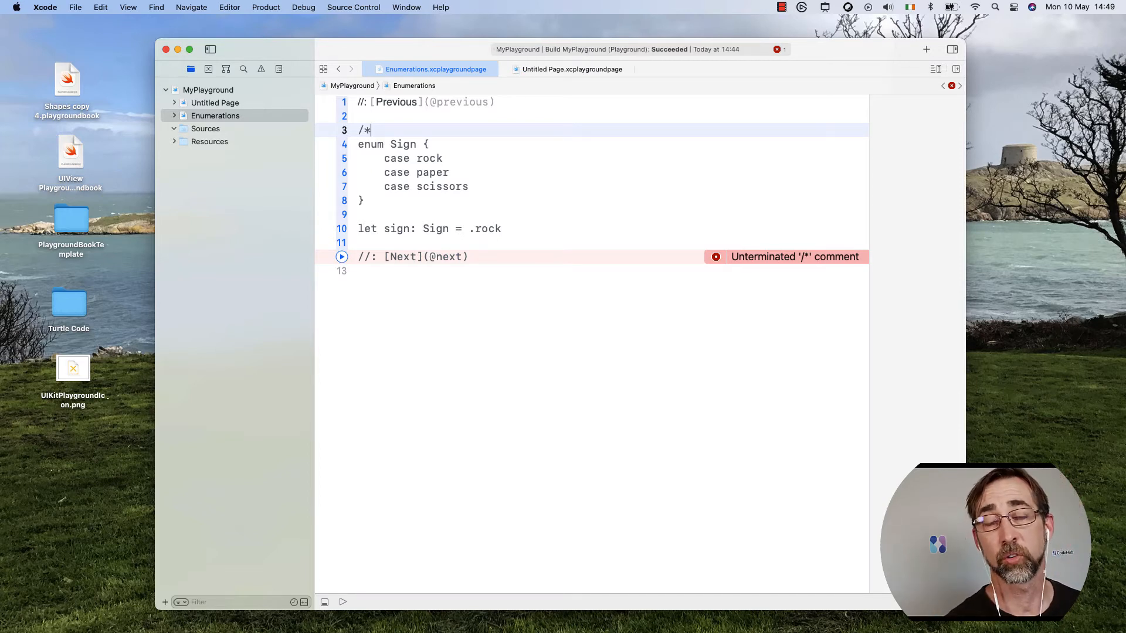
pyautogui.write('*/')
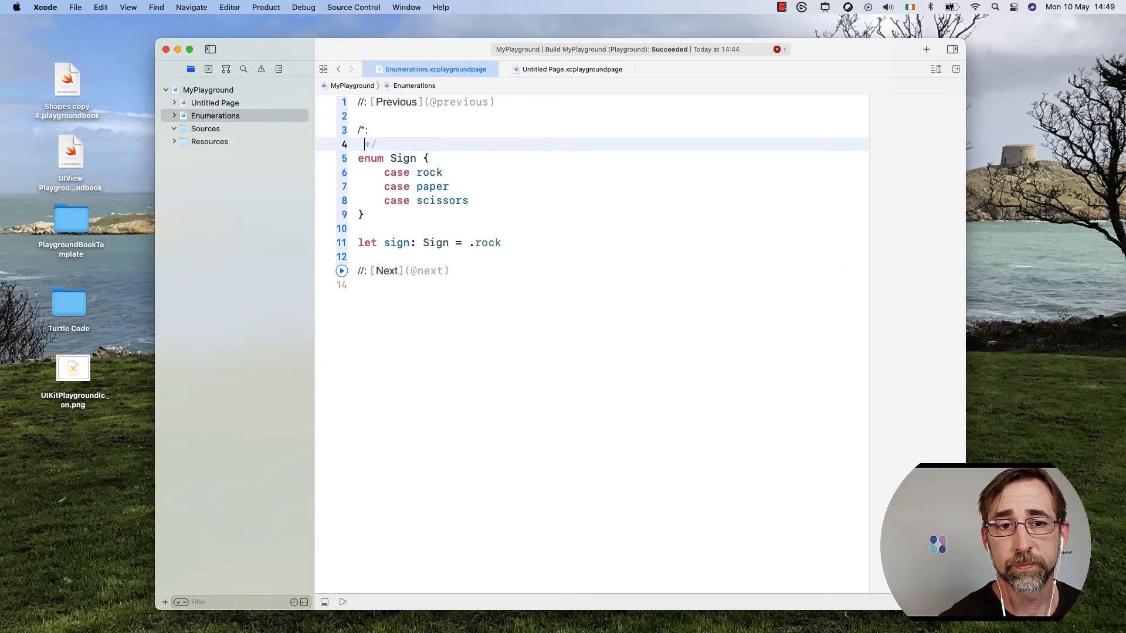
pyautogui.press('Return')
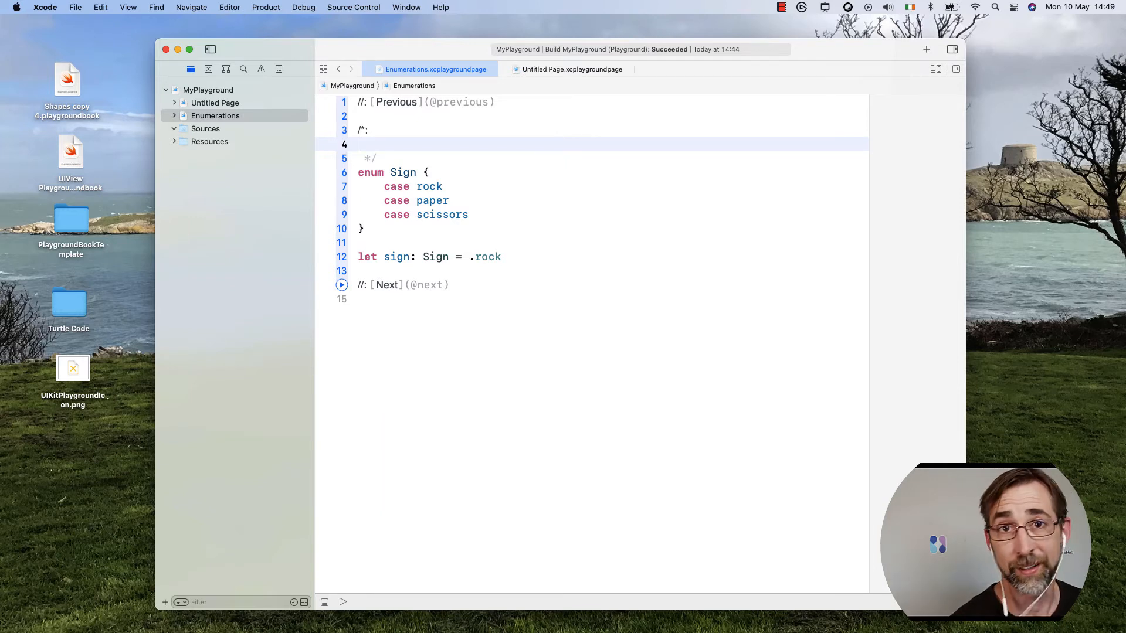
pyautogui.write('This page')
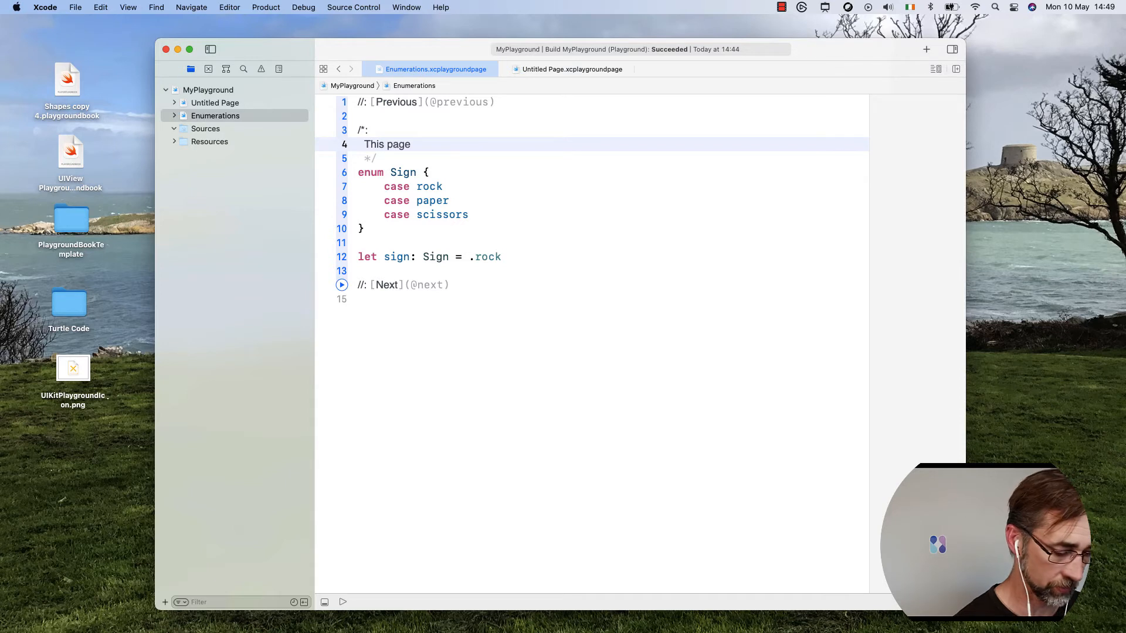
pyautogui.write('is about Enumer')
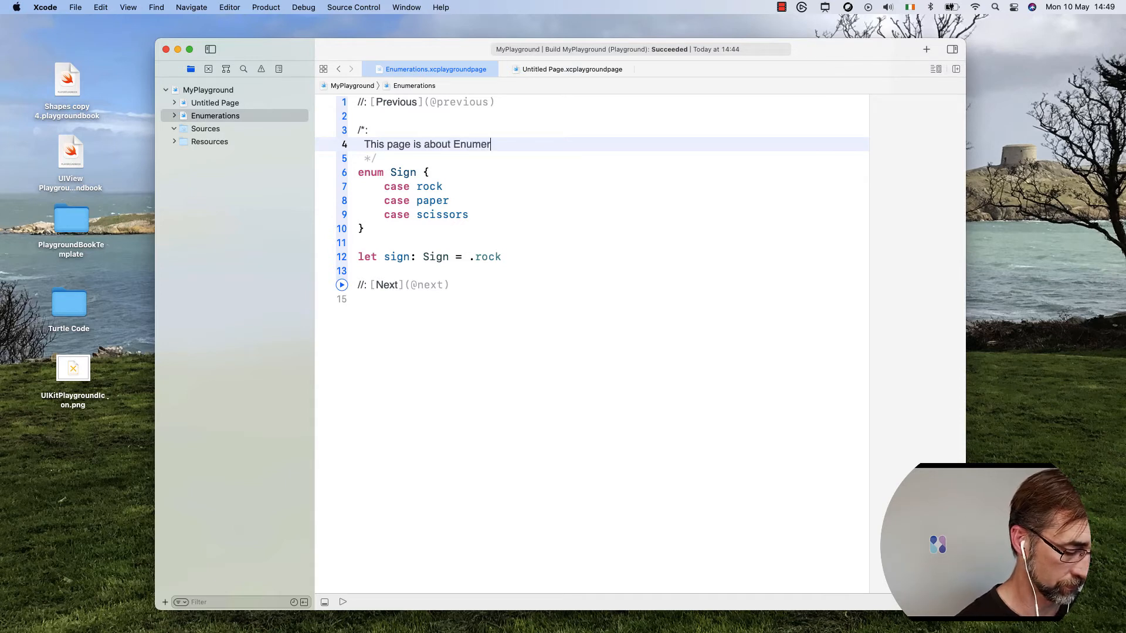
pyautogui.write('ations. Read')
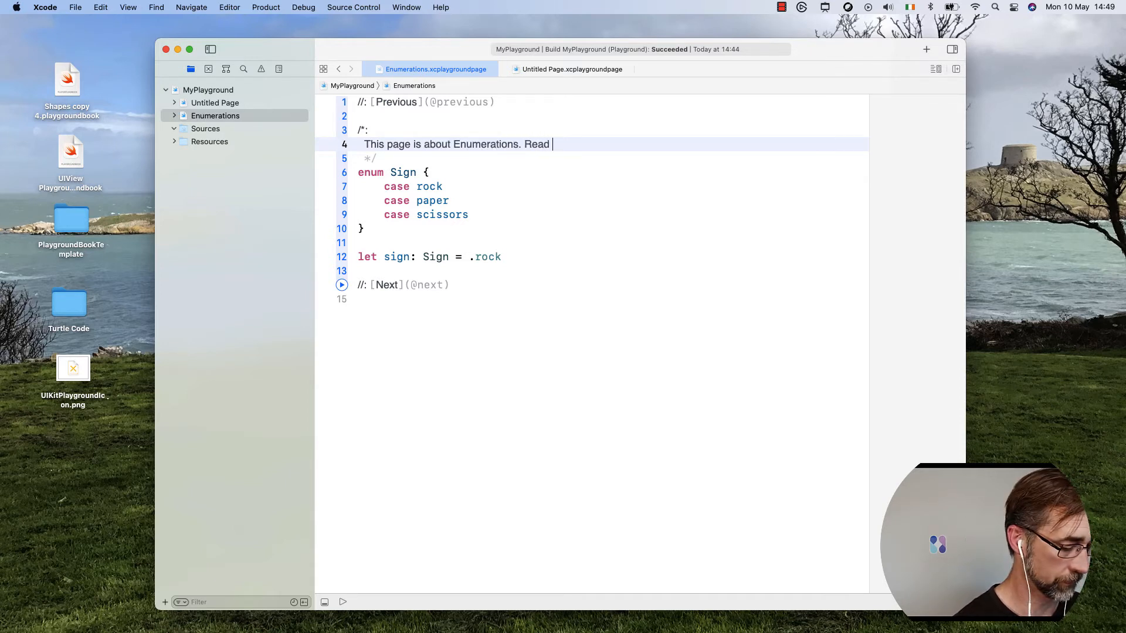
pyautogui.write('the material')
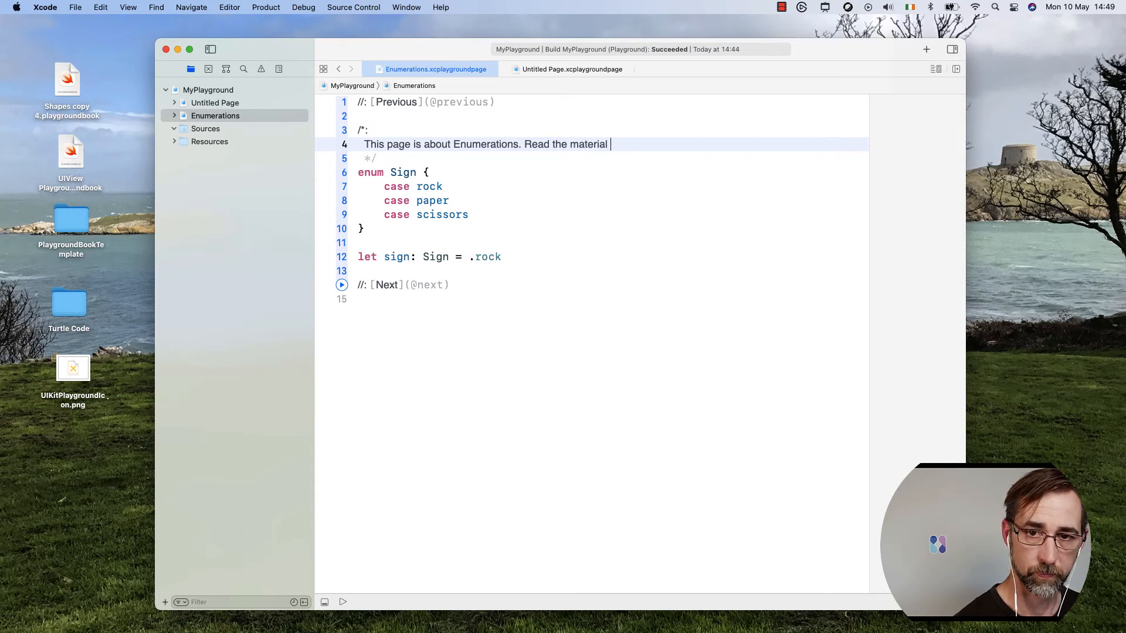
pyautogui.write('first, please.')
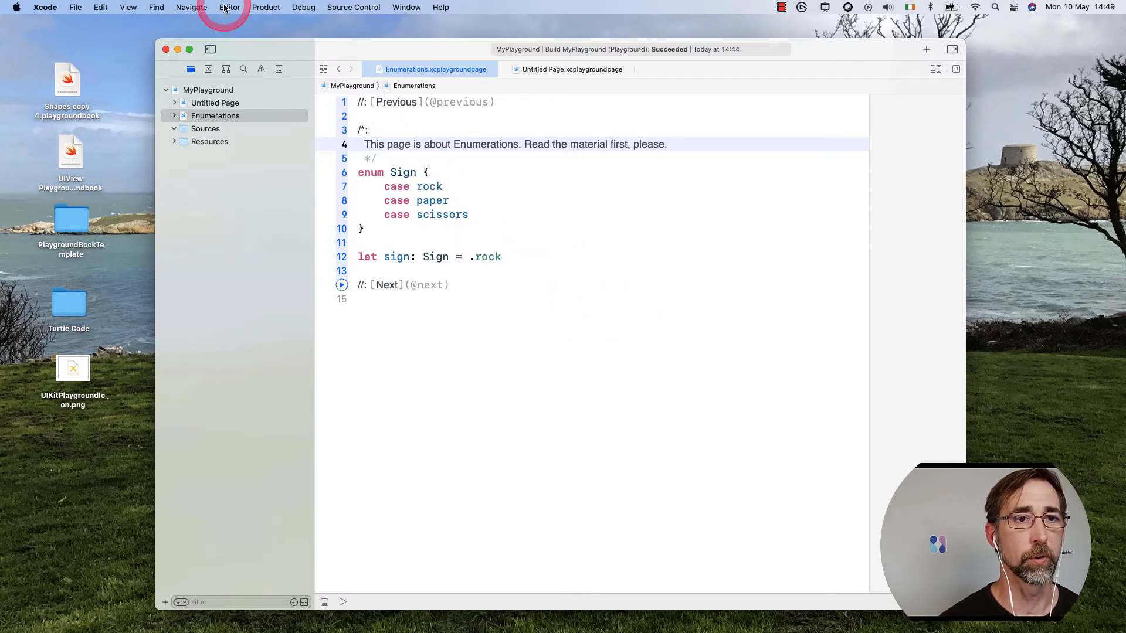
# - Render the Enumerations page markup and add blank lines below the let statement
pyautogui.click(230, 8)
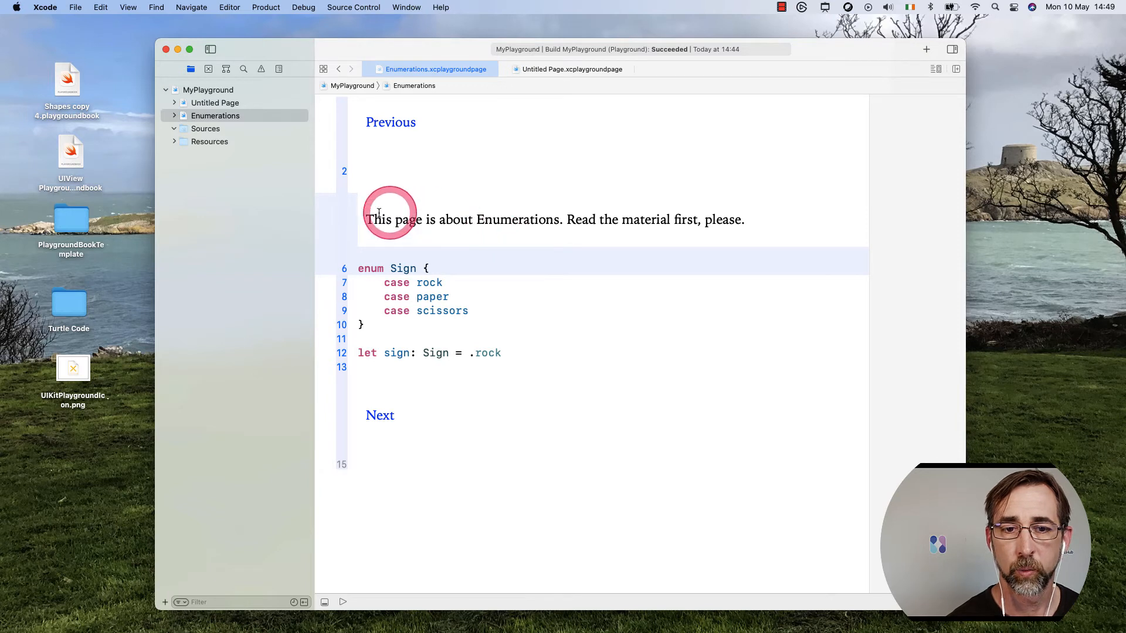
pyautogui.moveTo(461, 217)
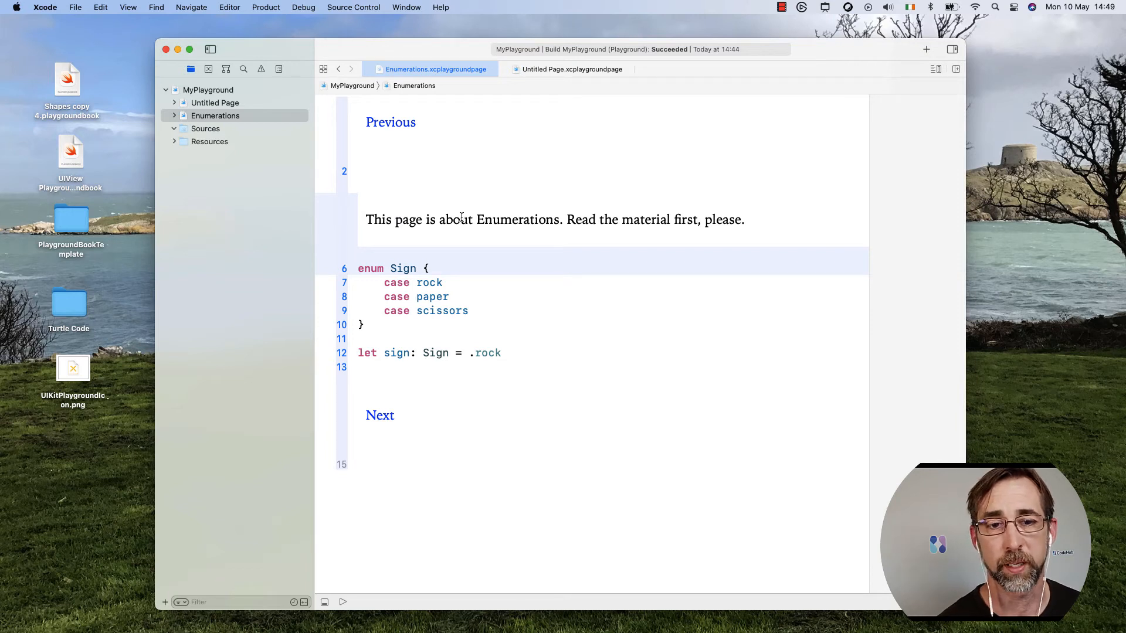
pyautogui.click(397, 377)
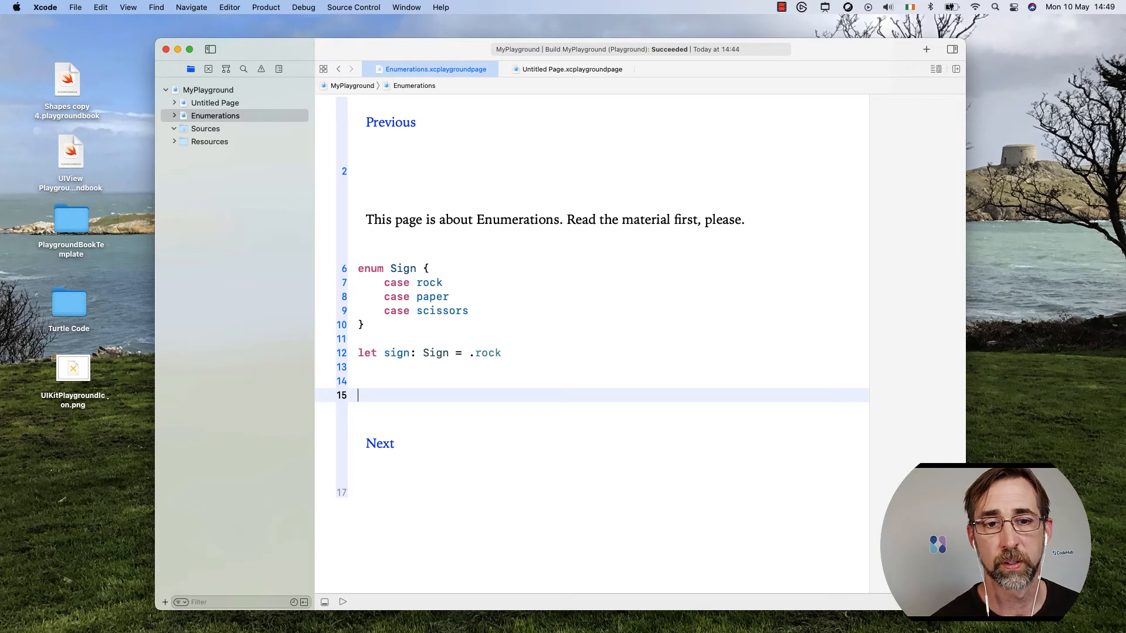
pyautogui.click(423, 421)
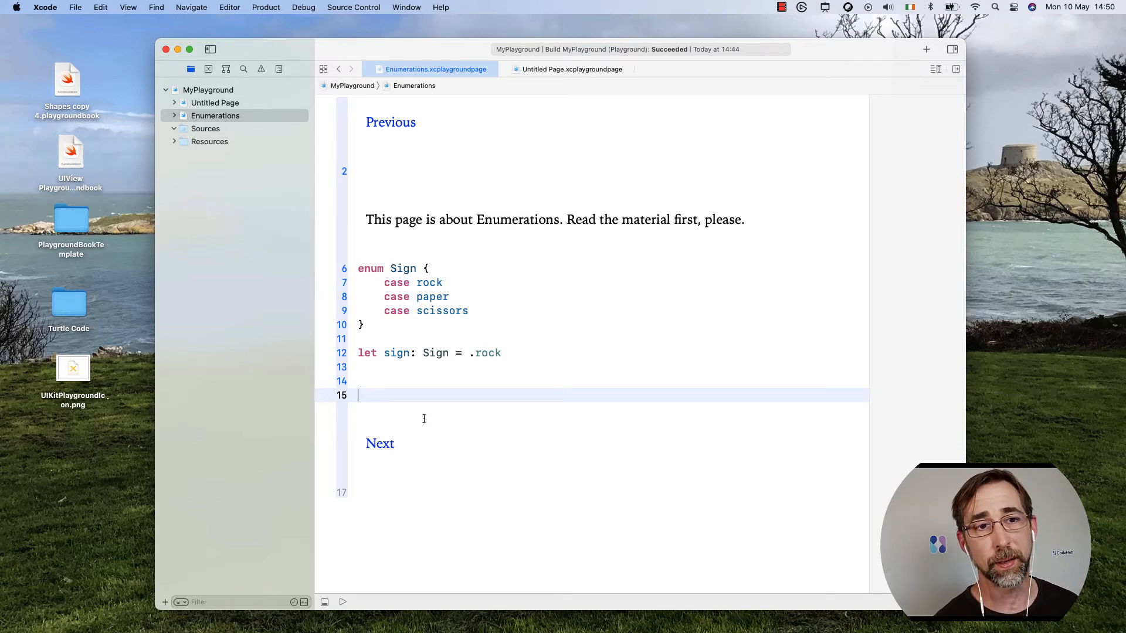
pyautogui.click(197, 116)
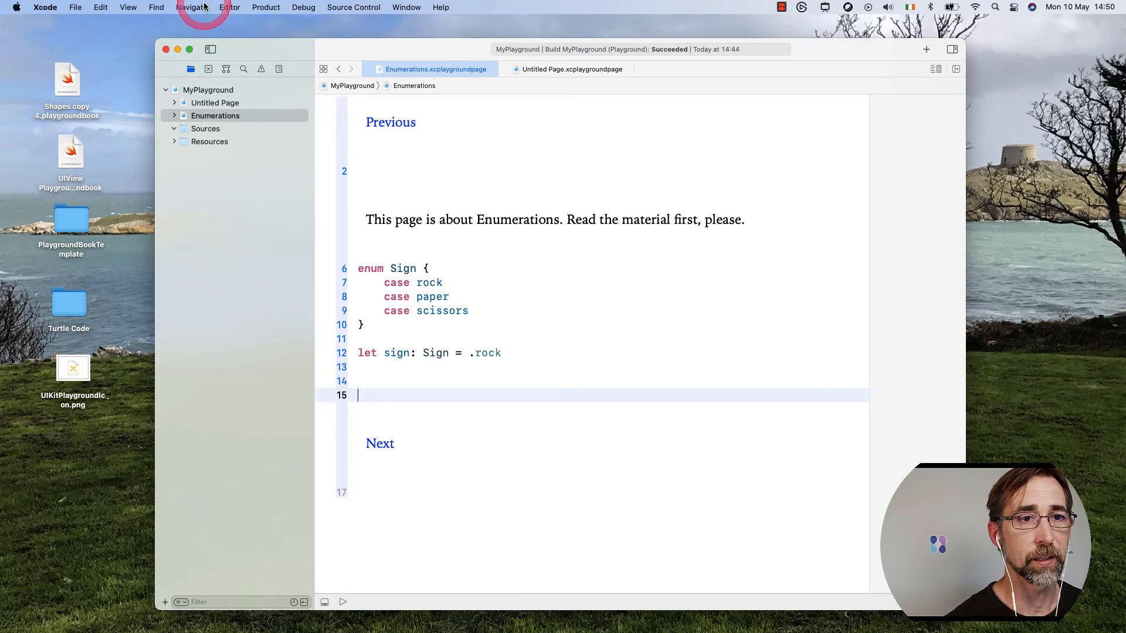
# - Switch to raw markup and type //: [Untitled Page](Untitled Page) above the Next link
pyautogui.click(230, 8)
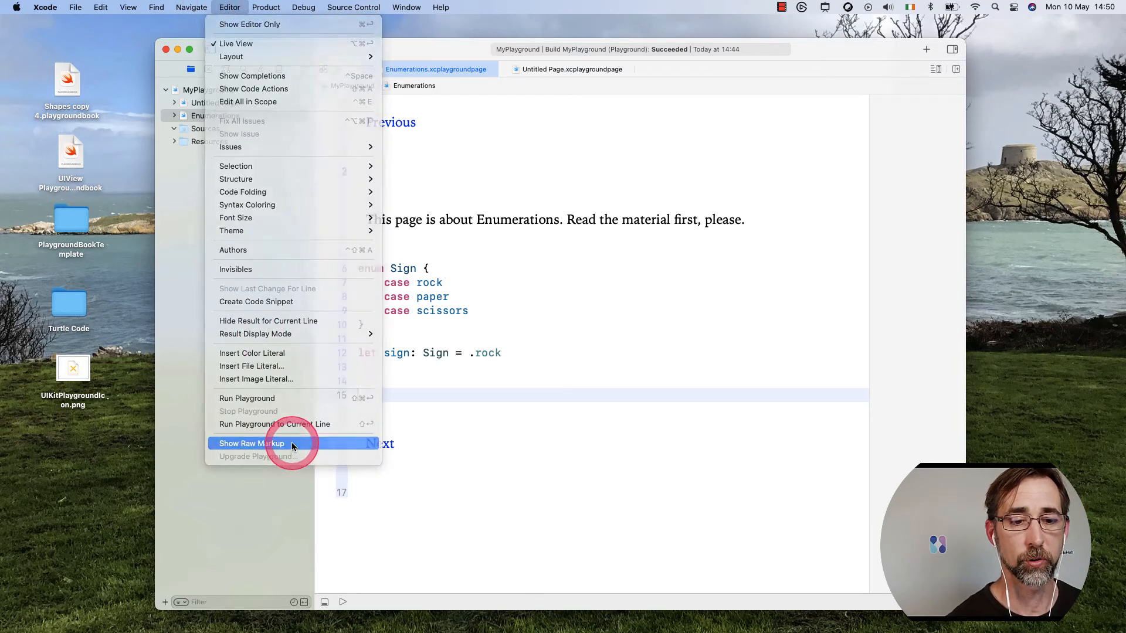
pyautogui.click(251, 443)
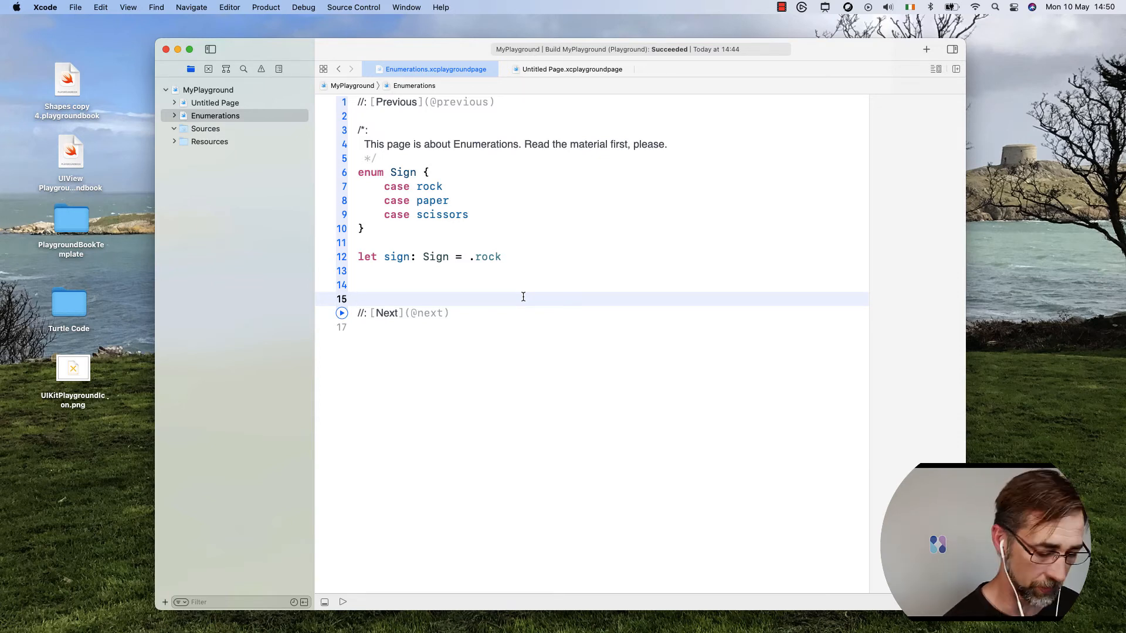
pyautogui.write('//:')
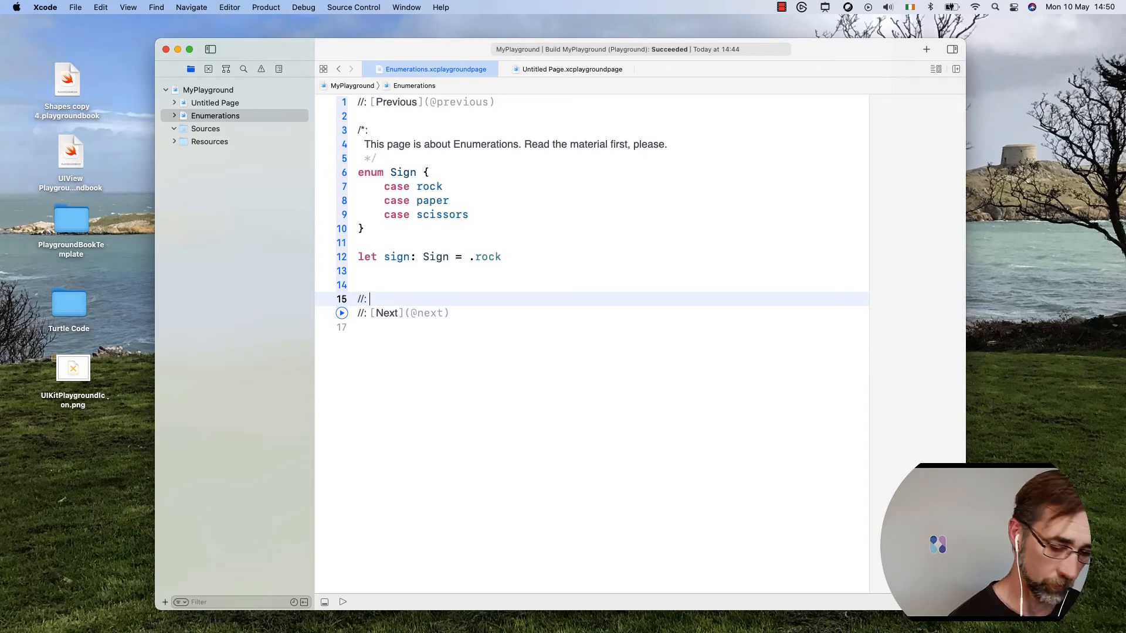
pyautogui.write('[Untitled Page')
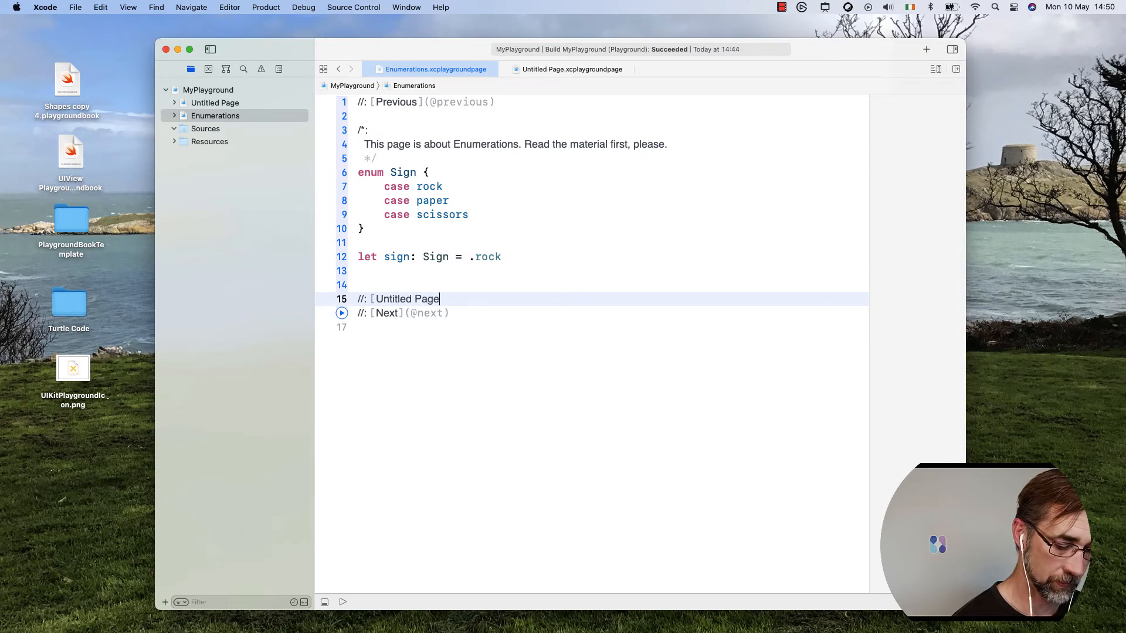
pyautogui.write(']')
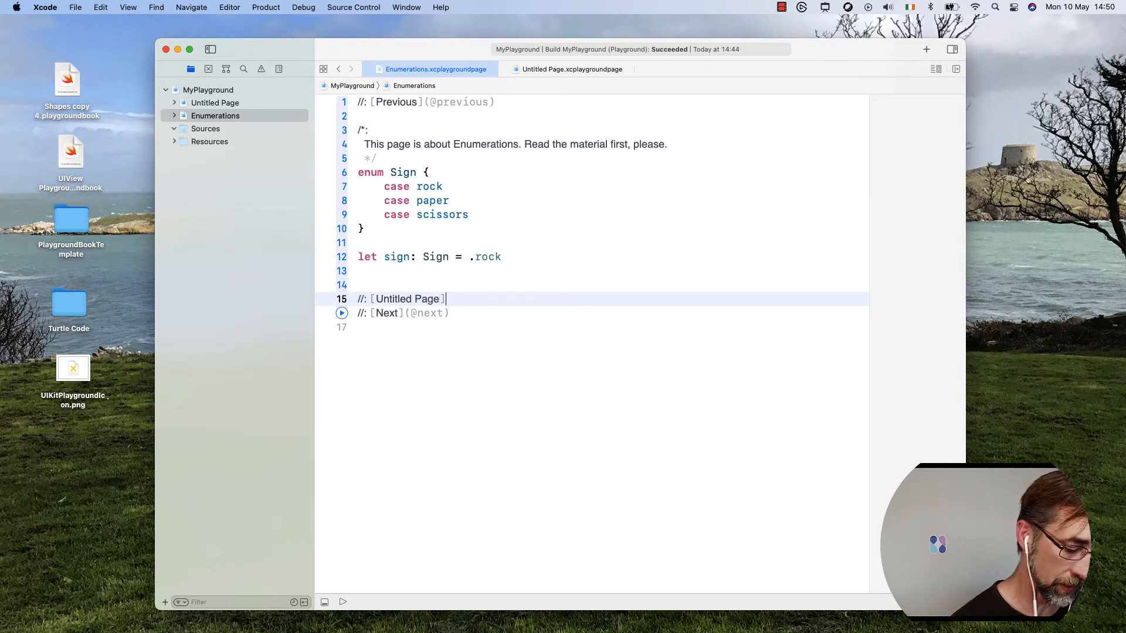
pyautogui.write('(')
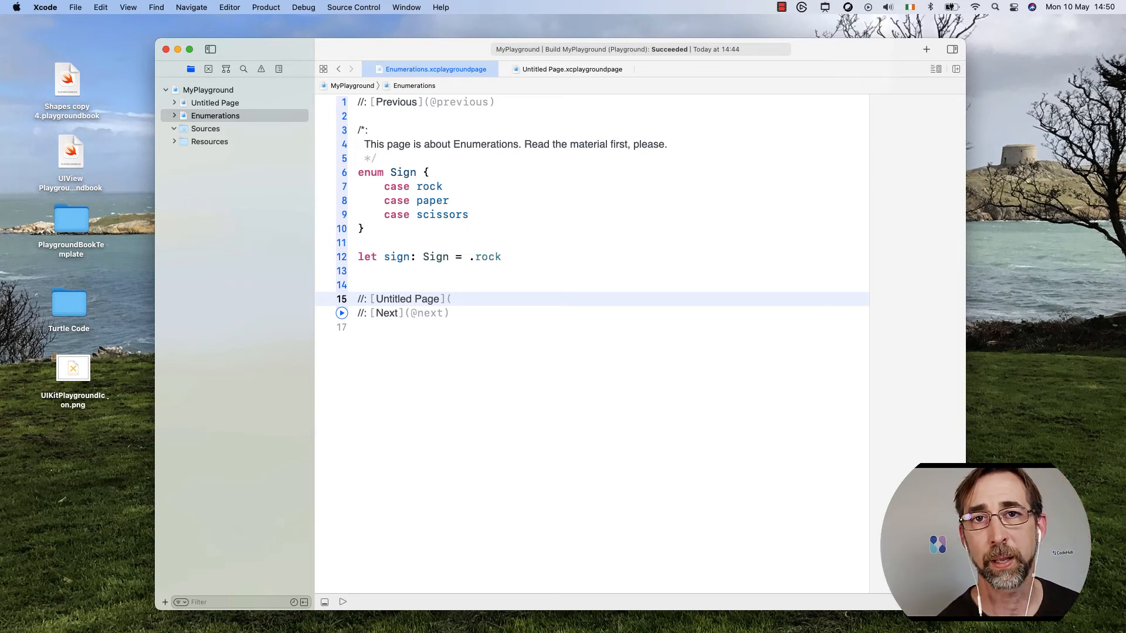
pyautogui.write('Unti')
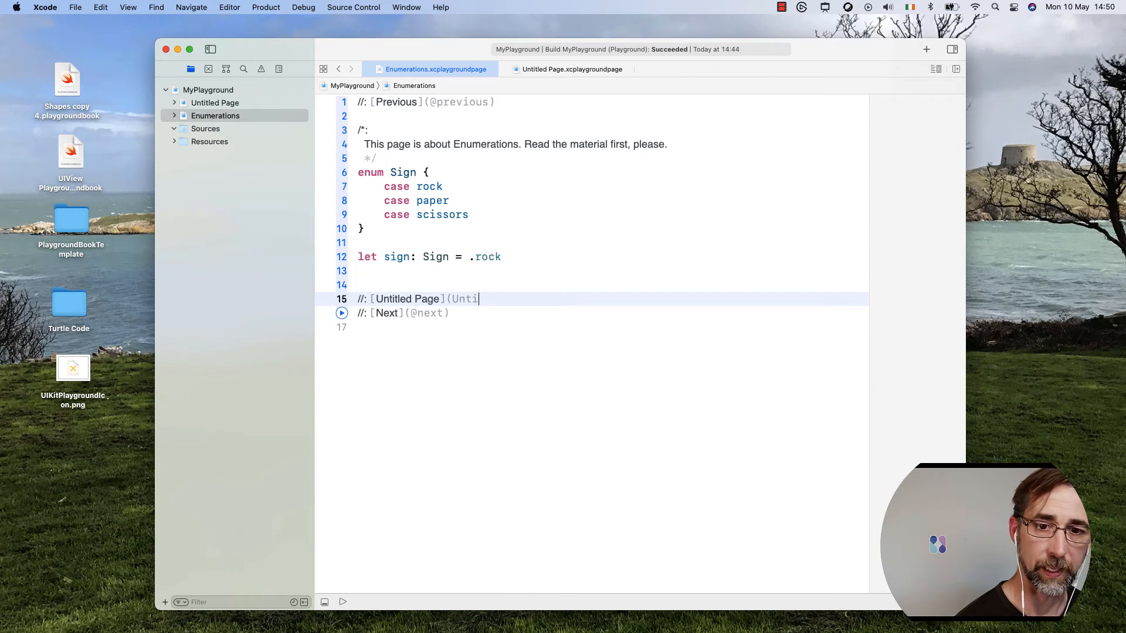
pyautogui.write('tled')
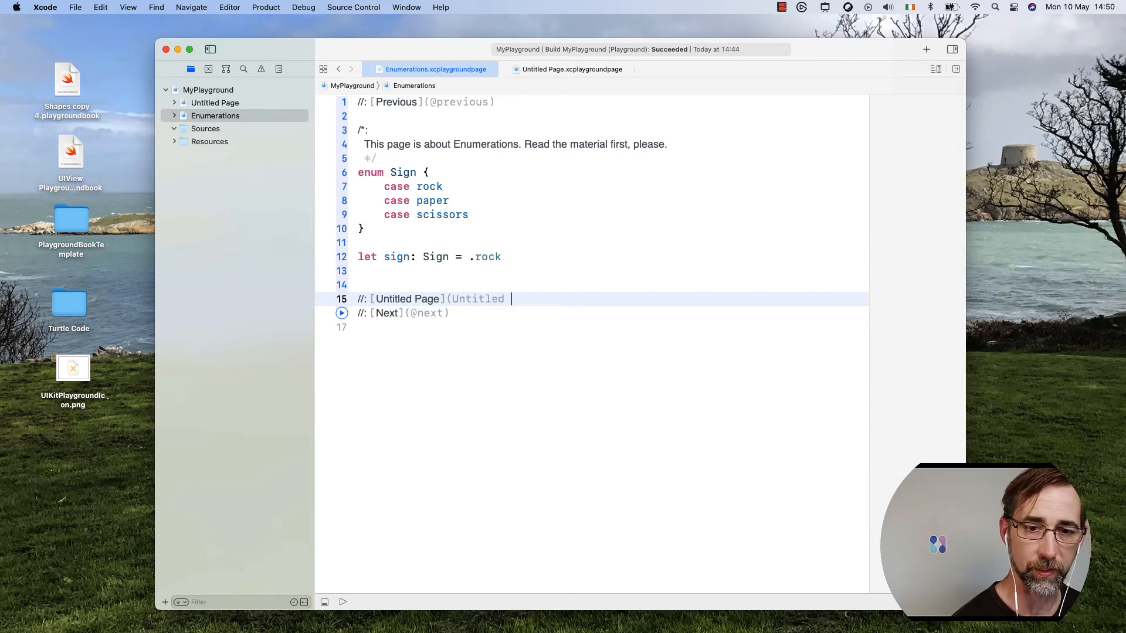
pyautogui.write('Page')
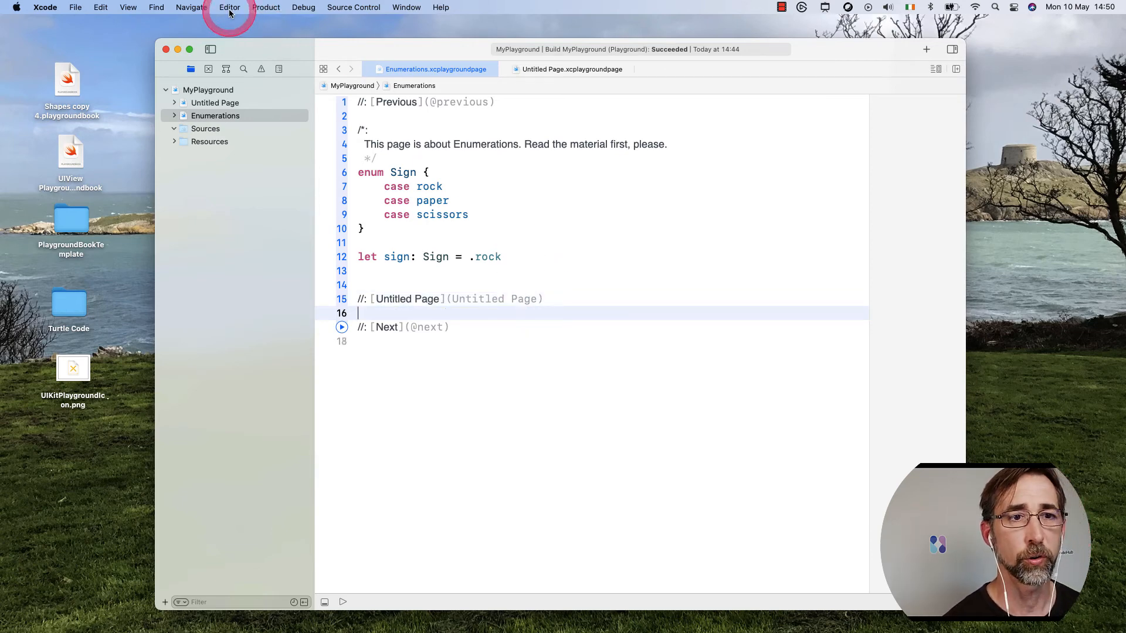
# - Preview the Enumerations page as rendered markup, see the Untitled Page link fail, then return to raw markup
pyautogui.click(229, 7)
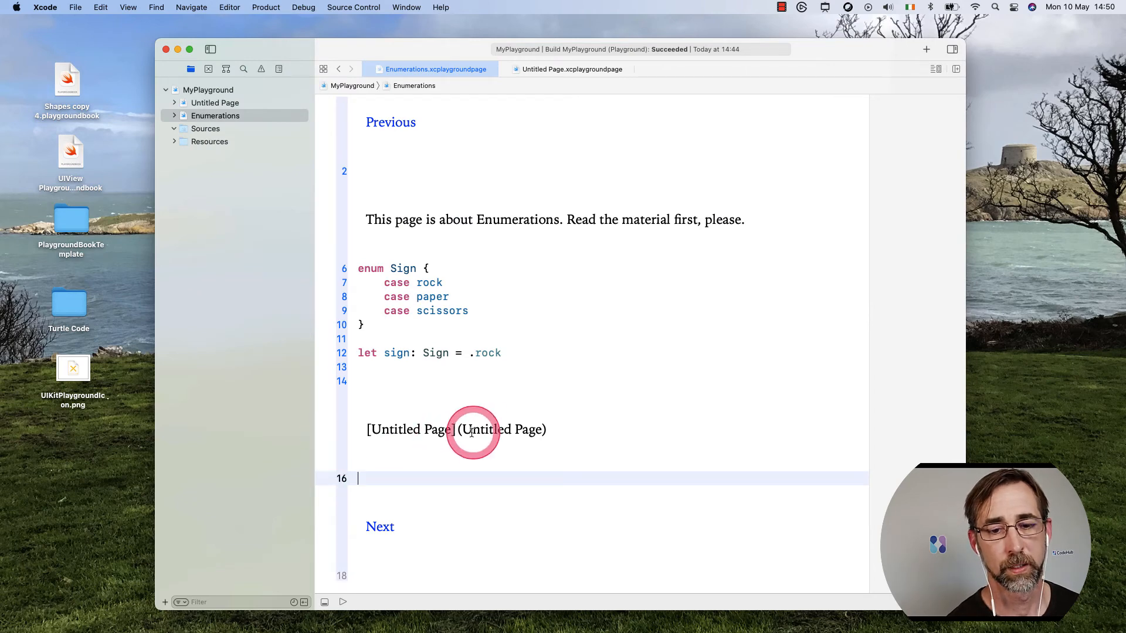
pyautogui.moveTo(429, 428)
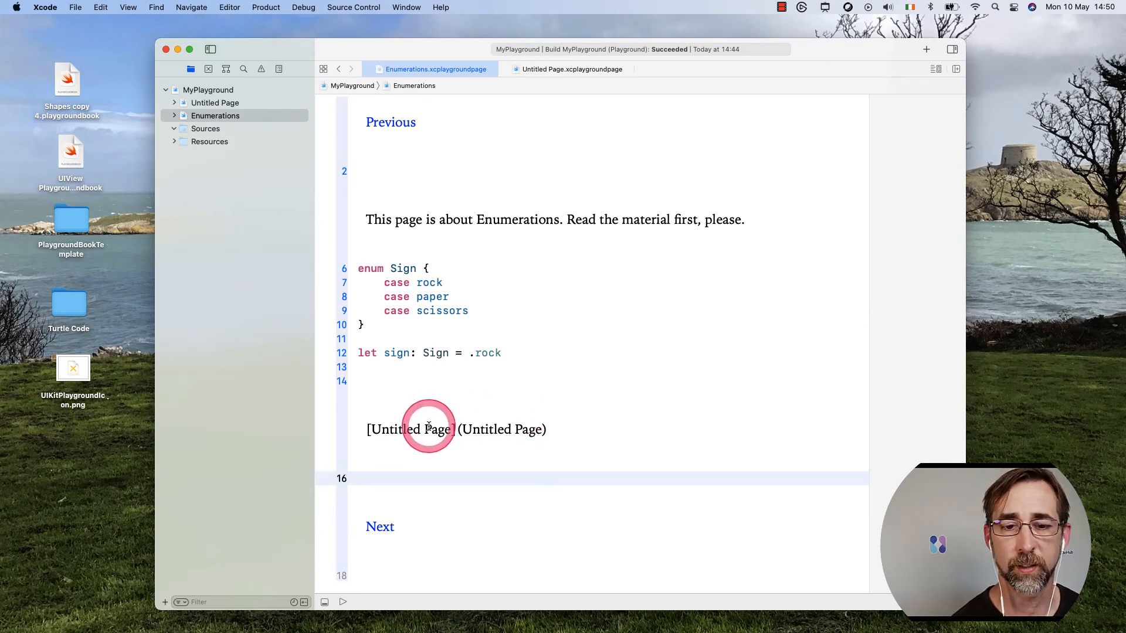
pyautogui.click(230, 8)
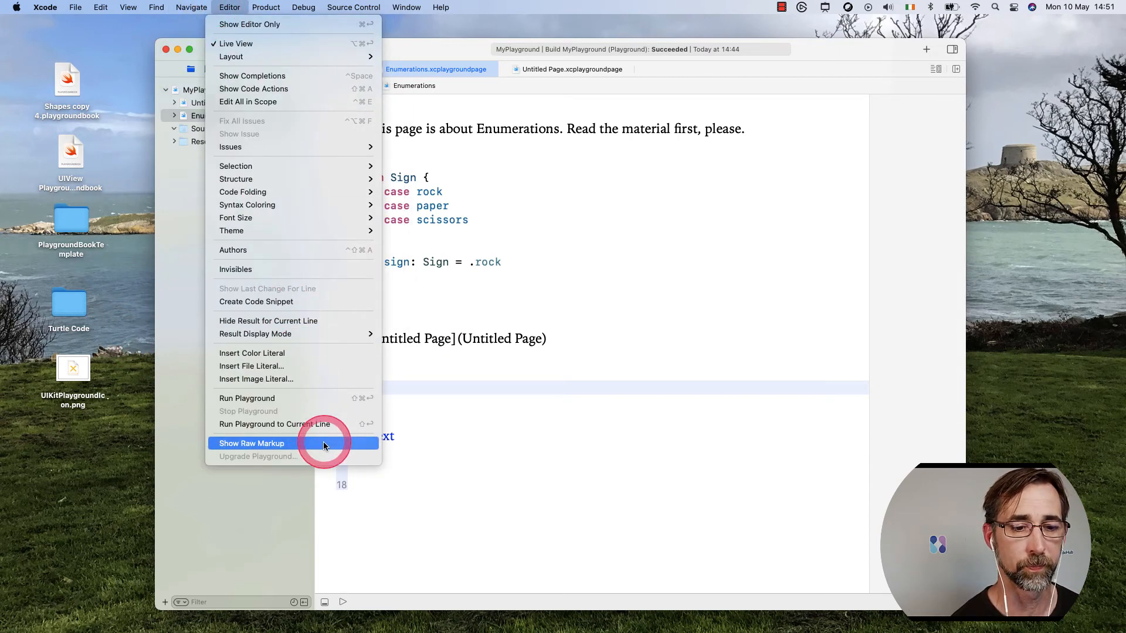
pyautogui.click(250, 444)
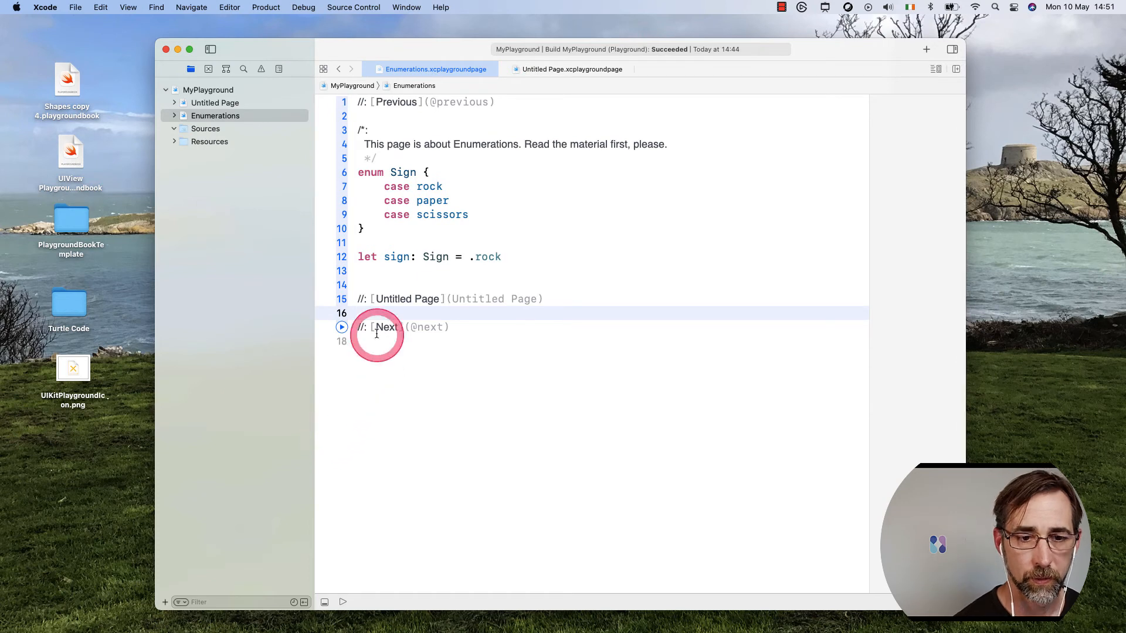
pyautogui.moveTo(511, 299)
pyautogui.write('%20')
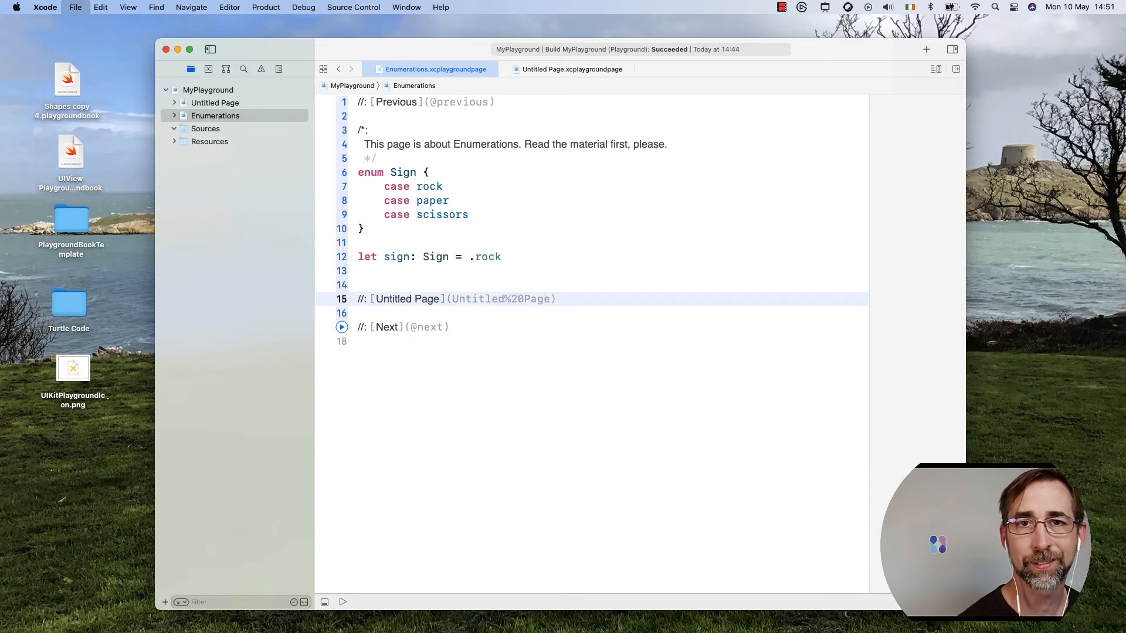
# - Render the Enumerations page and follow its Untitled%20Page link to the Untitled Page
pyautogui.click(509, 287)
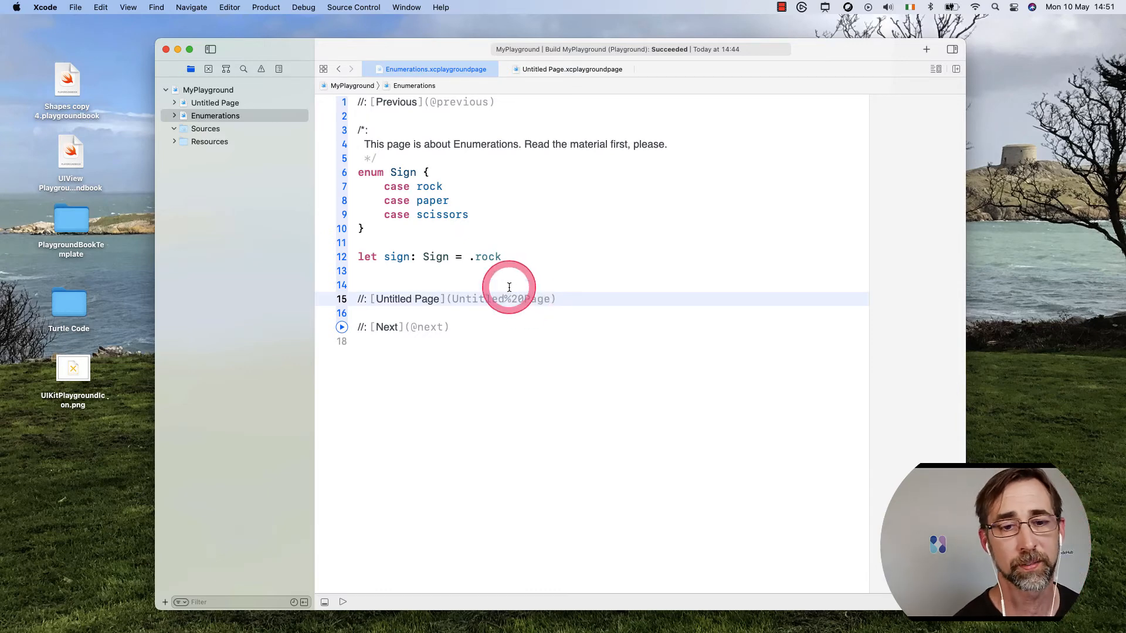
pyautogui.click(229, 7)
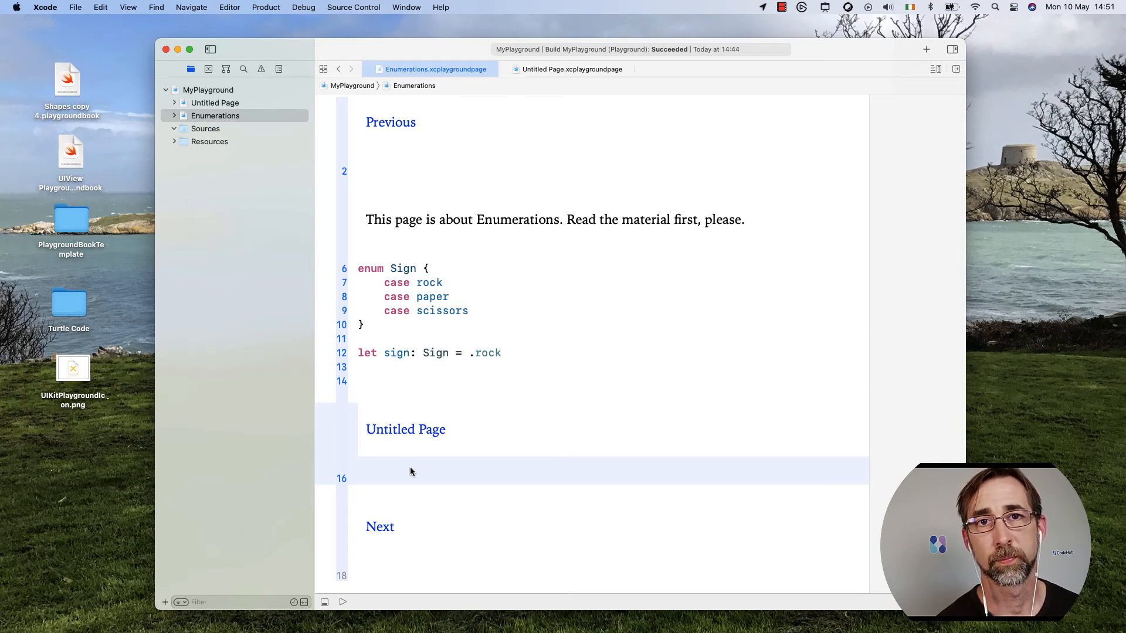
pyautogui.click(405, 440)
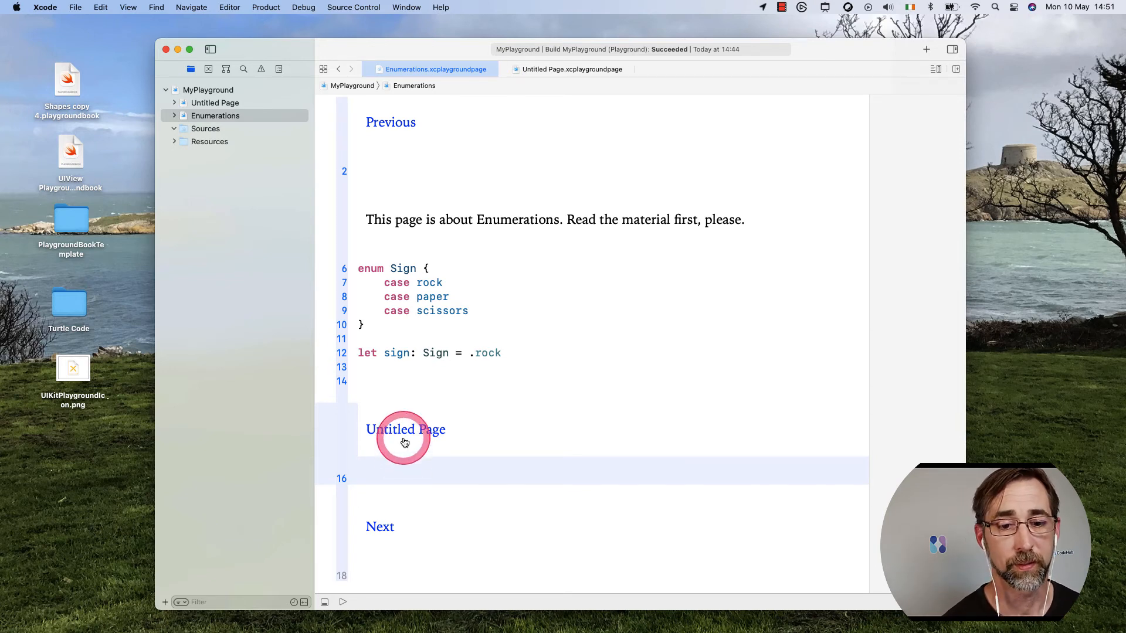
pyautogui.click(405, 429)
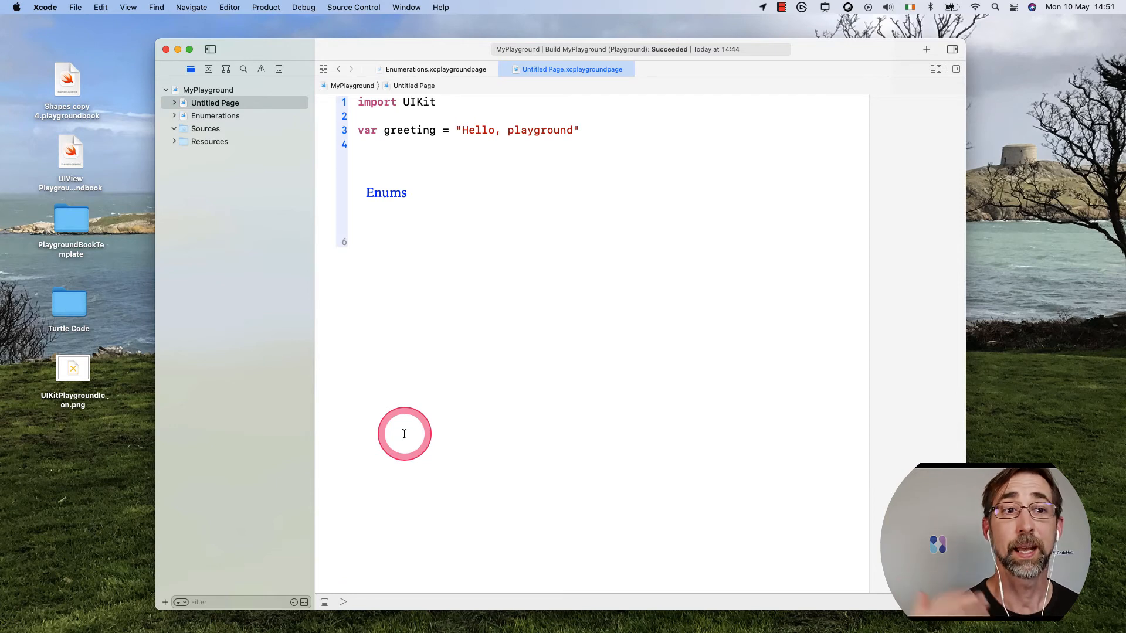
# - Leave the rendered Untitled Page and bring up Safari's Writing Prose for a Playground Page article
pyautogui.click(404, 434)
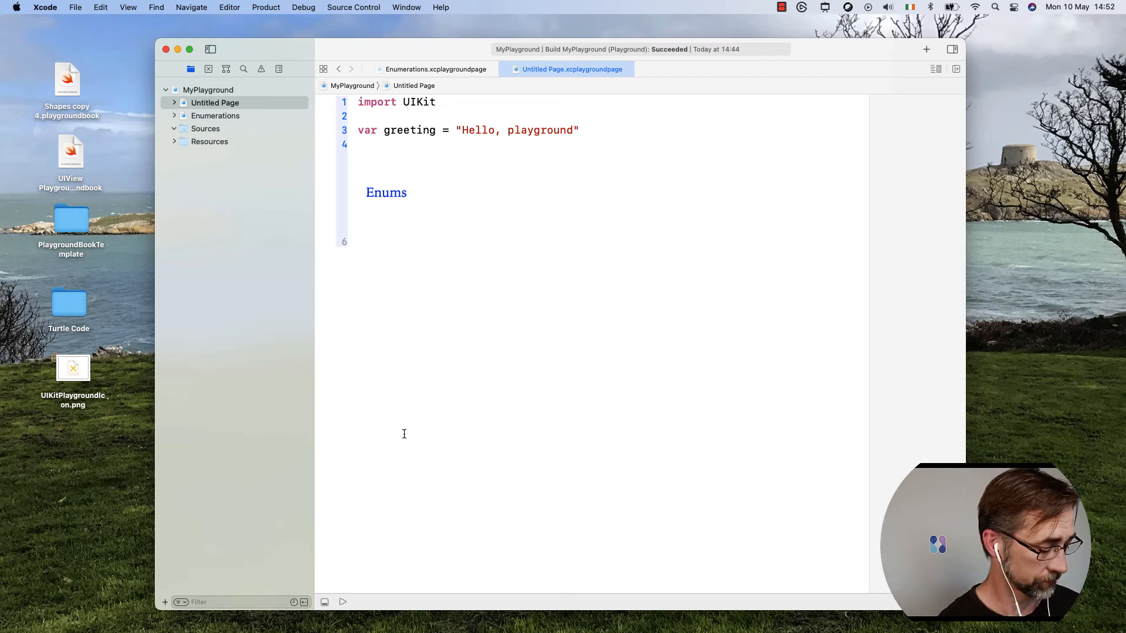
pyautogui.moveTo(406, 439)
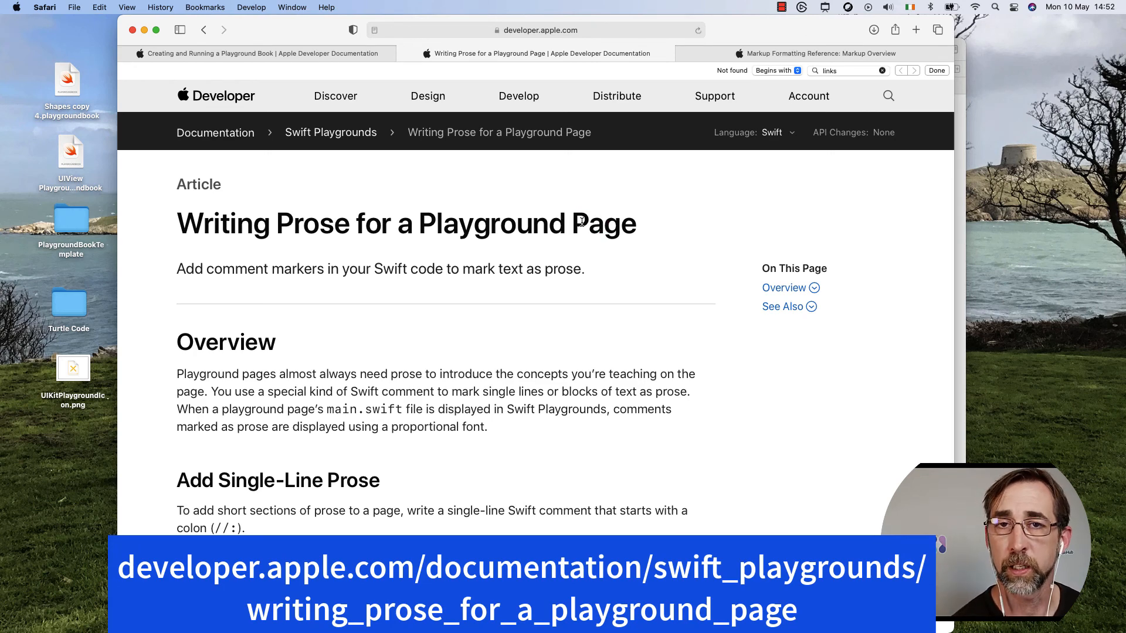
# - Read down through Apple's Writing Prose for a Playground Page article
pyautogui.click(586, 220)
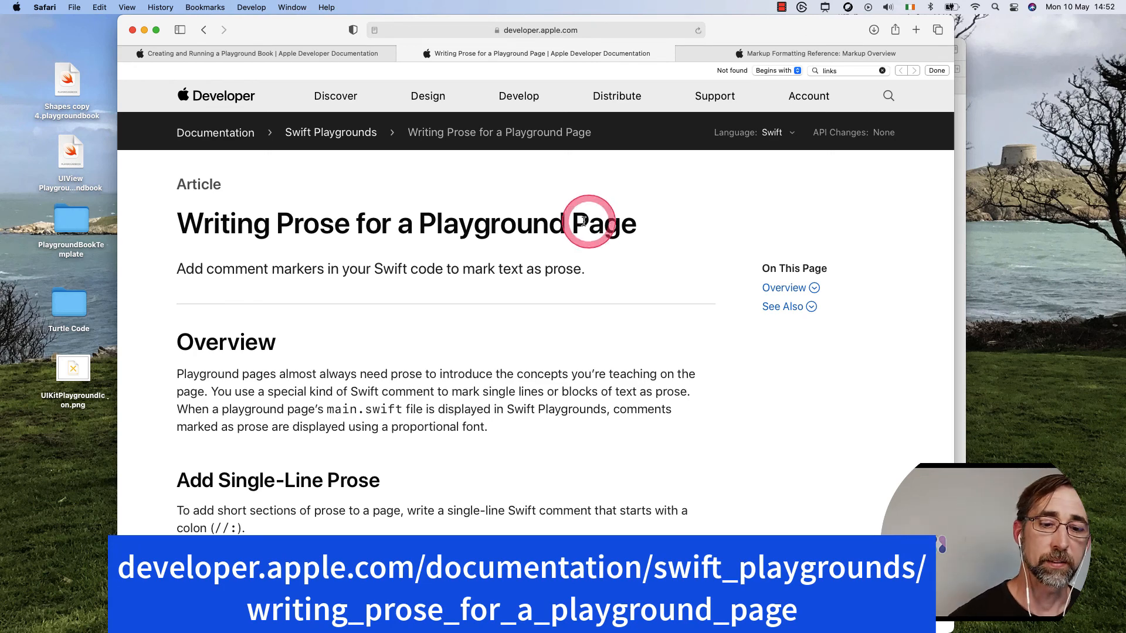
pyautogui.scroll(-3)
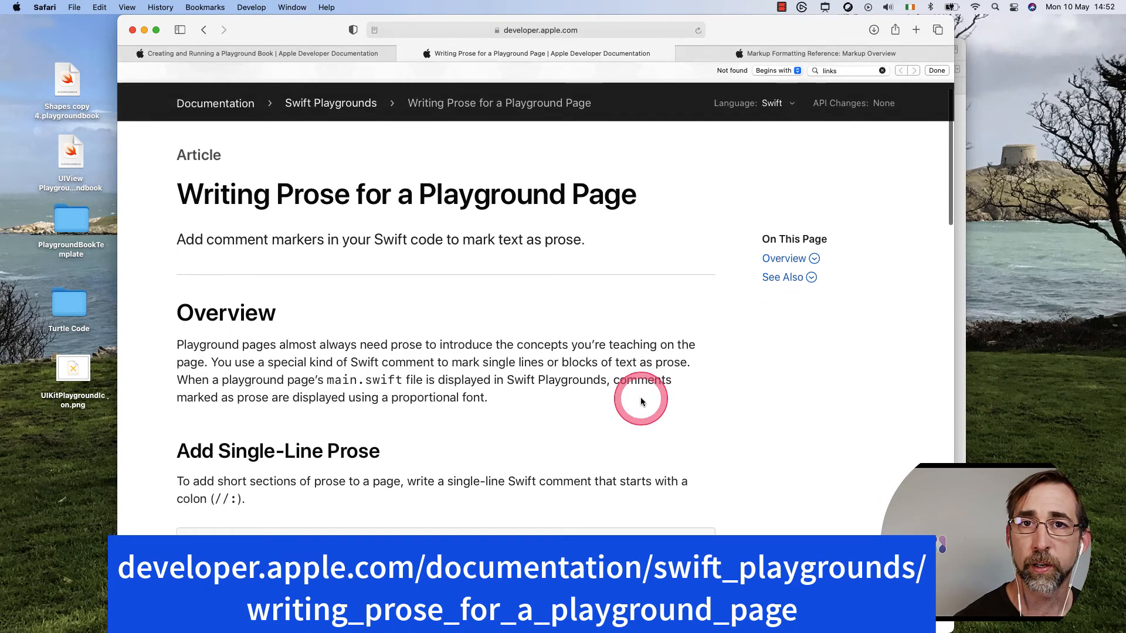
pyautogui.scroll(-3)
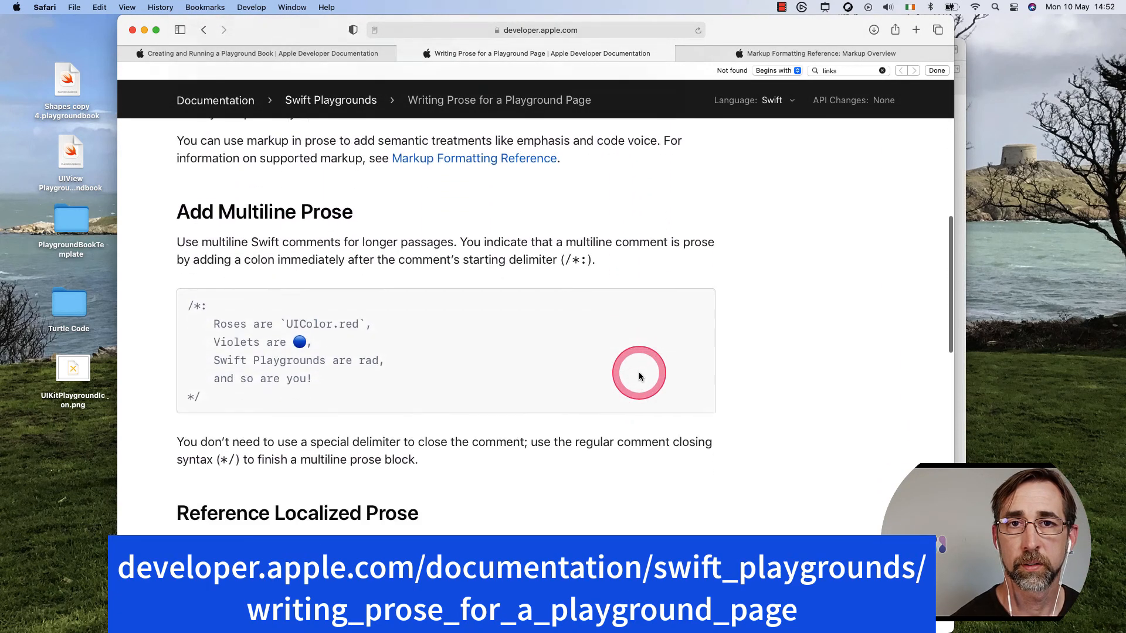
pyautogui.scroll(-3)
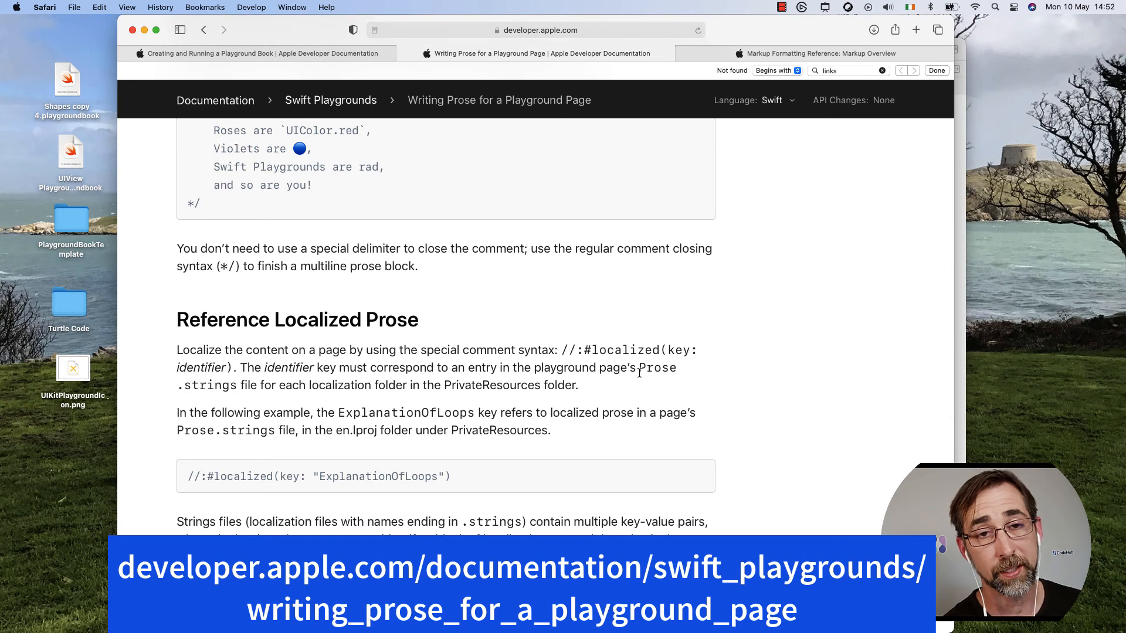
pyautogui.scroll(-3)
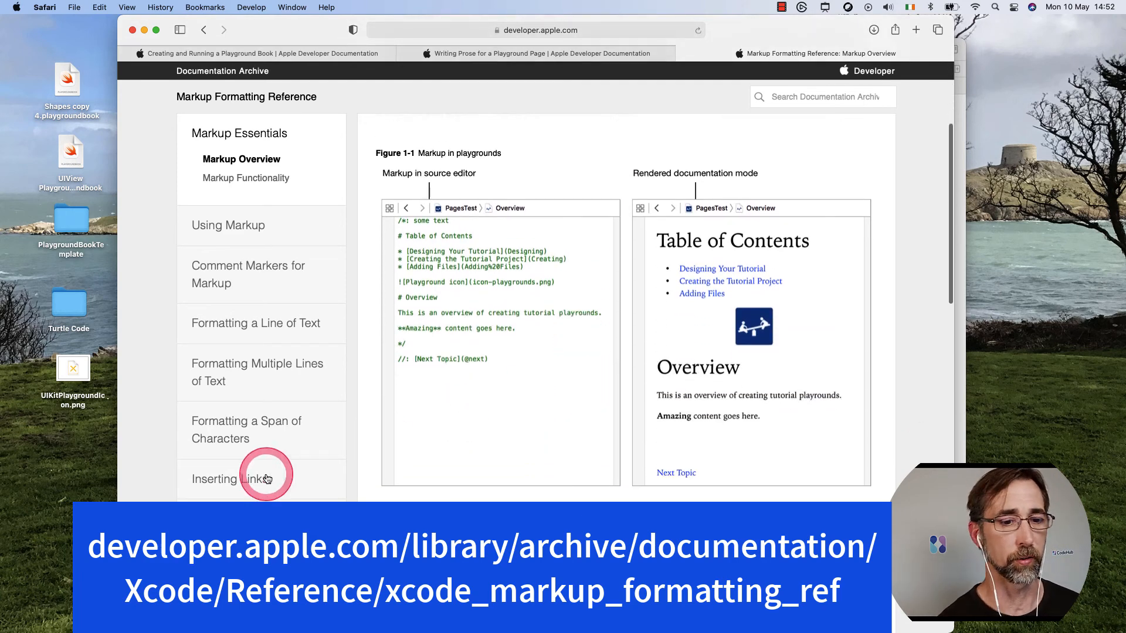
# - Open and read the Markup Formatting Reference's Inserting Links section
pyautogui.click(261, 479)
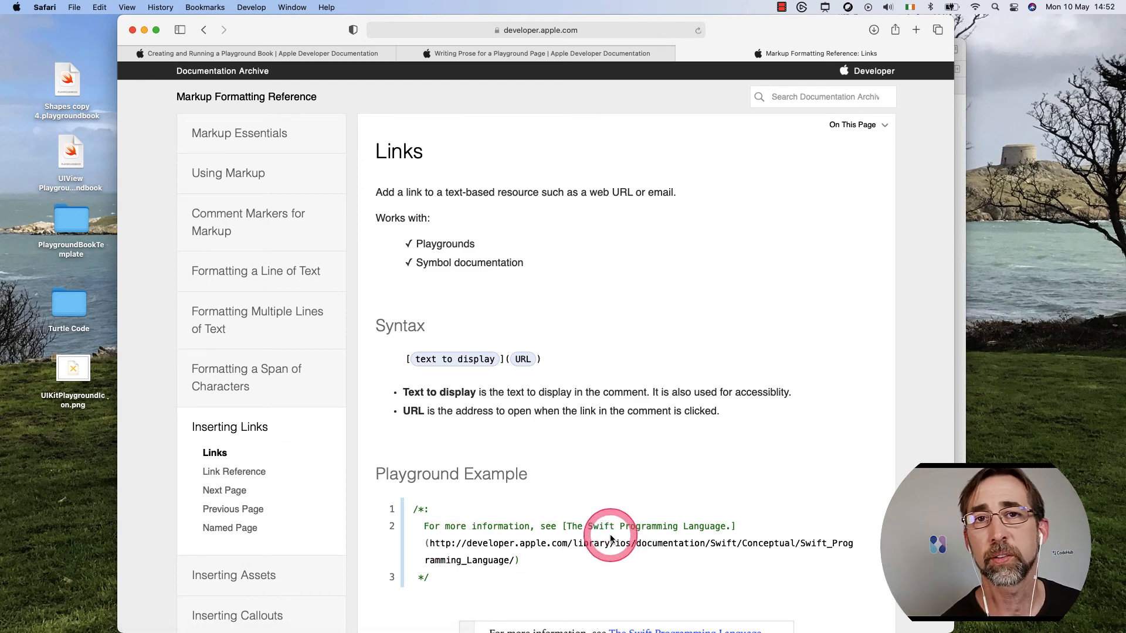
pyautogui.scroll(-3)
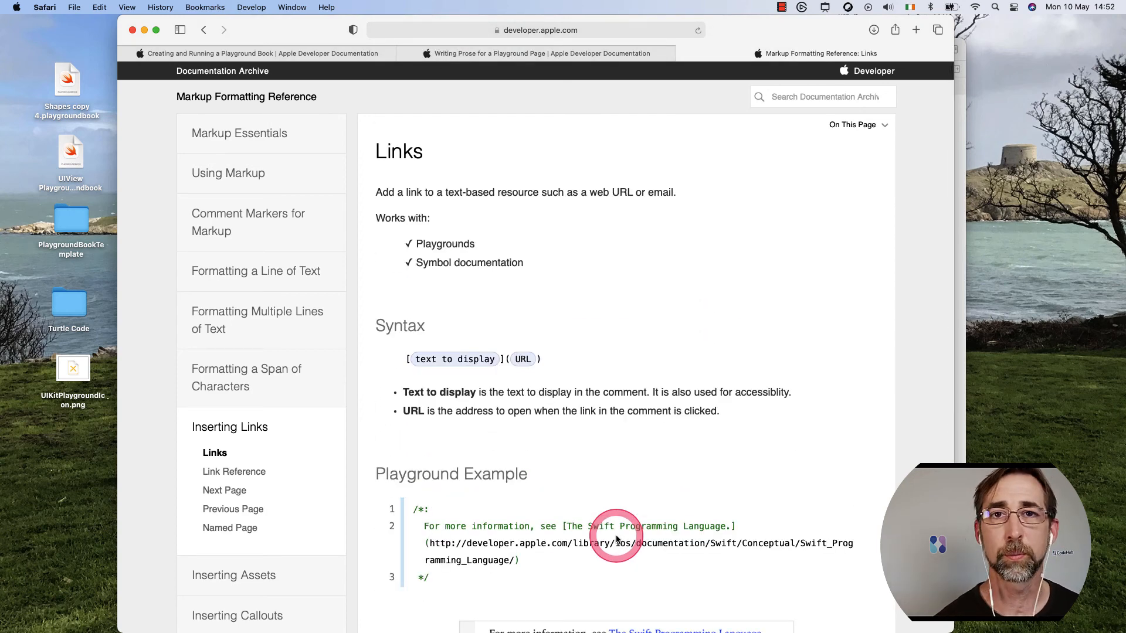
pyautogui.moveTo(496, 372)
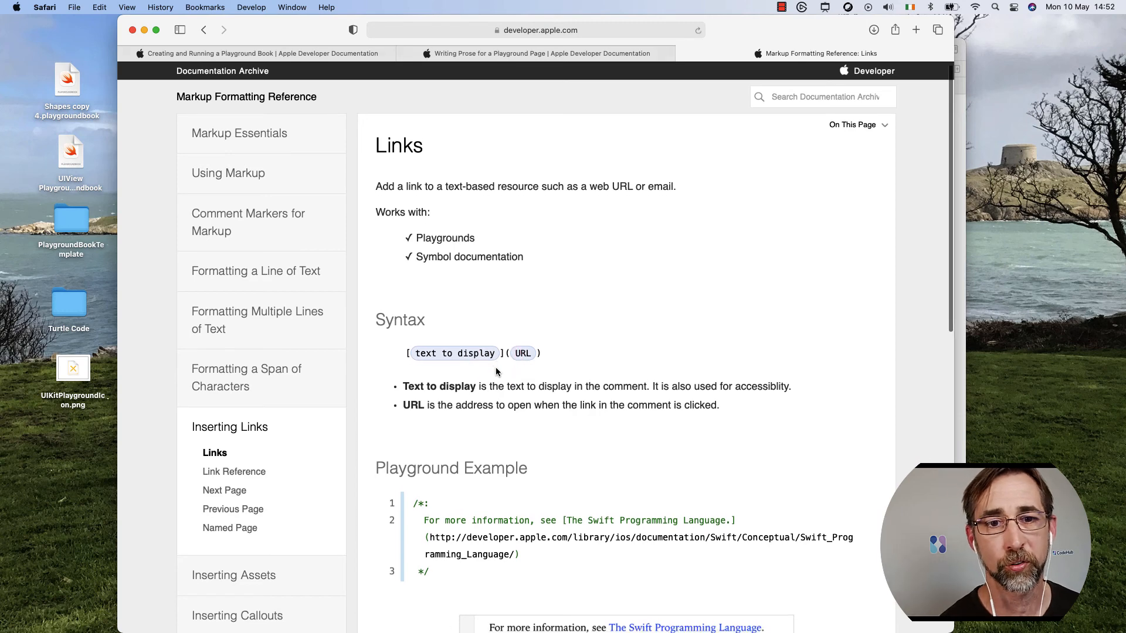
pyautogui.scroll(-3)
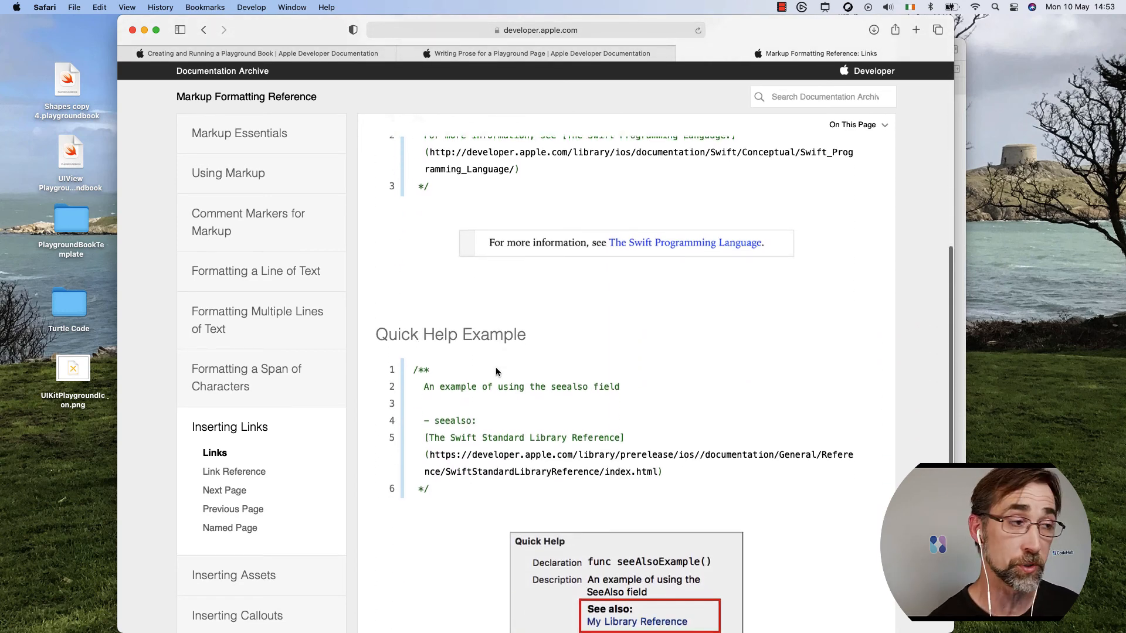
pyautogui.scroll(-3)
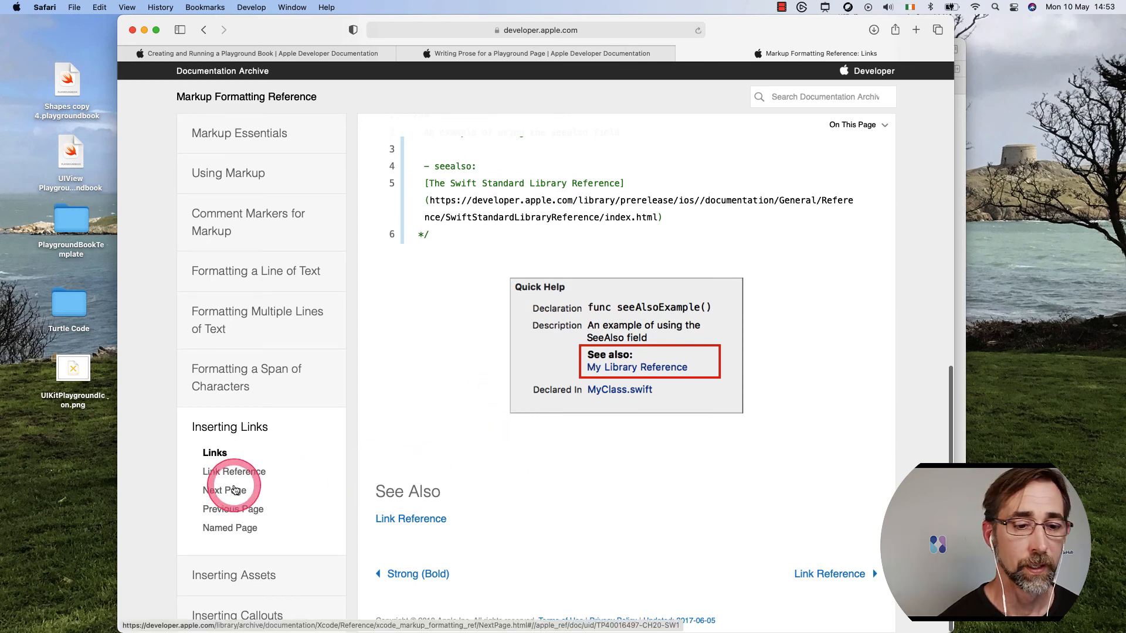
# - Step through Next Page, Previous Page and Named Page references, scrolling to Named Page syntax
pyautogui.click(225, 490)
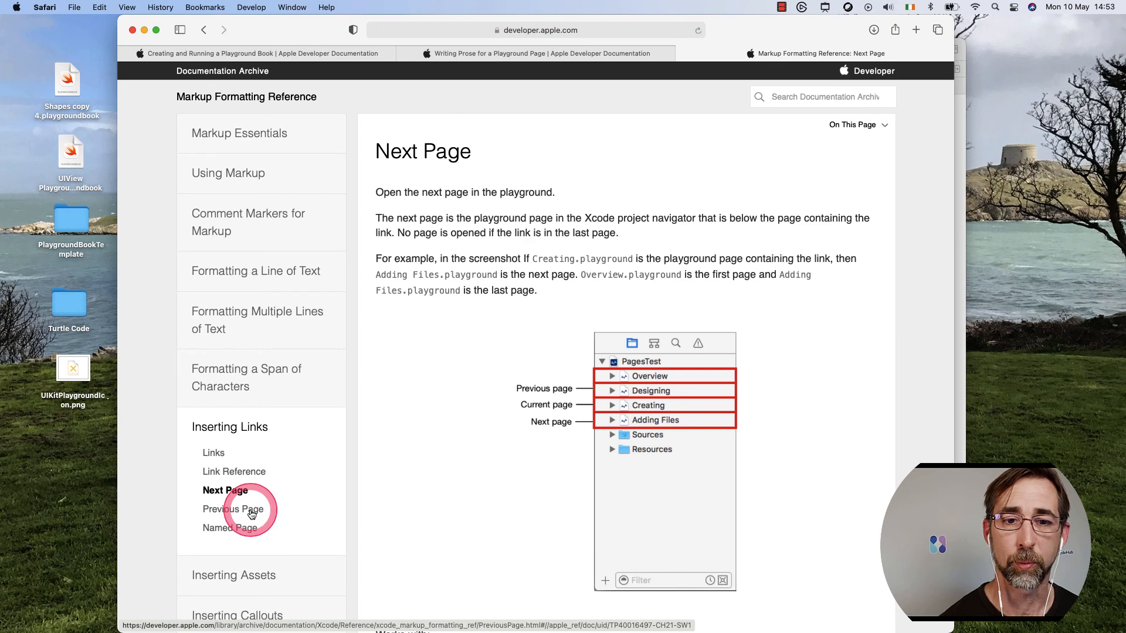
pyautogui.click(233, 509)
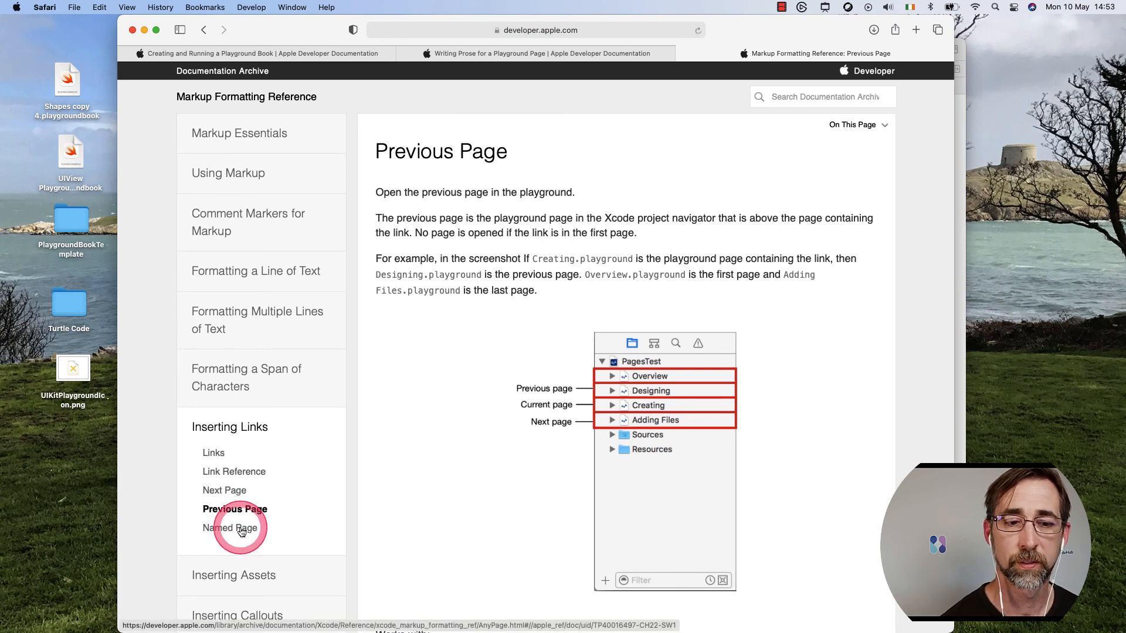
pyautogui.click(231, 528)
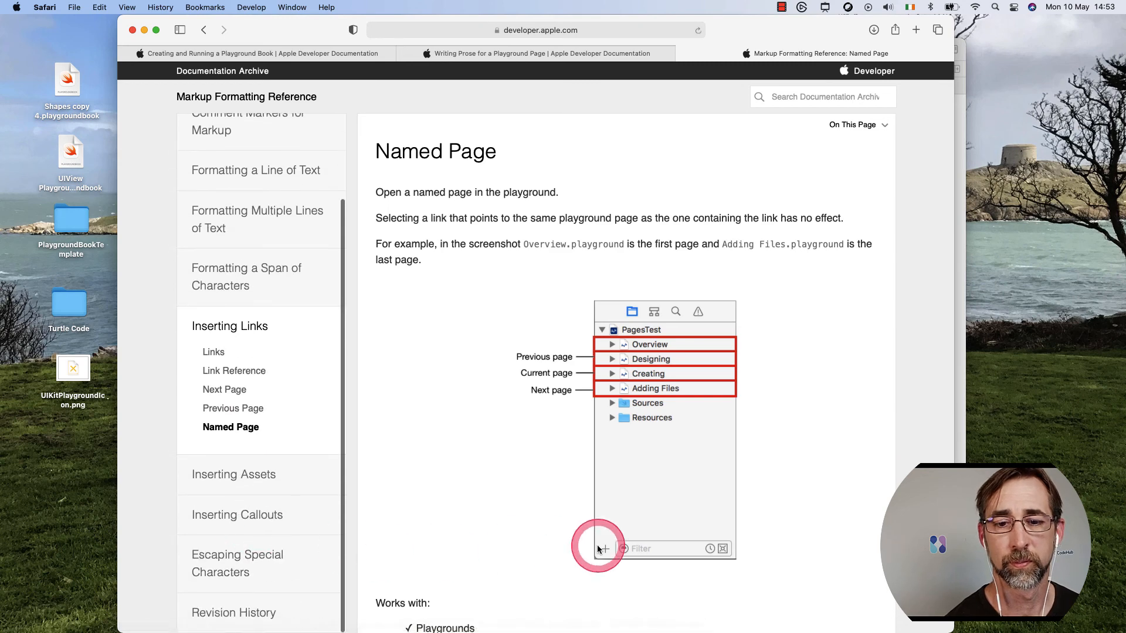
pyautogui.scroll(-3)
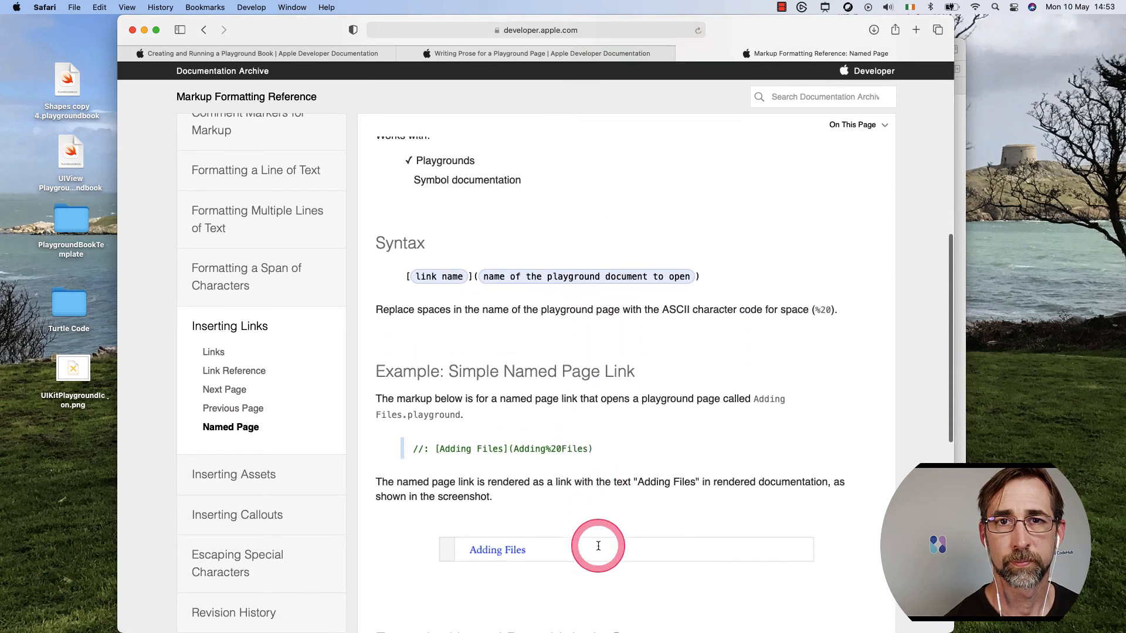
pyautogui.scroll(-3)
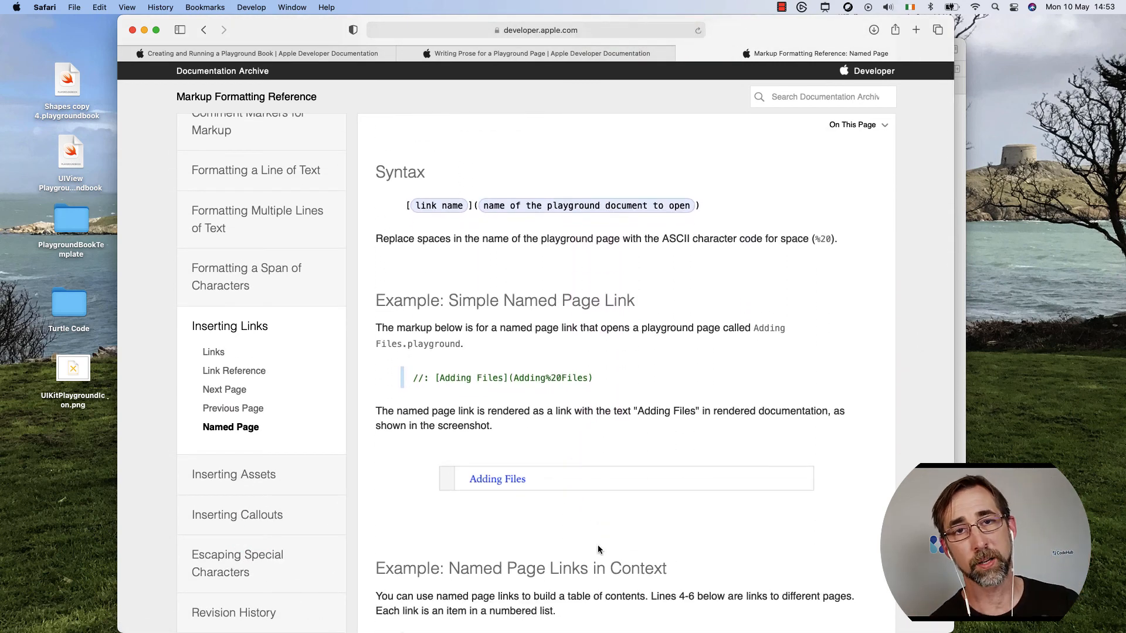